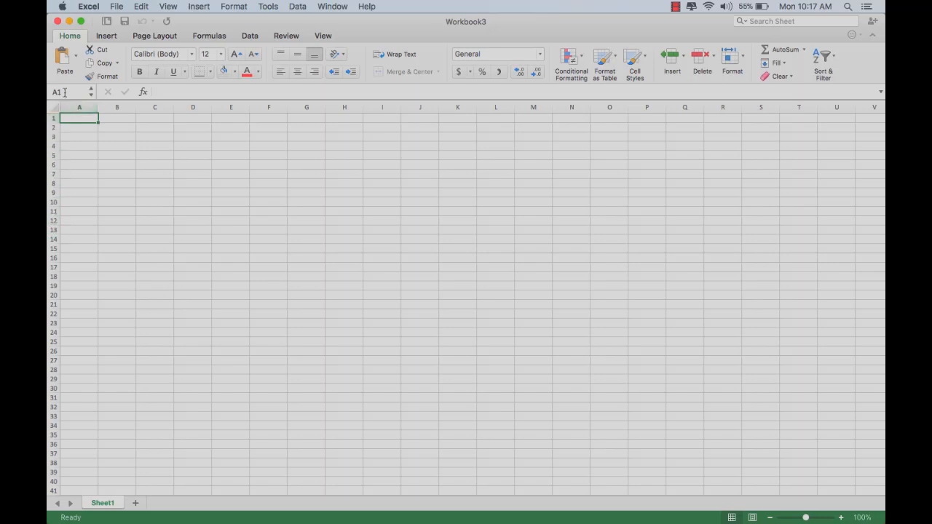
mouse_move(200, 115)
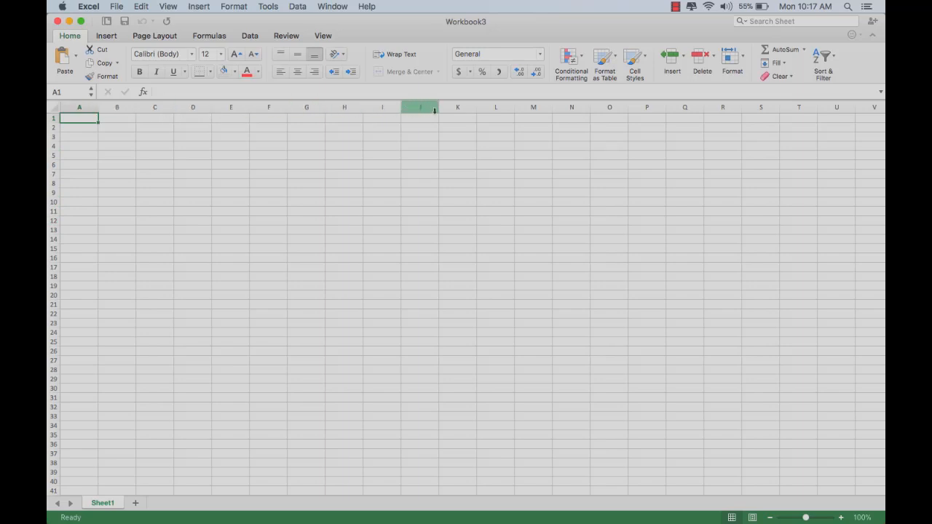
Step: Widen columns A, B and C and make the first row taller
drag(100, 107, 114, 107)
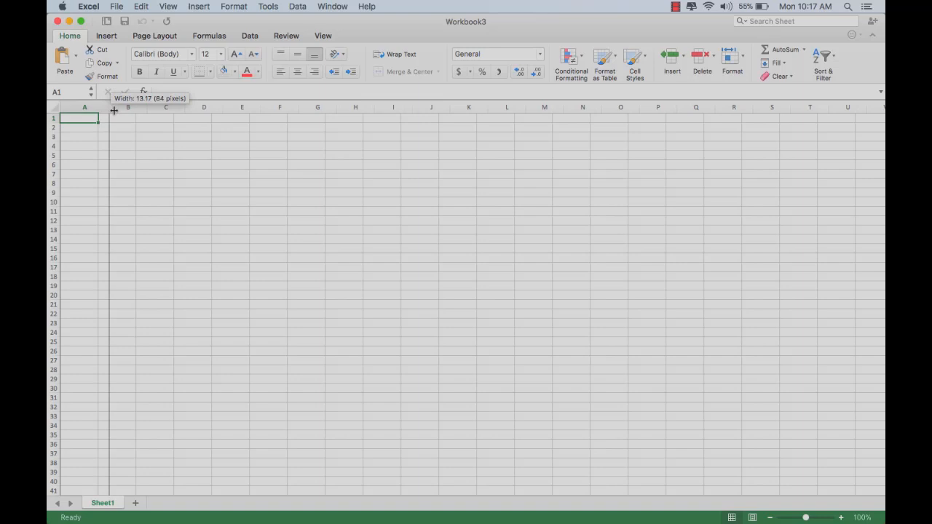
drag(98, 107, 130, 107)
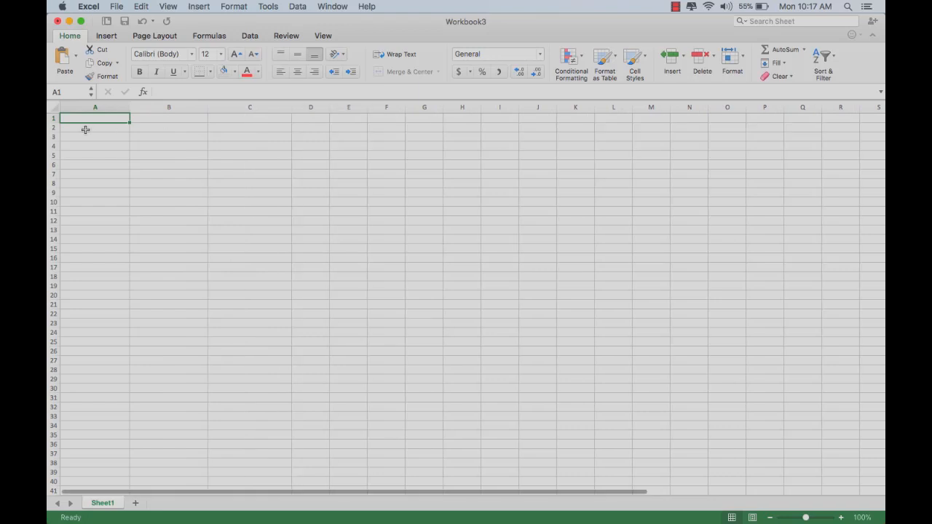
drag(53, 123, 53, 129)
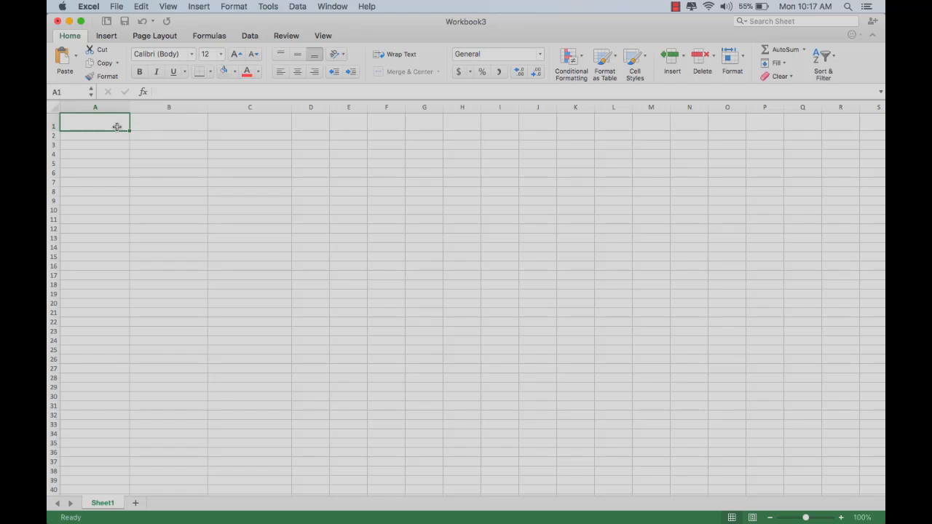
Step: Enter the headers Asset Class, Desired Percentage, Assets and Current Percentage in A1:D1
text(Asset)
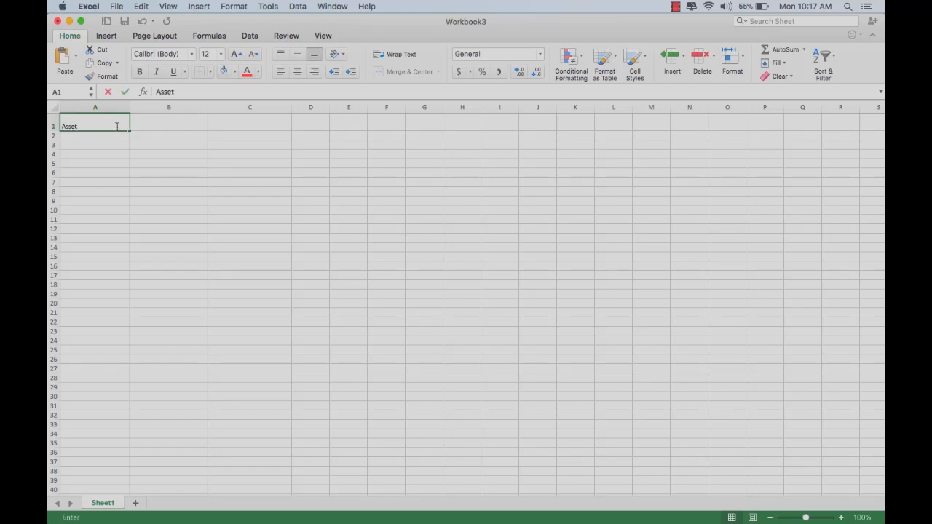
text(Class)
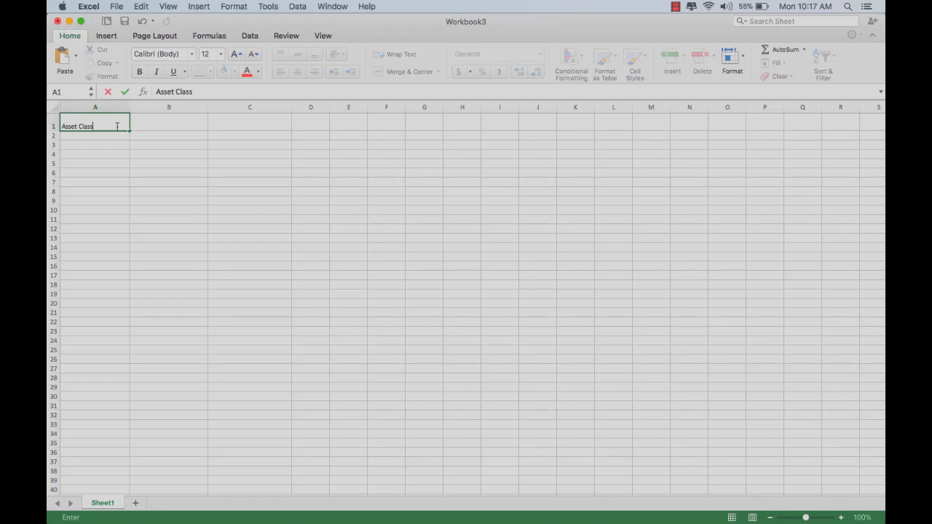
key(Tab)
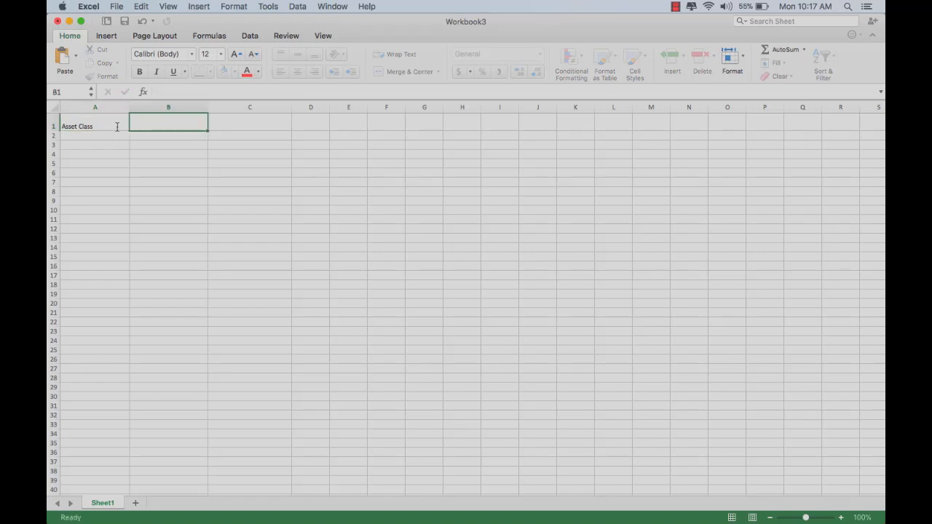
text(Desired Percentage)
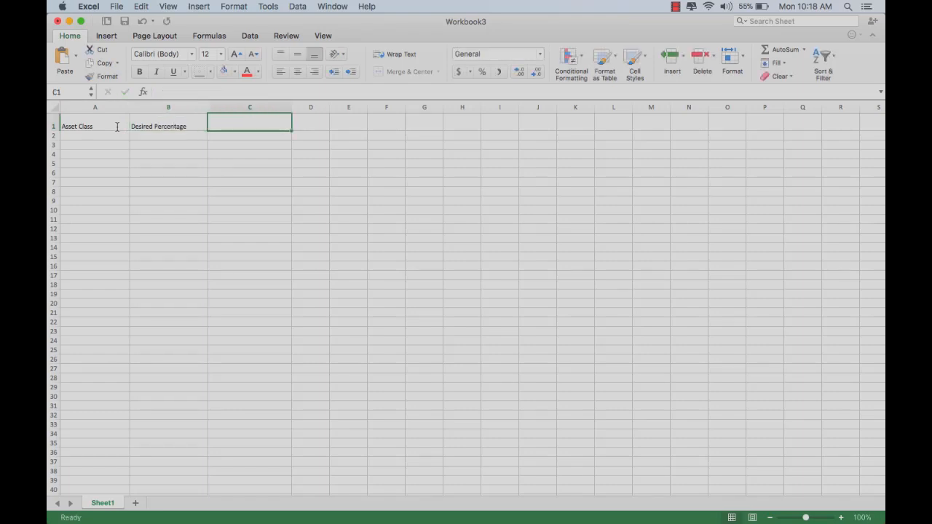
text(Assets)
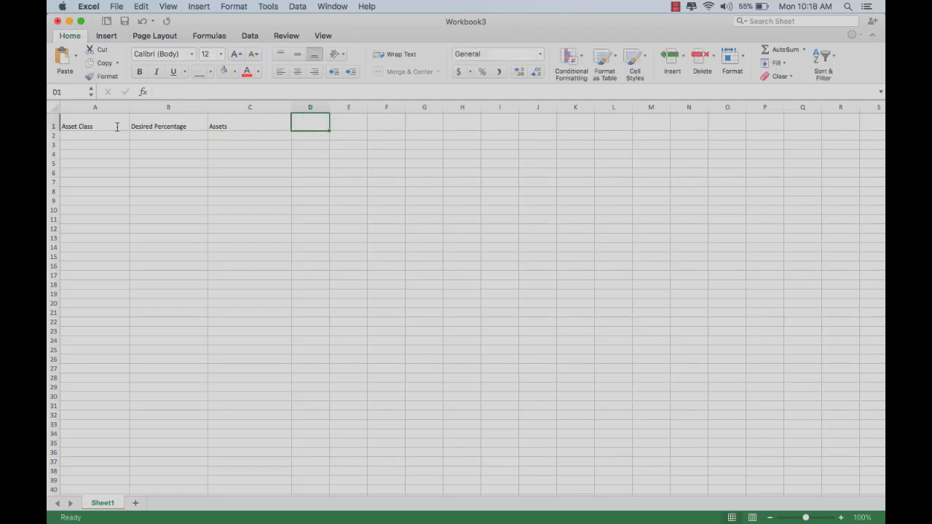
text(Current Percentage)
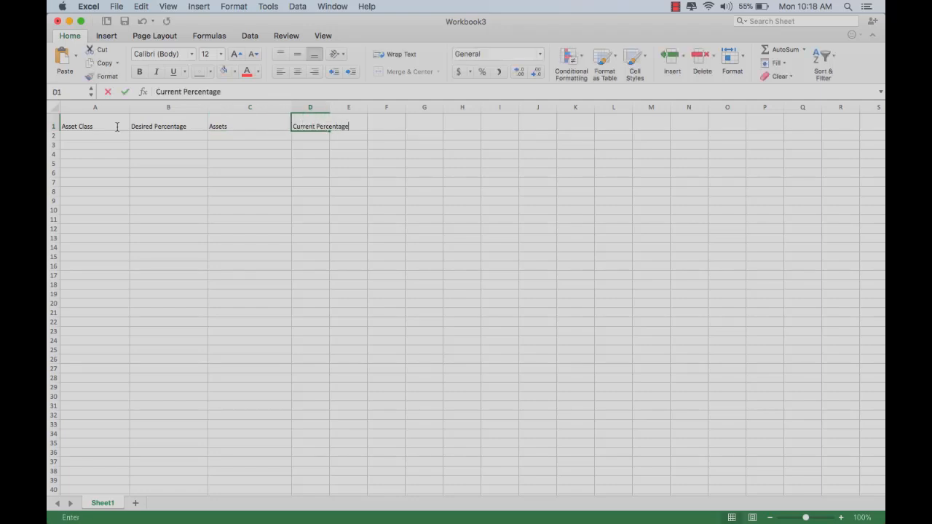
key(Return)
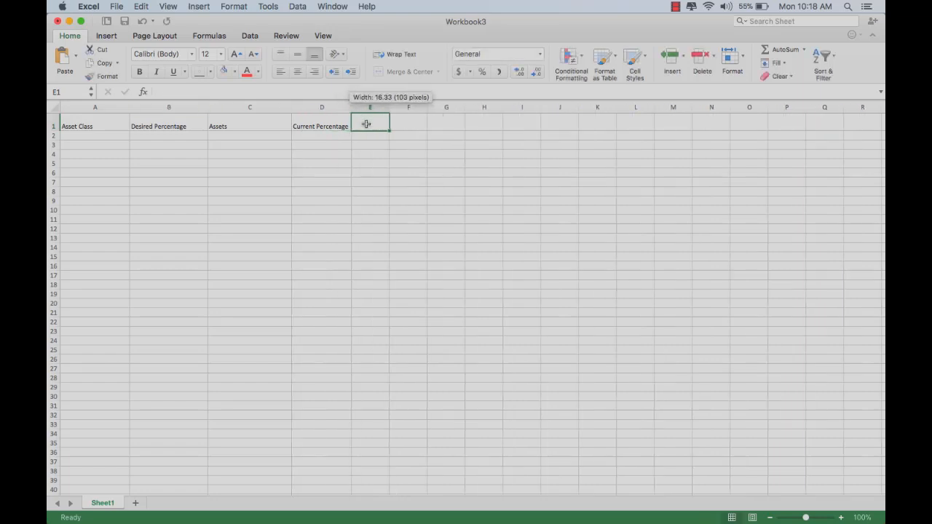
Step: Add the Desired Assets and Difference headers in E1:F1 and move to A2
text(Desired)
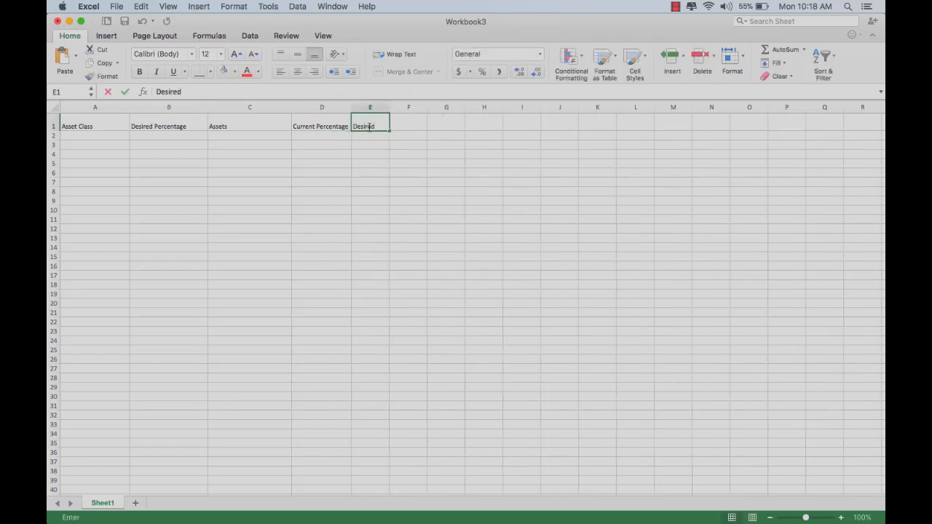
text(Assets)
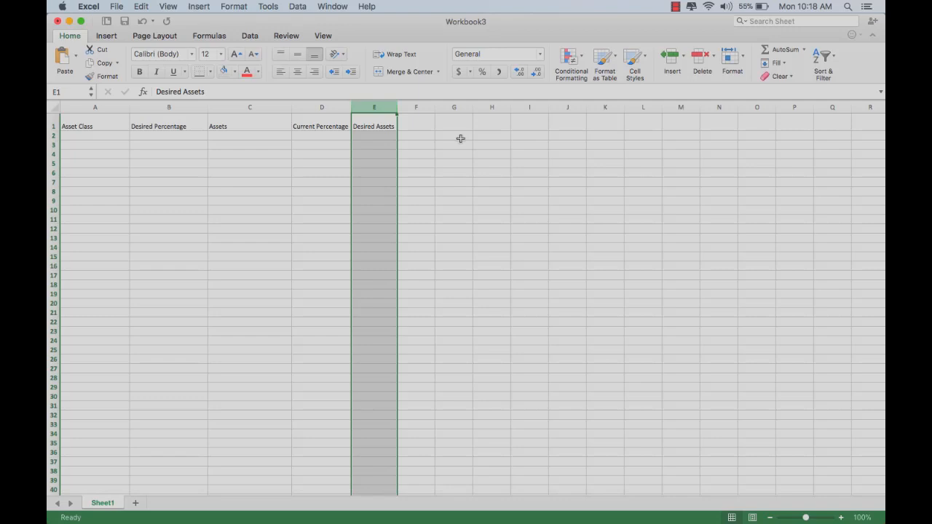
text(Differen)
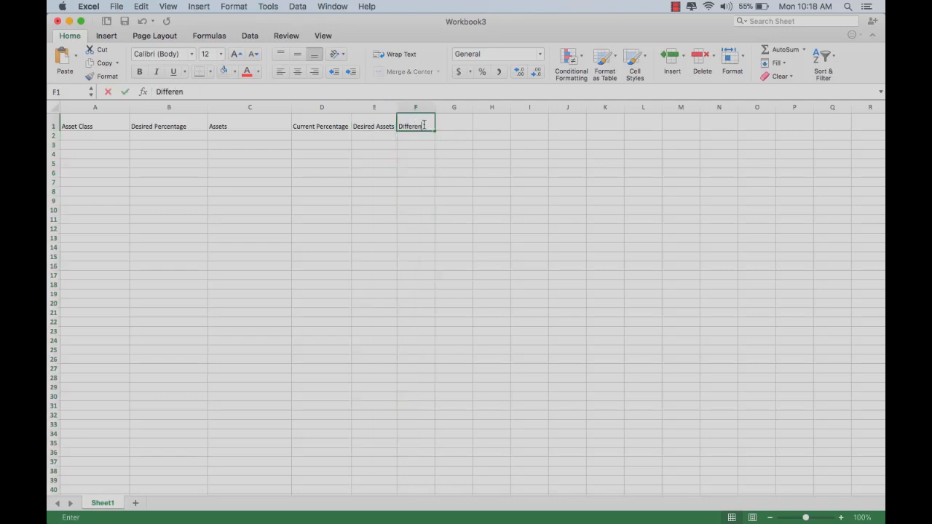
key(Return)
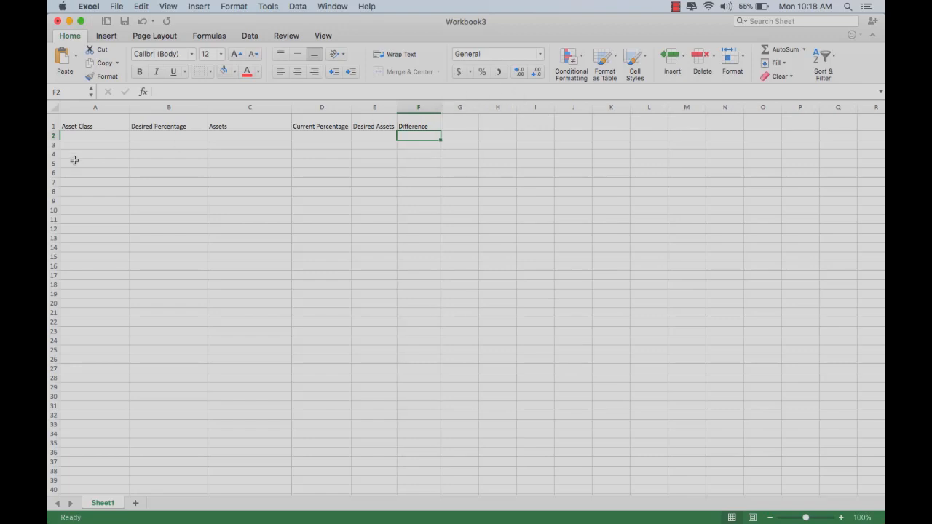
click(94, 136)
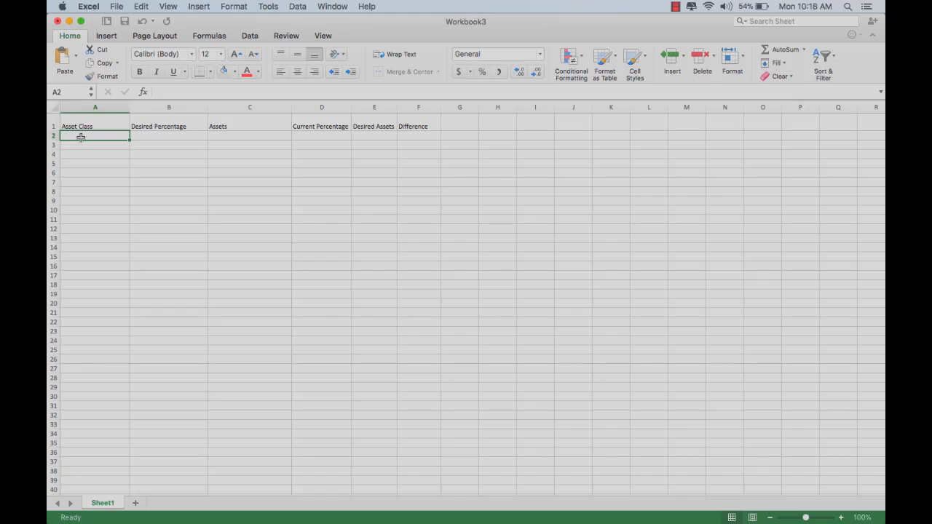
Step: Enter US Stocks in A2 as the first asset class
text(US Stock)
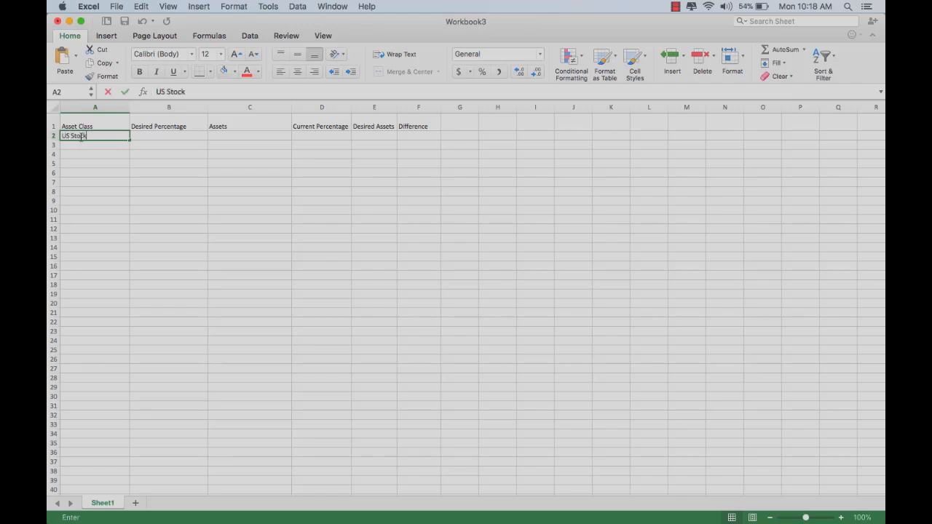
key(Return)
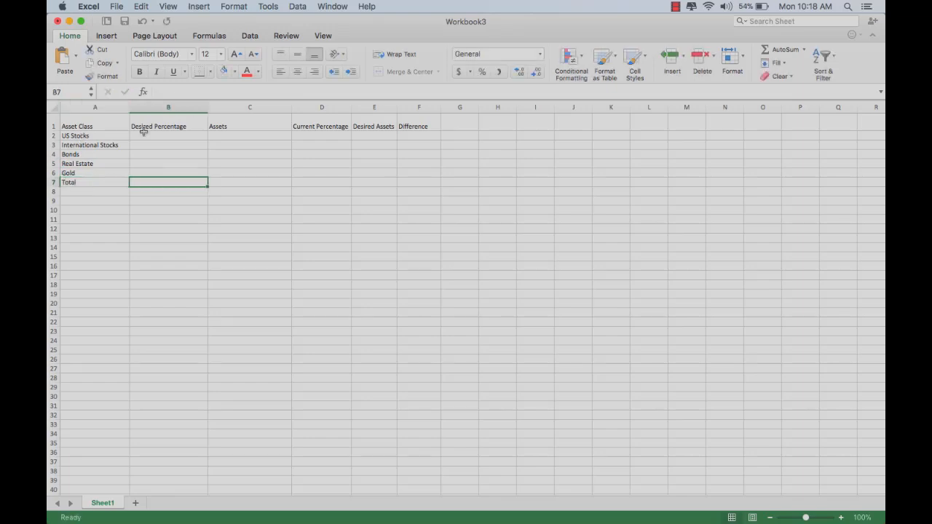
Step: Enter the desired percentages in B2:B6, ending with 5% for Gold
click(168, 136)
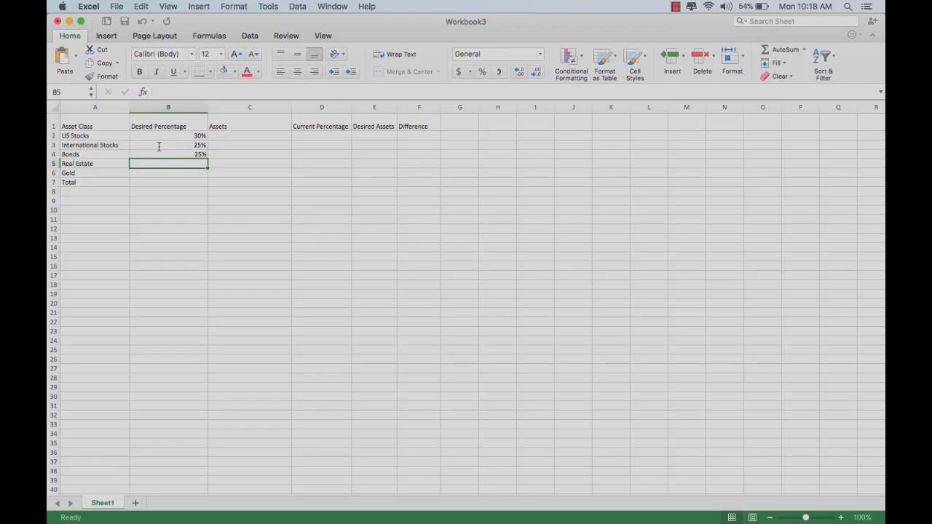
text(5%)
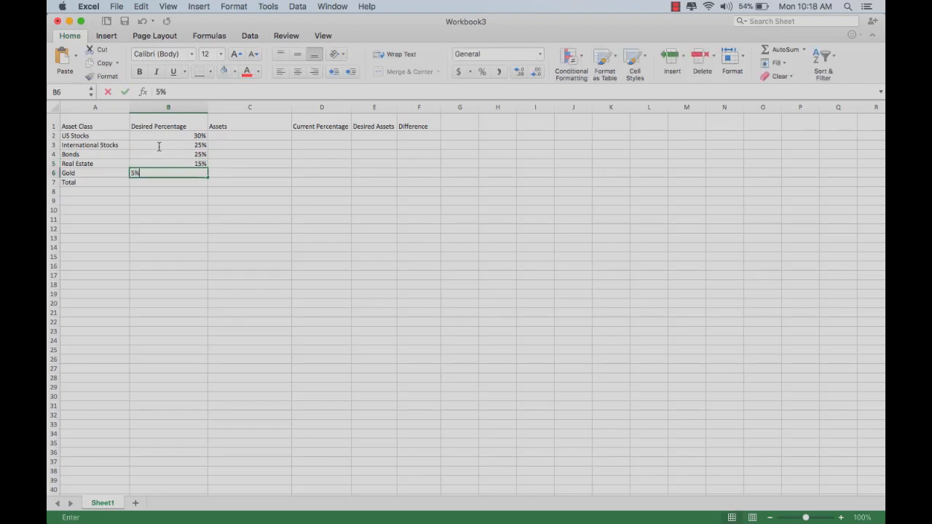
key(Return)
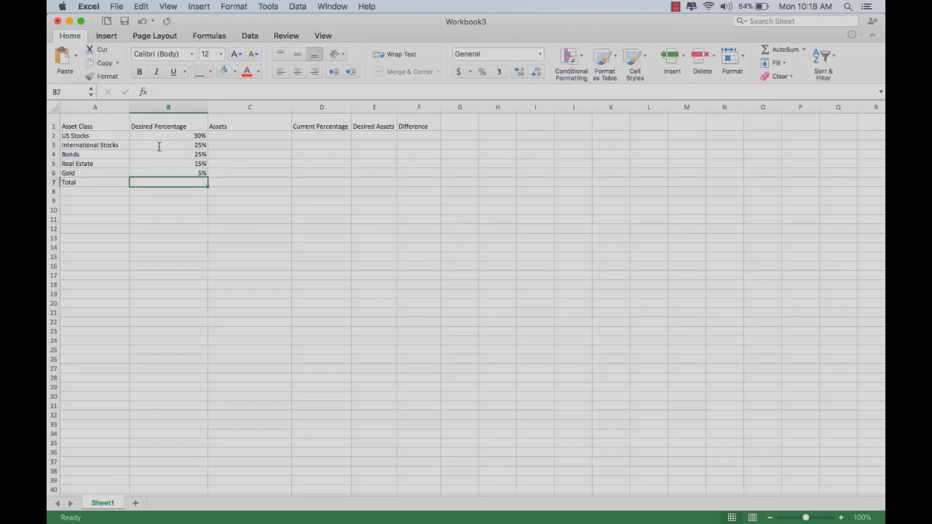
Step: Total the desired percentages in B7 with =SUM(B2:B6), giving 100%
text(=)
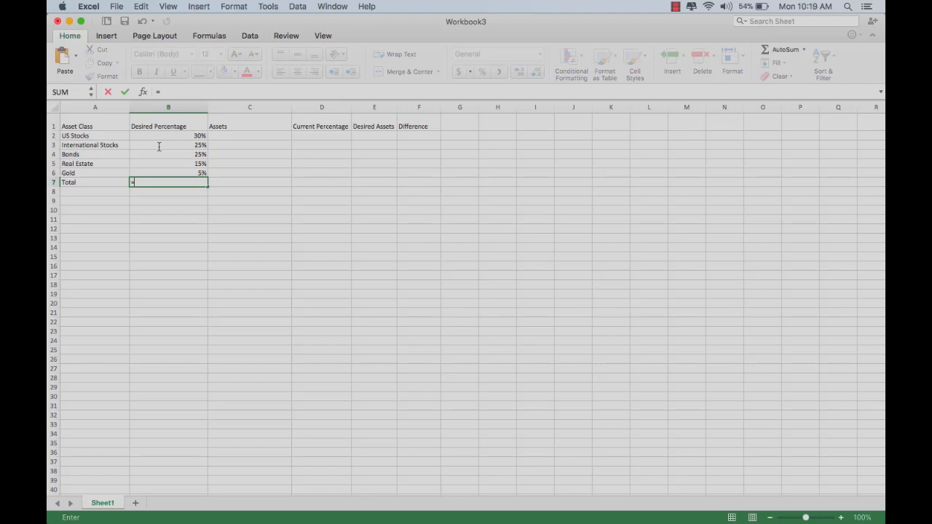
text(sum()
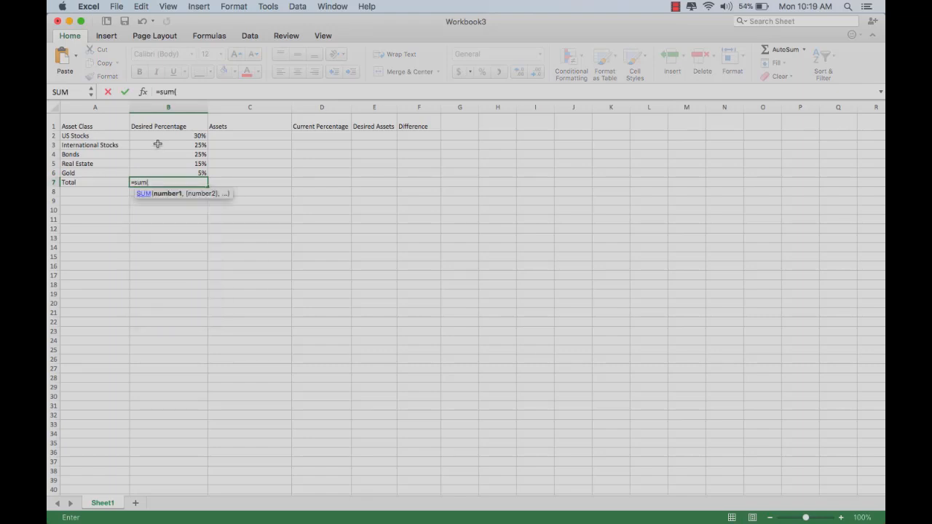
drag(158, 135, 173, 173)
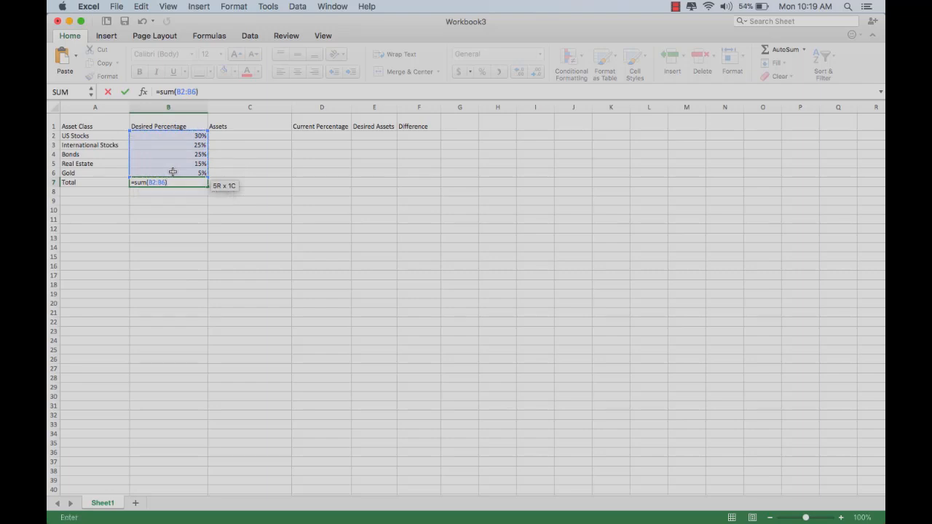
key(Return)
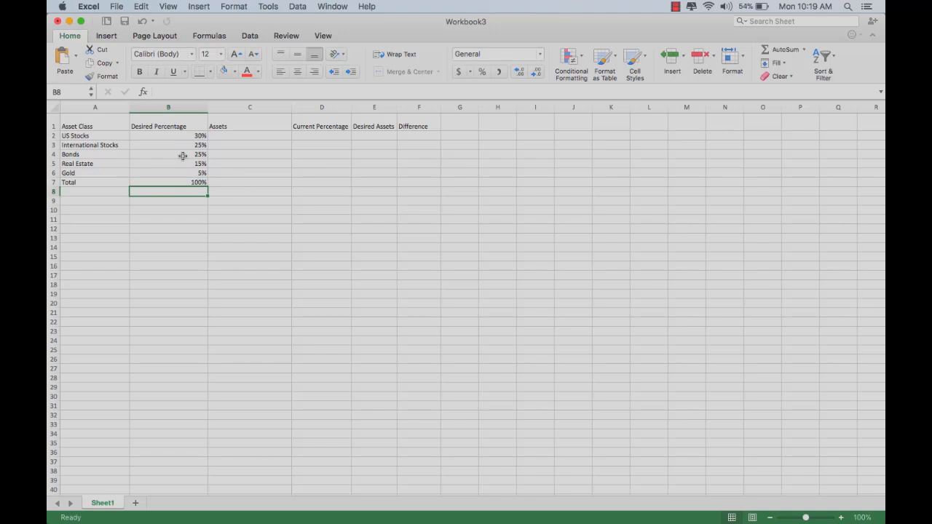
Step: Narrow column B and wrap the Desired Percentage heading onto two lines
click(168, 126)
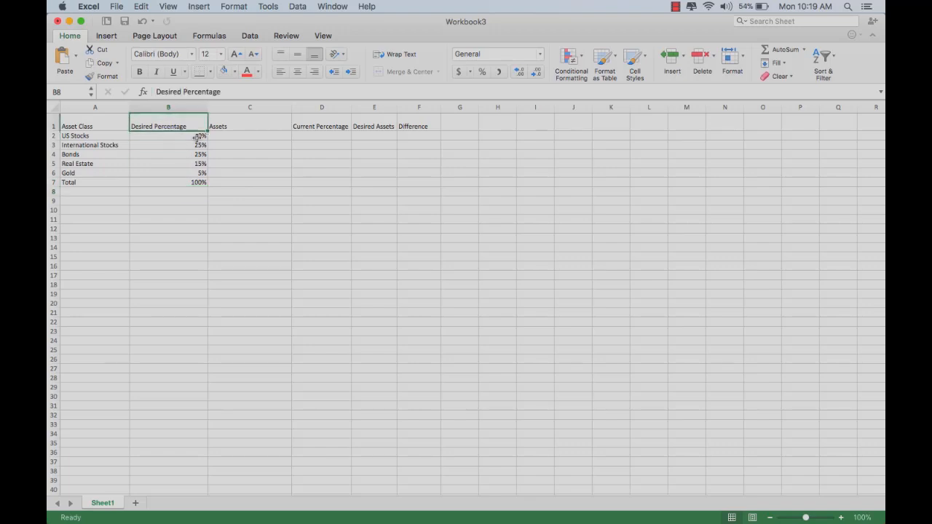
drag(167, 135, 280, 190)
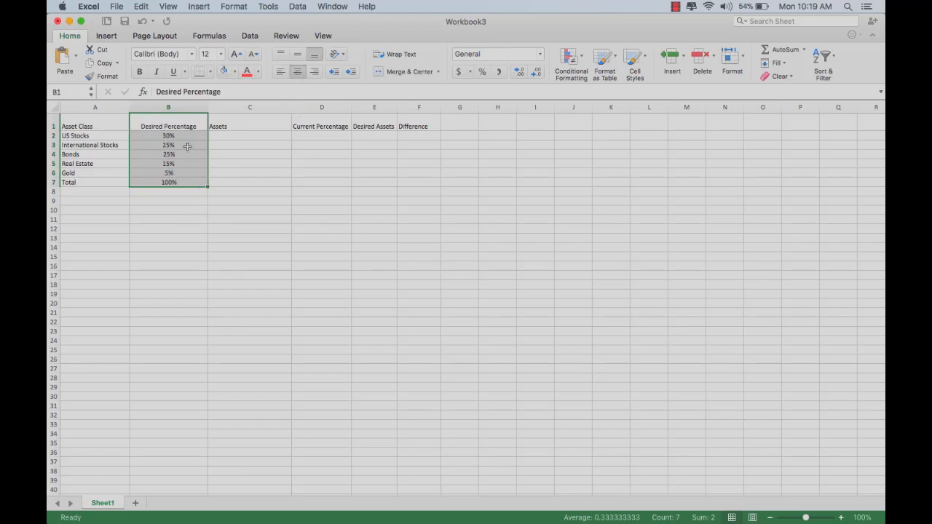
mouse_move(233, 153)
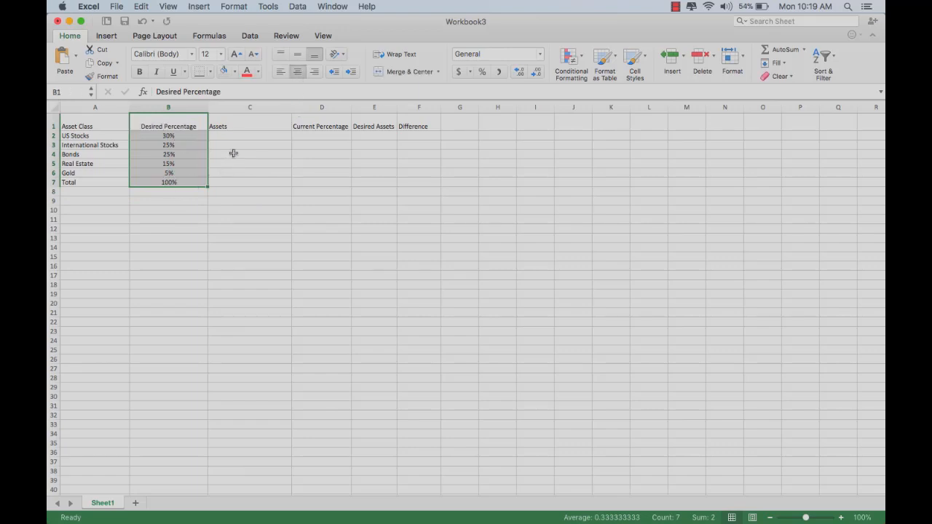
drag(207, 107, 181, 107)
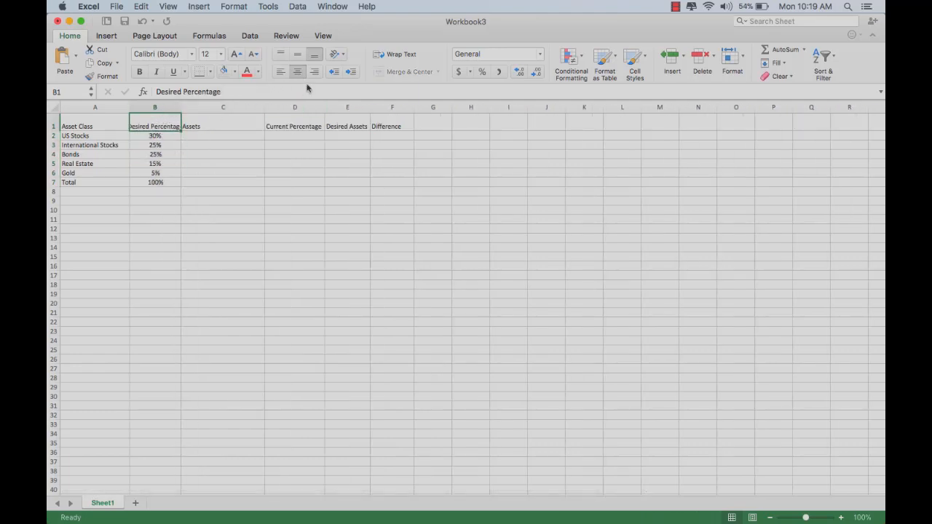
click(401, 54)
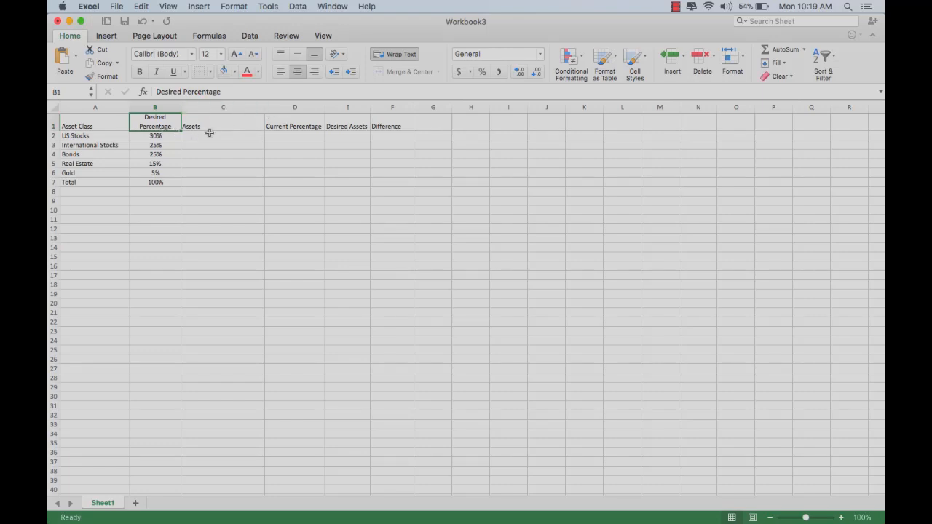
click(223, 136)
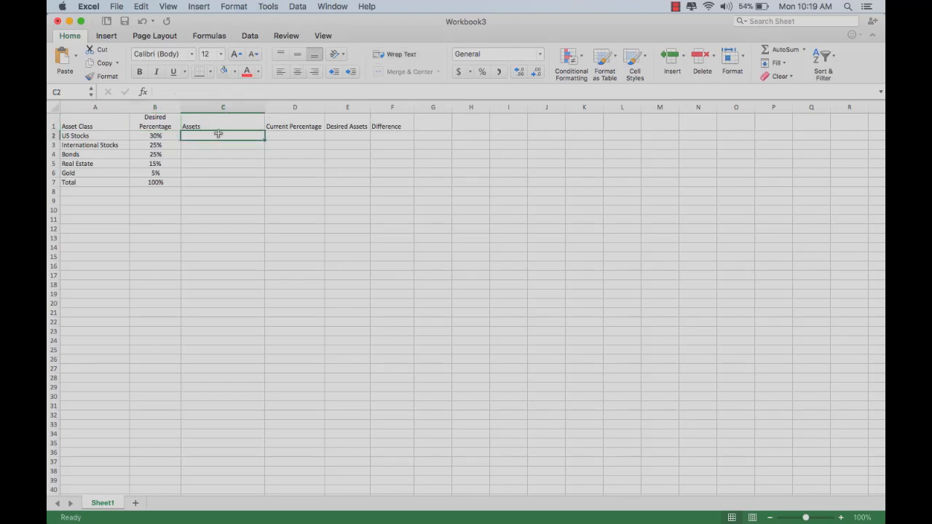
Step: Center the Assets heading in C1 and narrow column C to fit
click(223, 126)
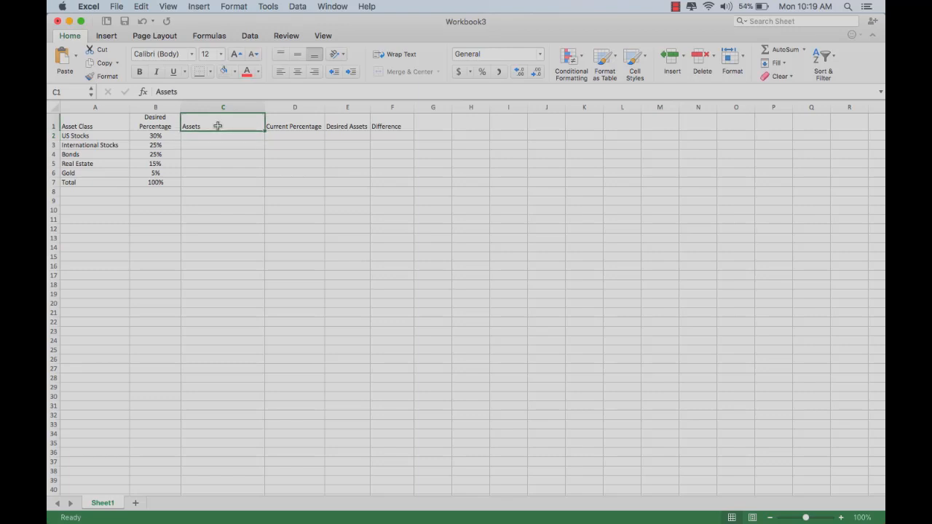
click(297, 71)
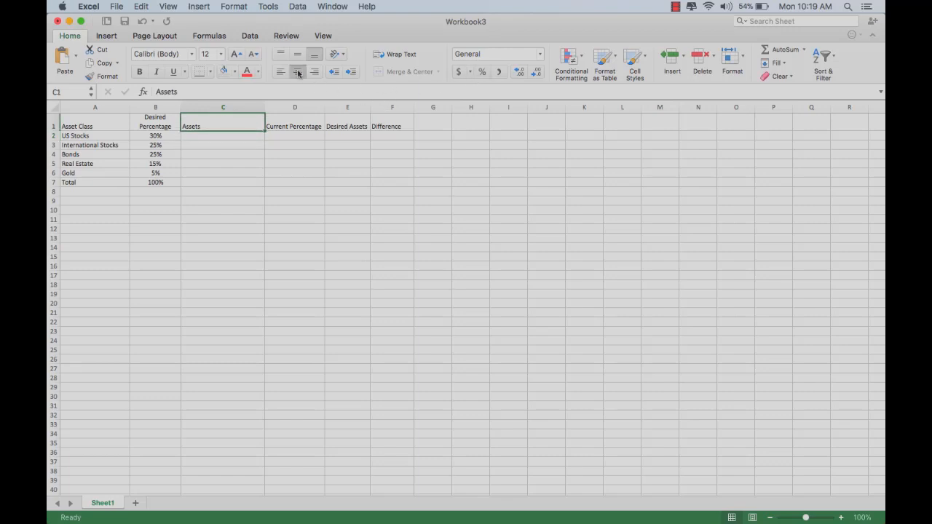
click(222, 136)
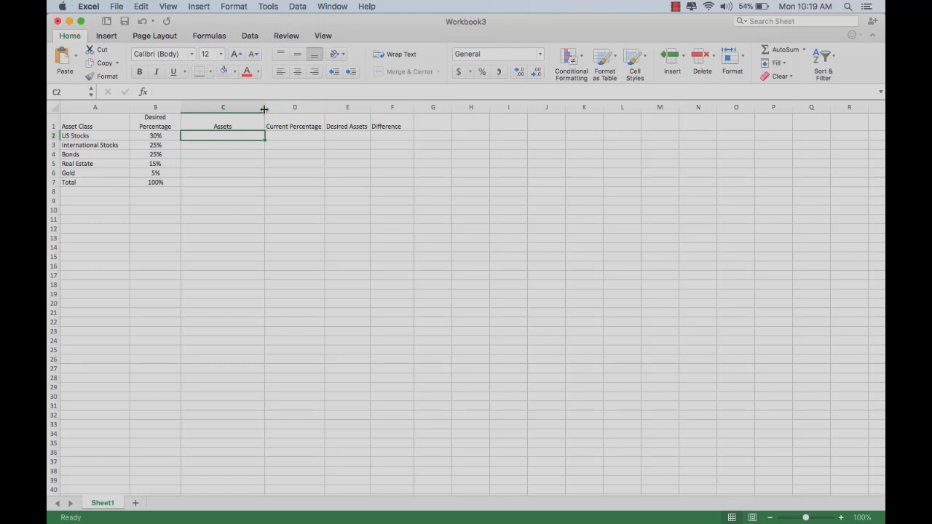
drag(265, 107, 246, 107)
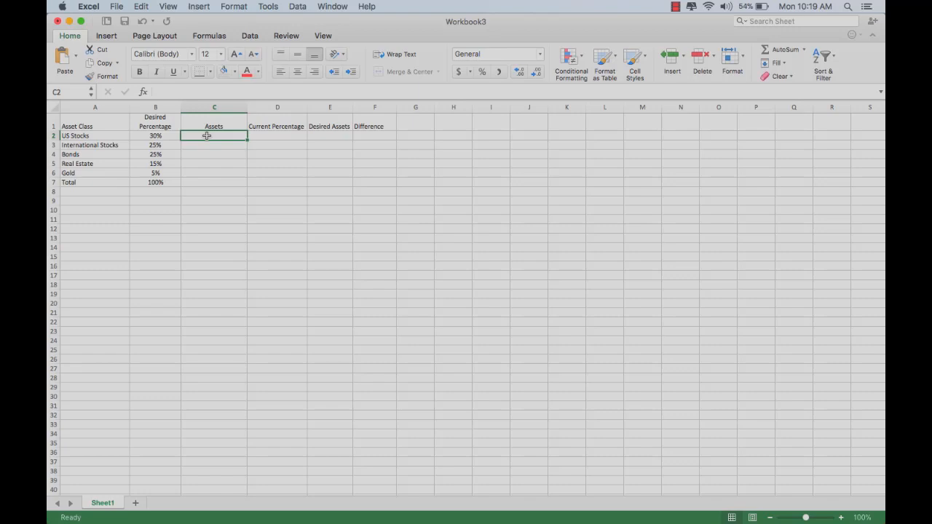
Step: Enter 87,231 as US Stocks assets in C2, formatted as dollars with fewer decimals
text(87,23)
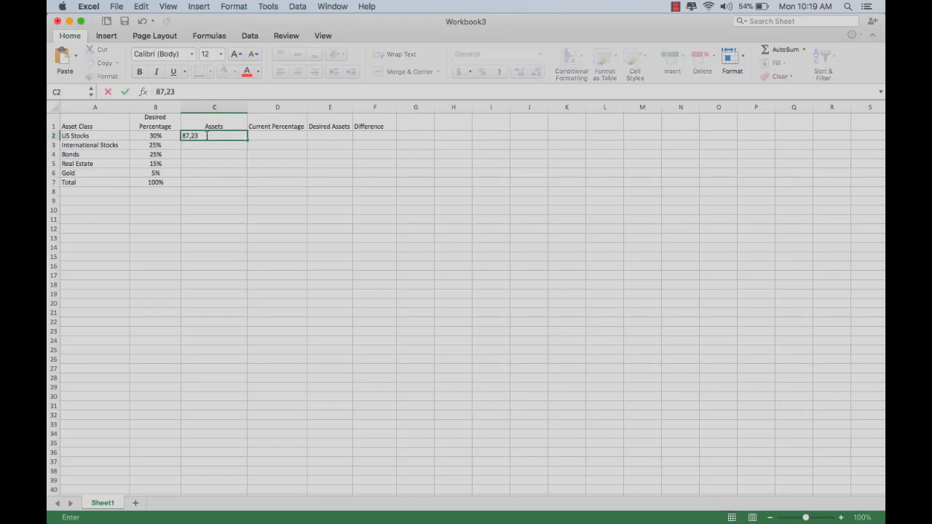
key(Return)
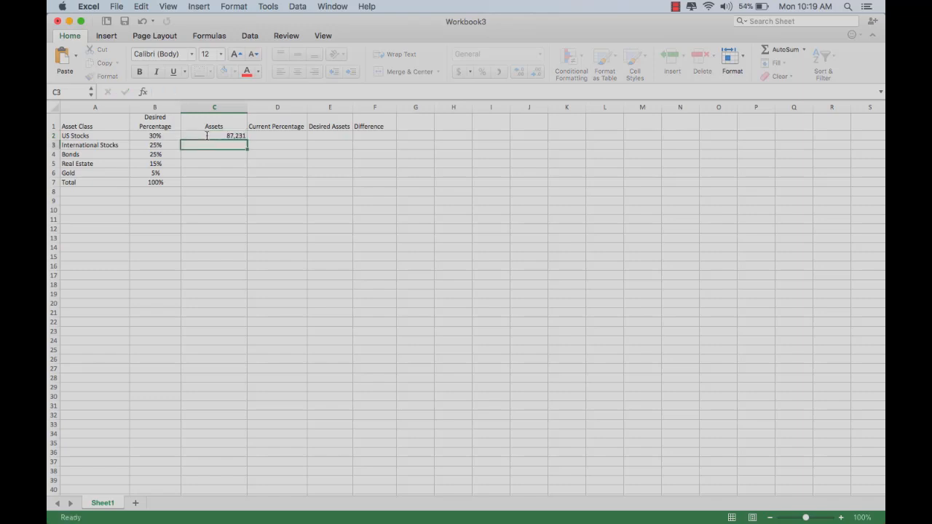
click(214, 136)
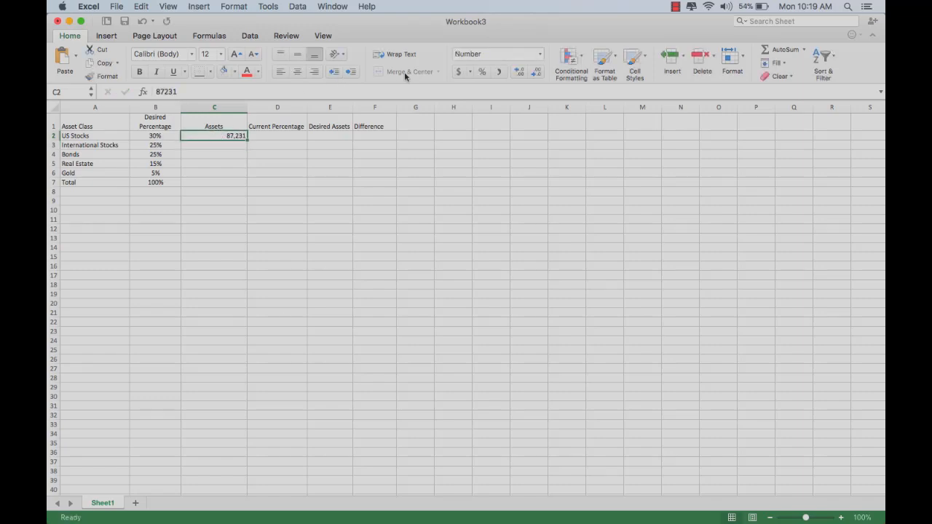
click(458, 71)
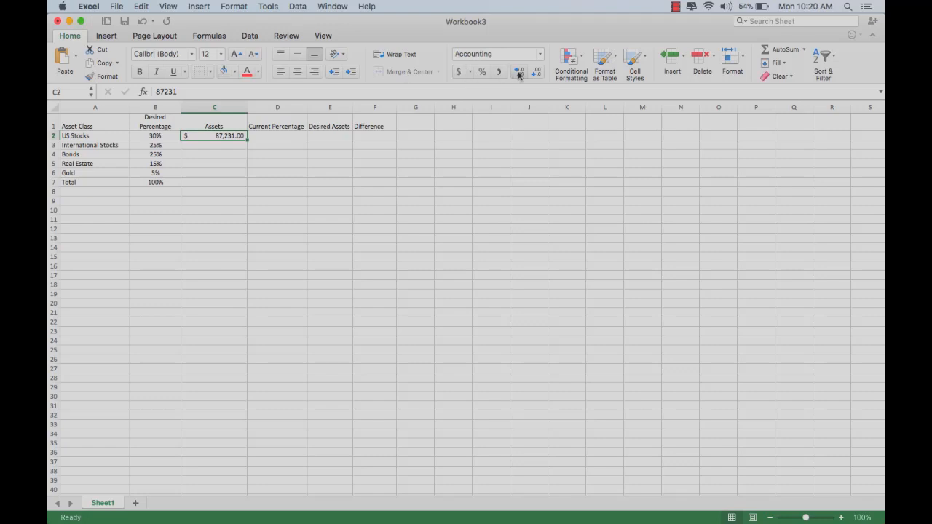
click(536, 72)
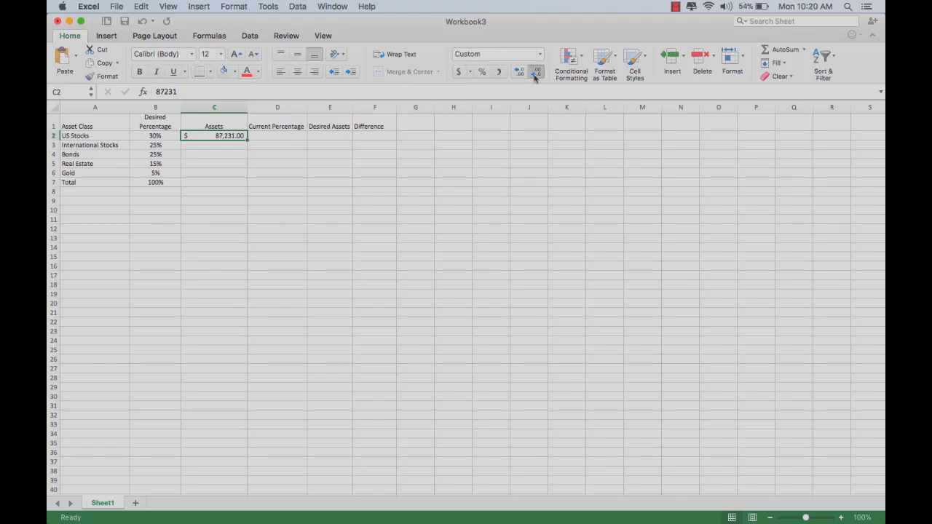
Step: Enter 60,872 for International Stocks in C3 as whole dollars and copy it down through the Total row
click(535, 72)
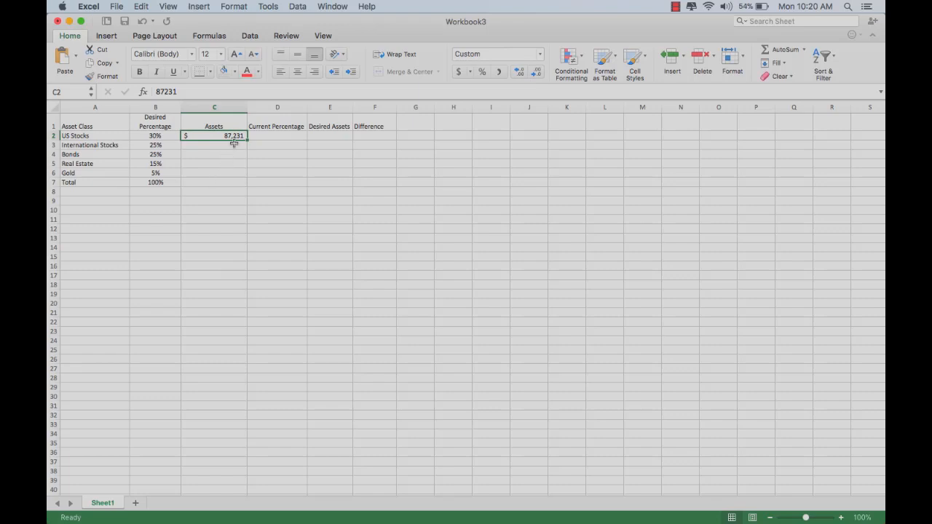
click(213, 145)
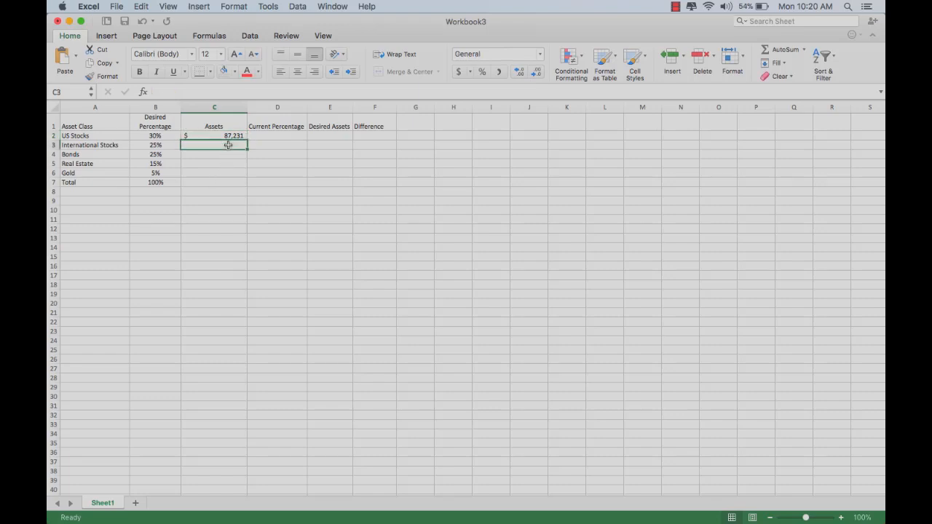
text(60872)
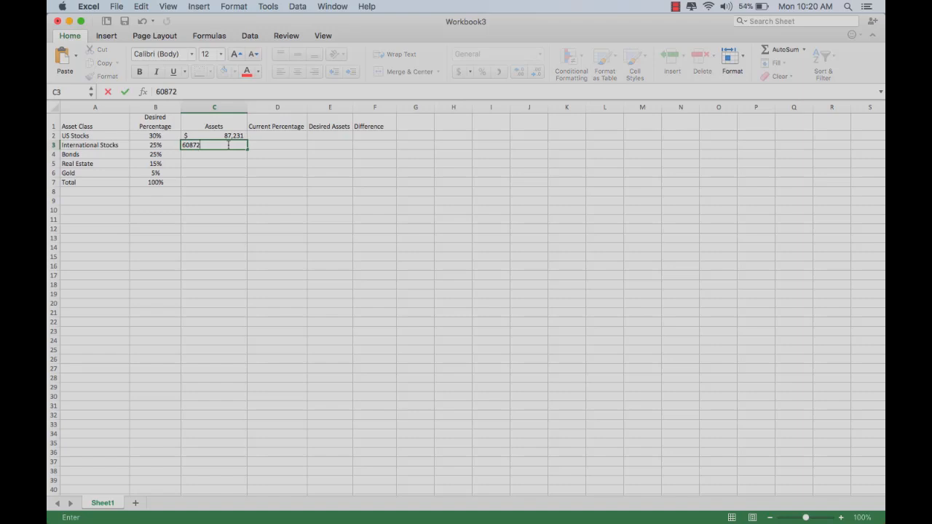
key(Return)
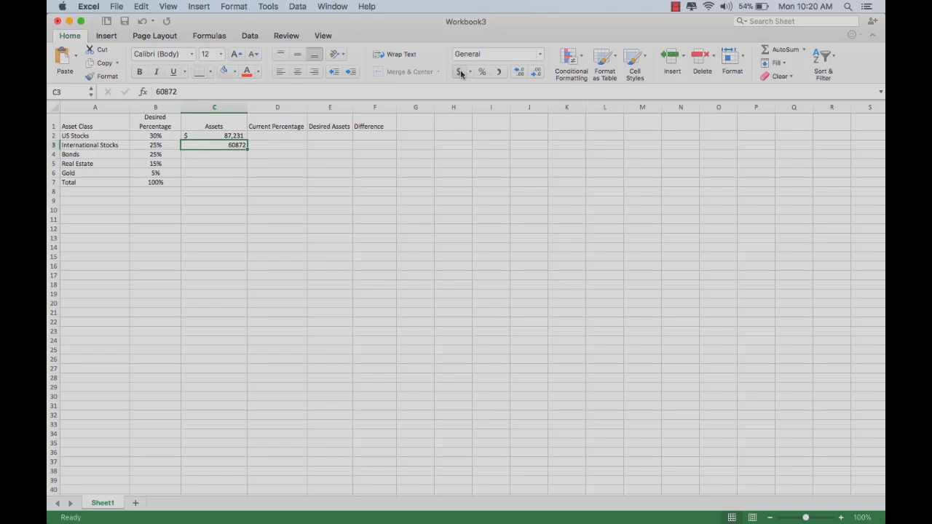
click(458, 71)
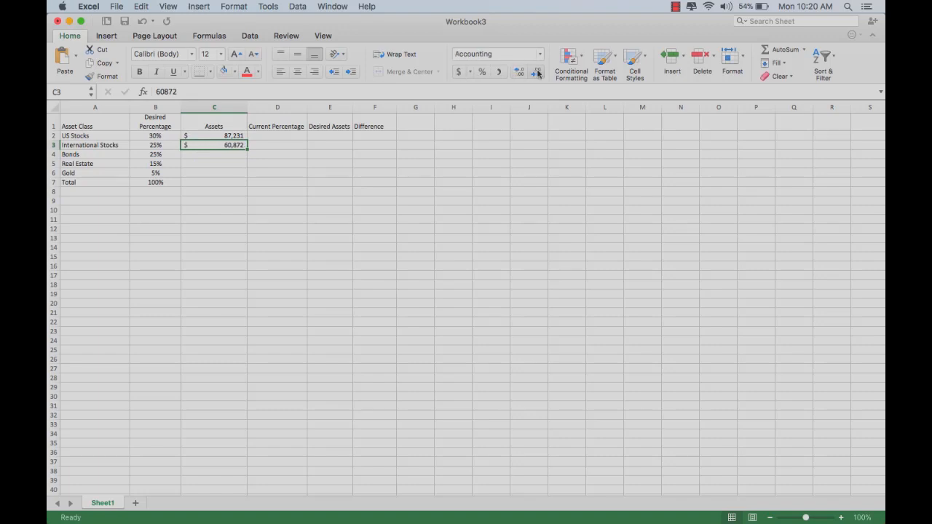
click(537, 71)
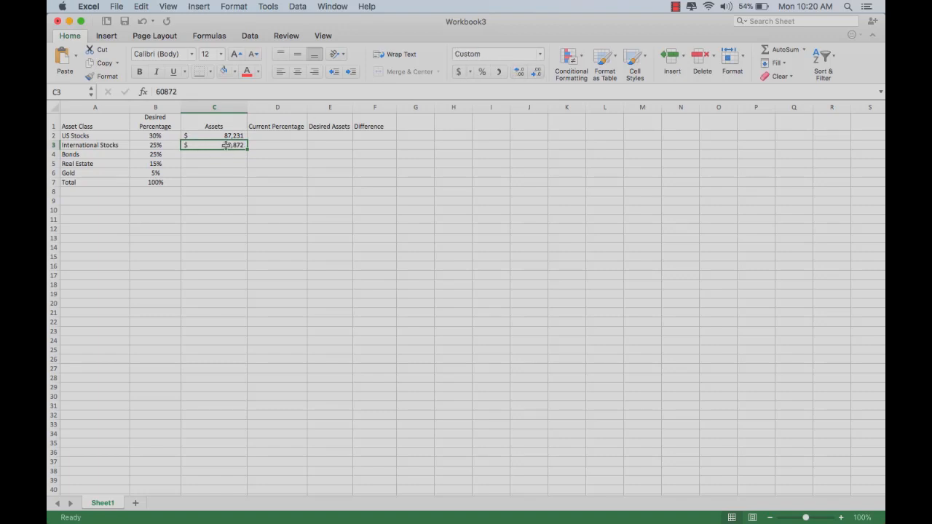
drag(214, 154, 214, 182)
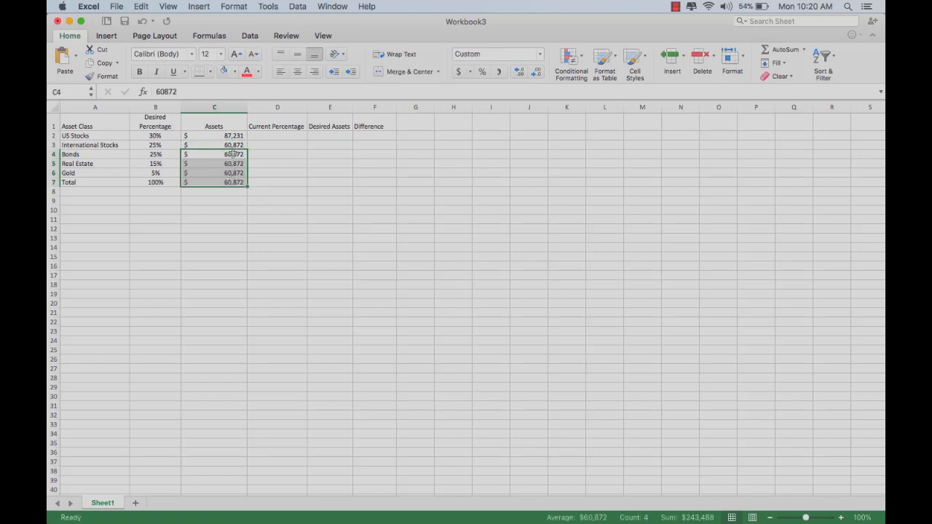
Step: Enter the Bonds, Real Estate and Gold assets (58,894, 45,992, 15,442) in C4:C6
text(58)
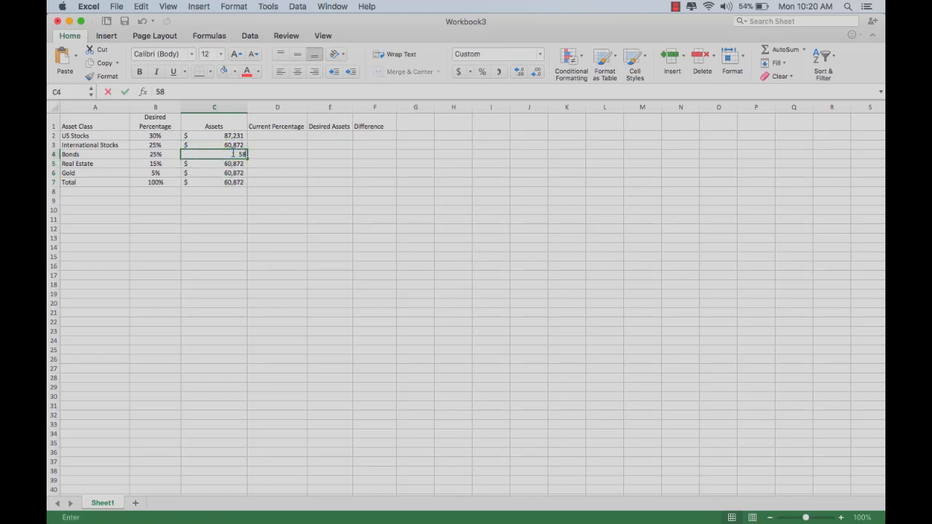
key(Return)
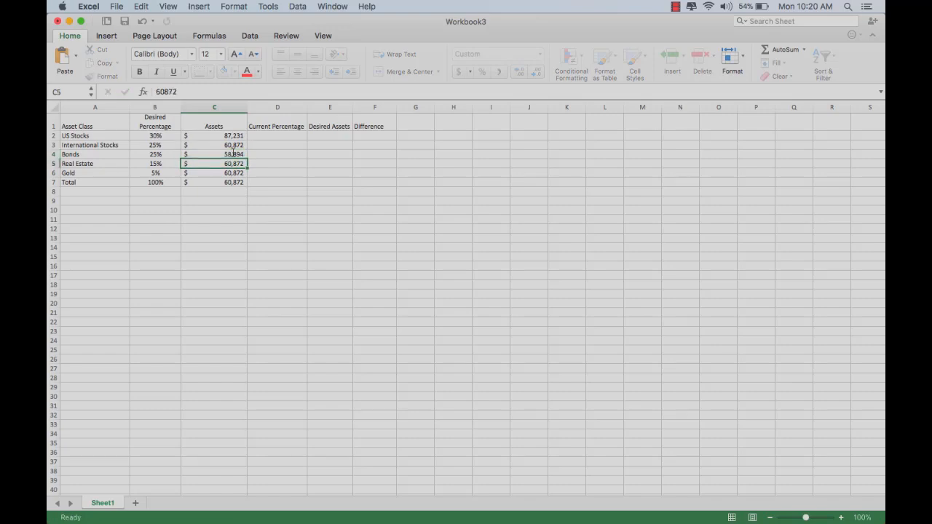
text(45)
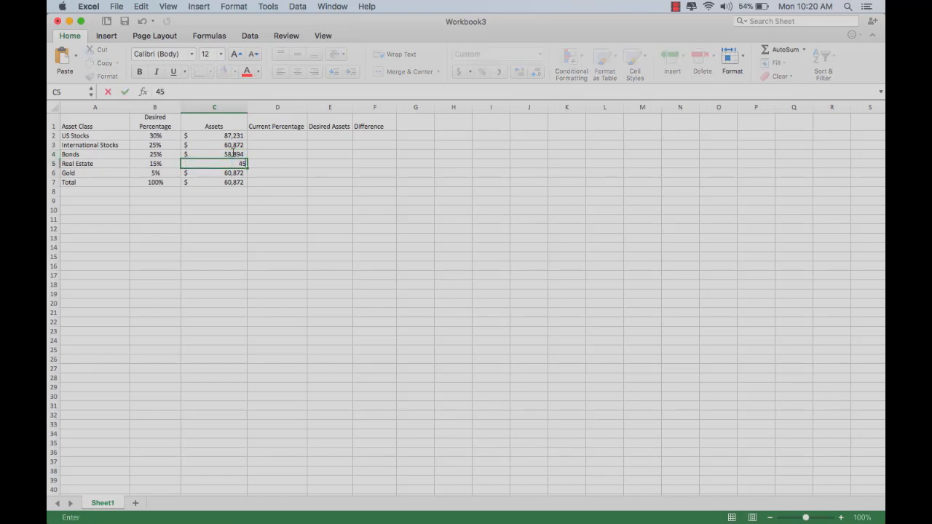
text(992)
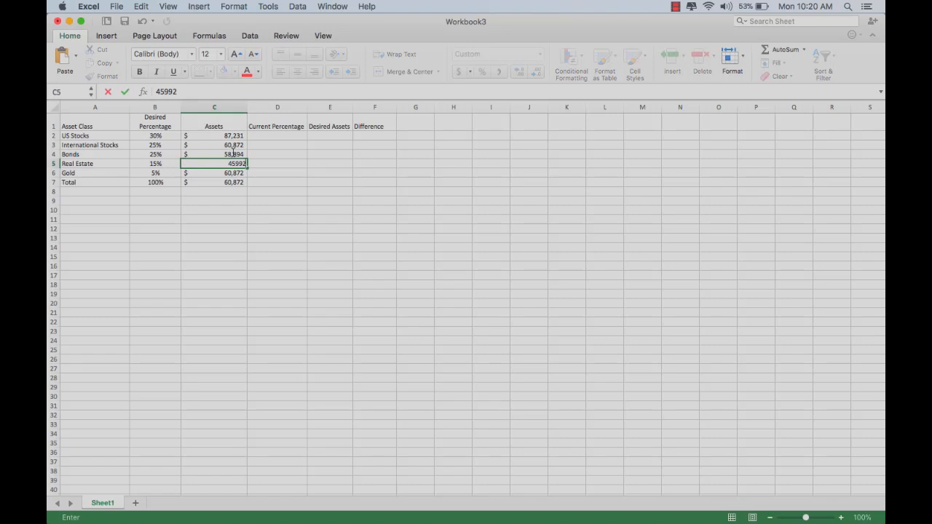
key(Return)
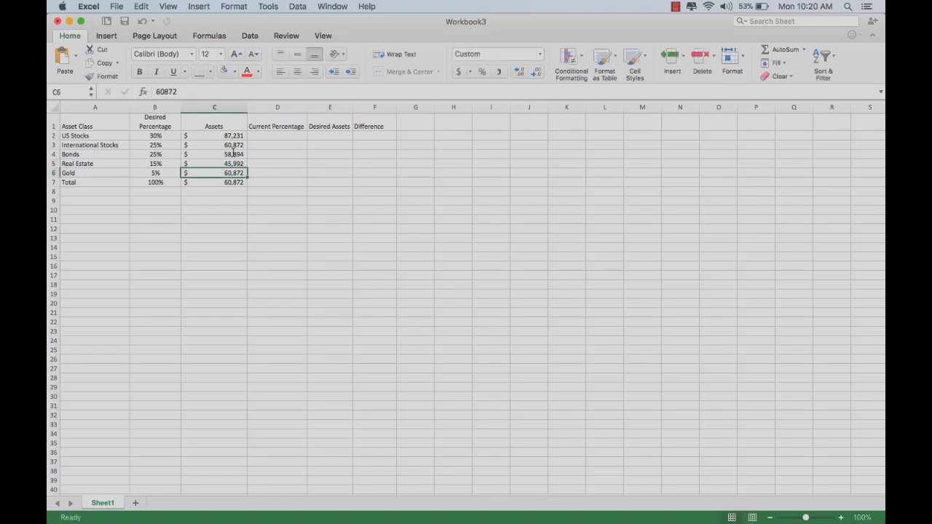
text(15442)
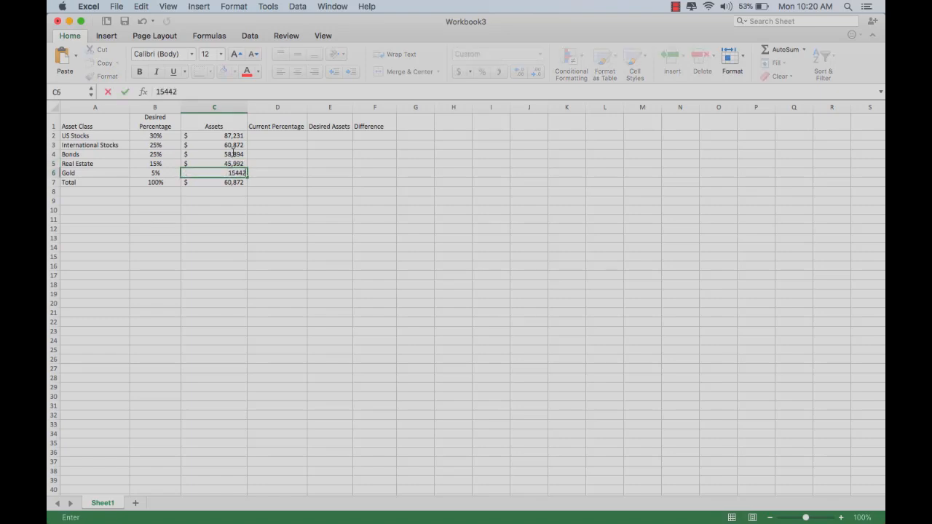
key(Return)
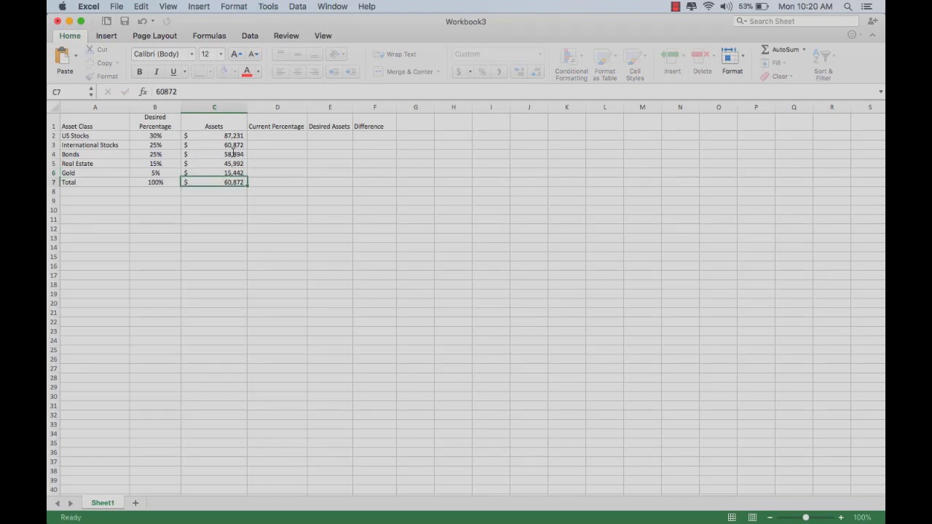
Step: Sum the Assets column in C7 and show the $ 268,431 total as whole dollars
text(=sum()
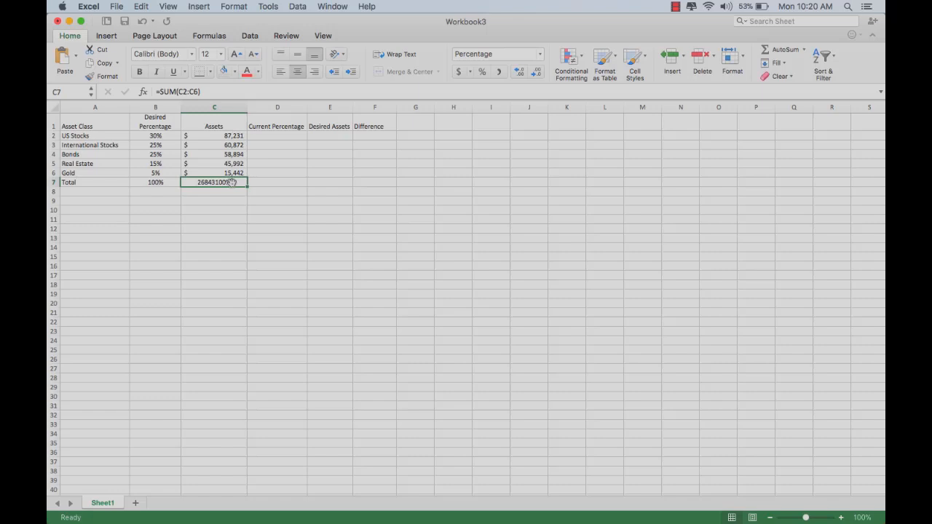
click(458, 71)
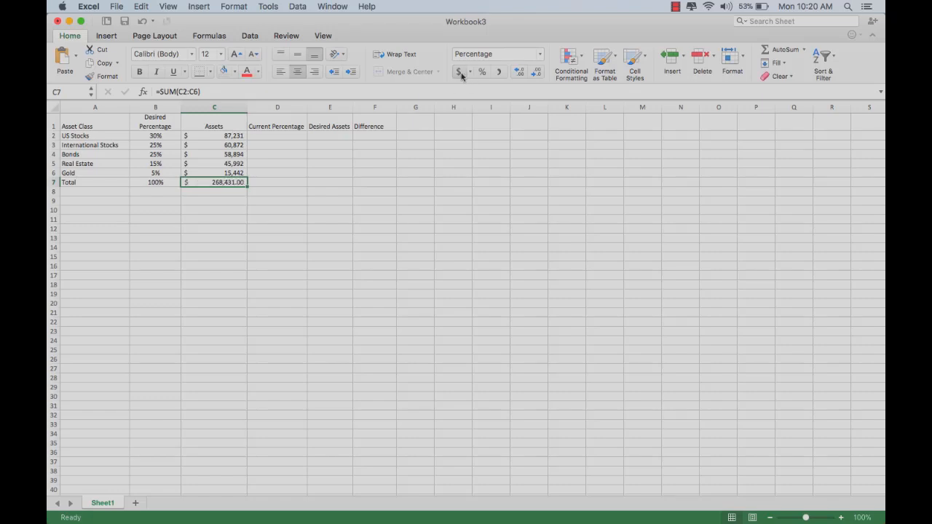
click(497, 53)
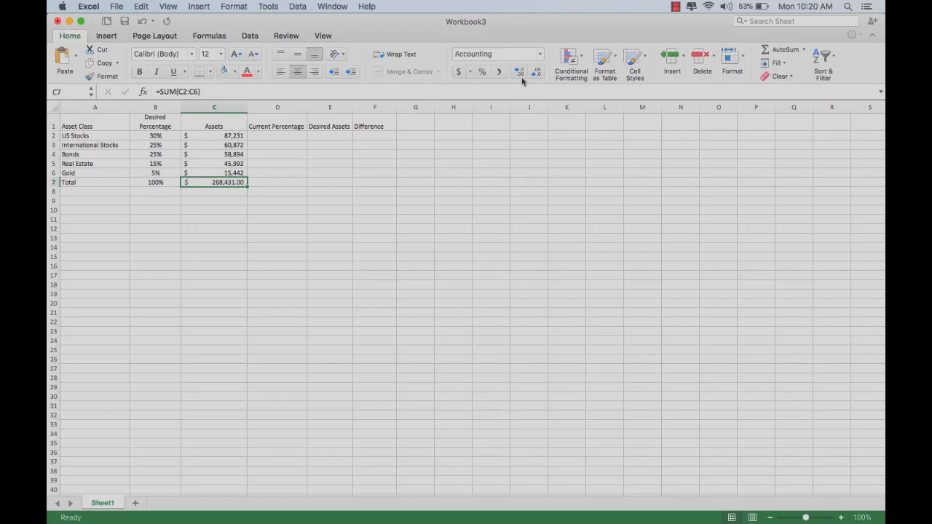
click(537, 71)
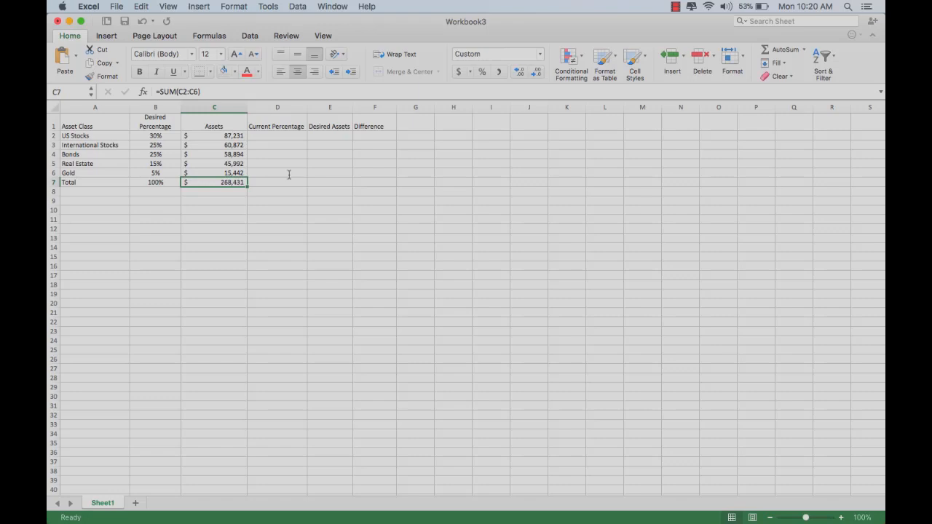
mouse_move(273, 193)
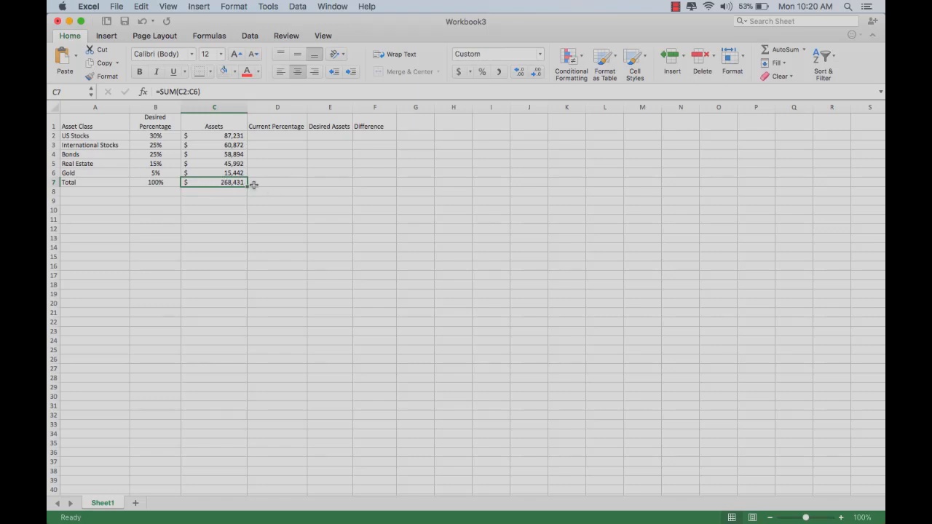
mouse_move(282, 128)
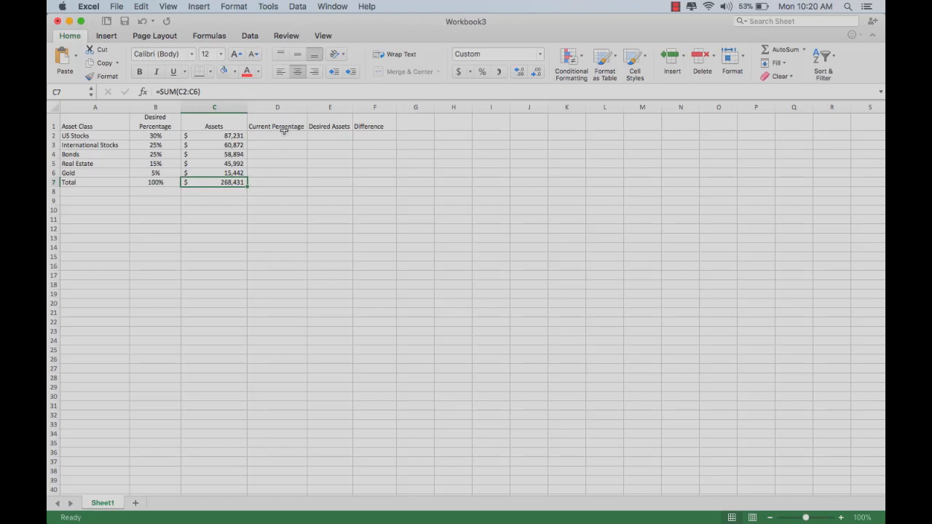
Step: Enter =C2/$C$7 in D2 and extend the share-of-total formula down through D7
click(276, 135)
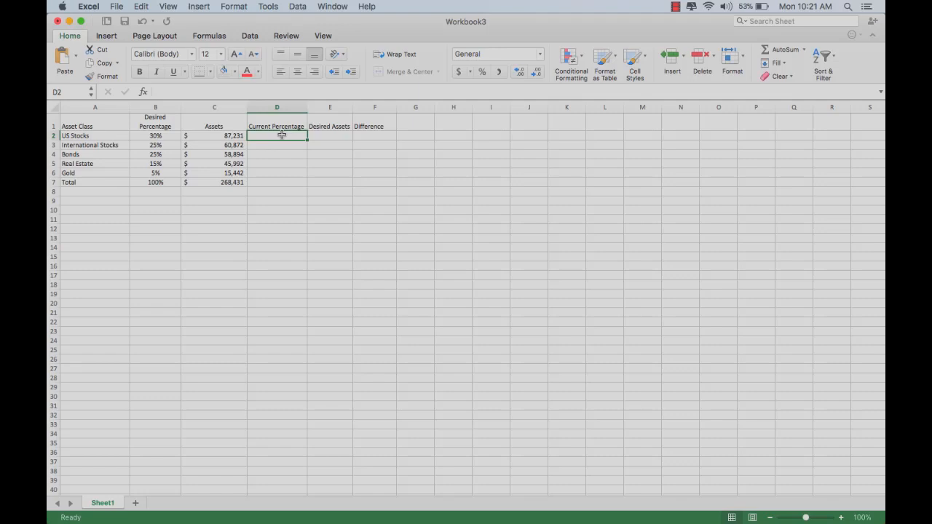
mouse_move(219, 145)
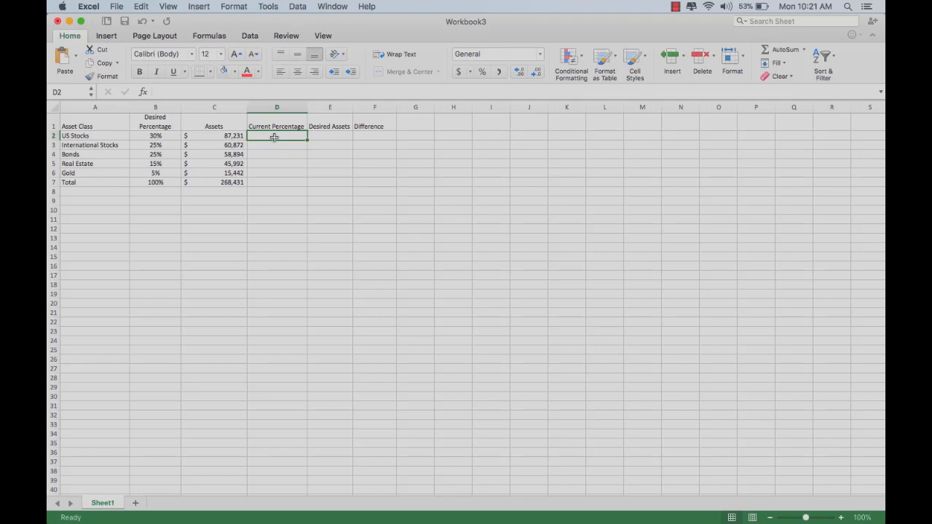
text(=)
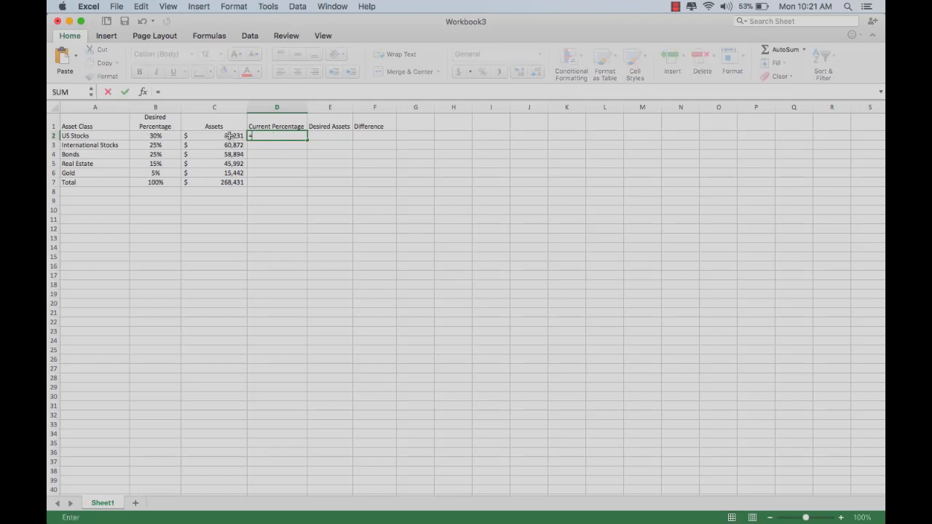
click(213, 135)
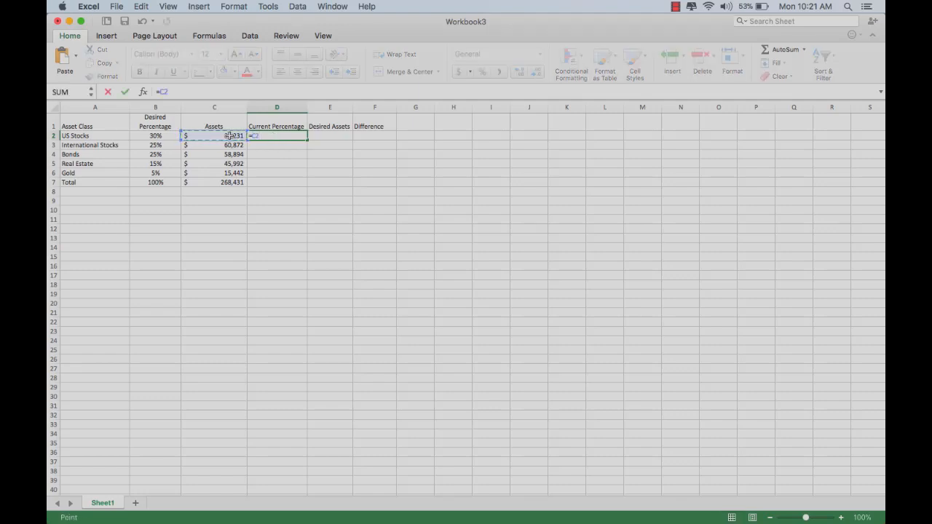
text(/)
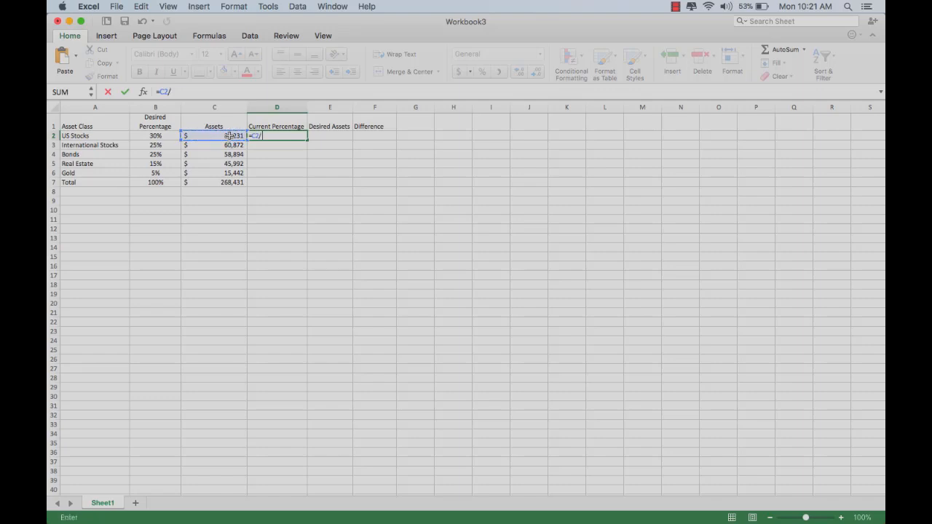
click(214, 182)
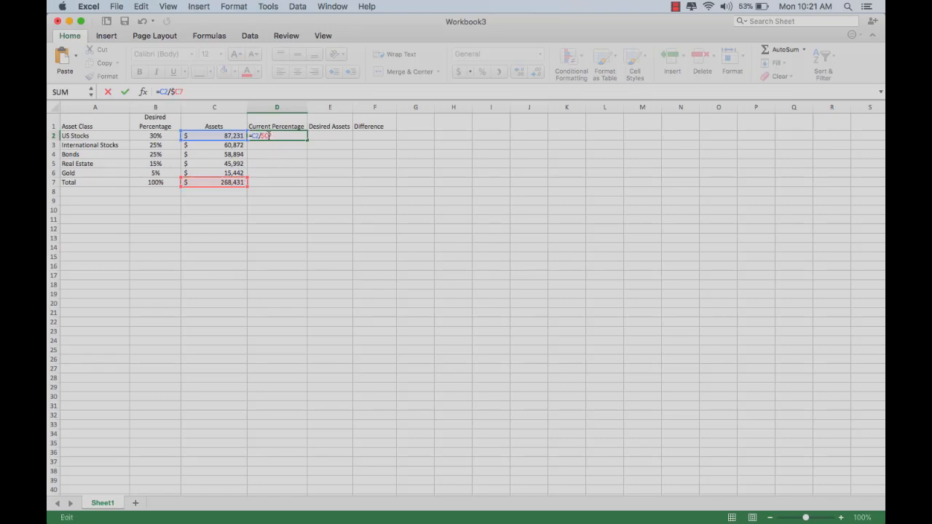
text($)
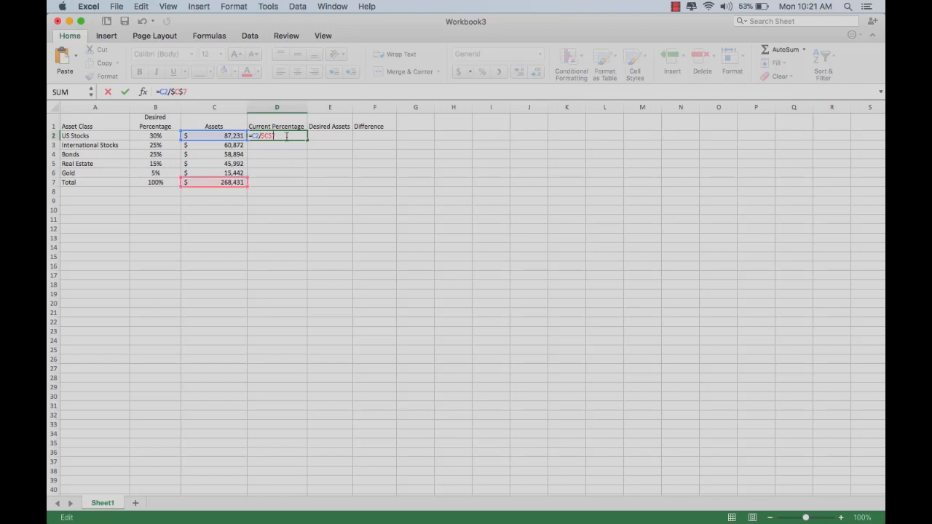
key(Return)
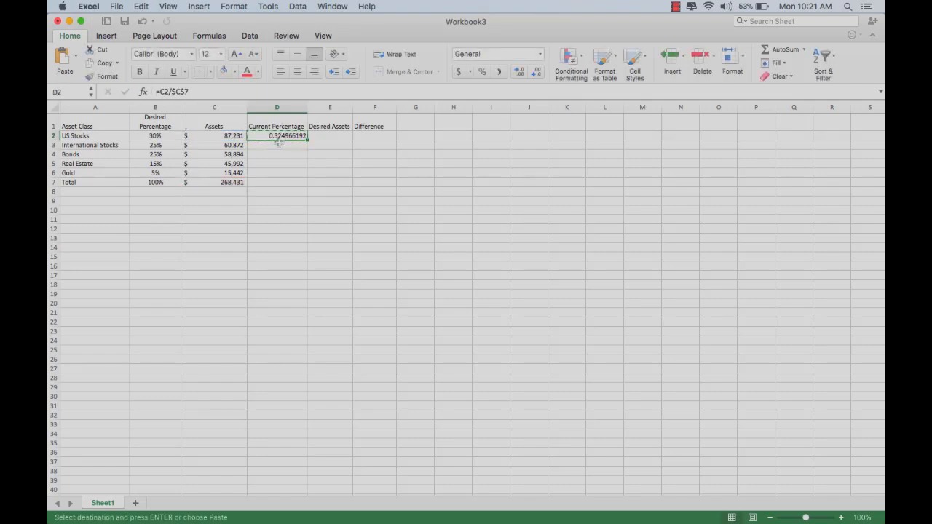
drag(277, 135, 277, 182)
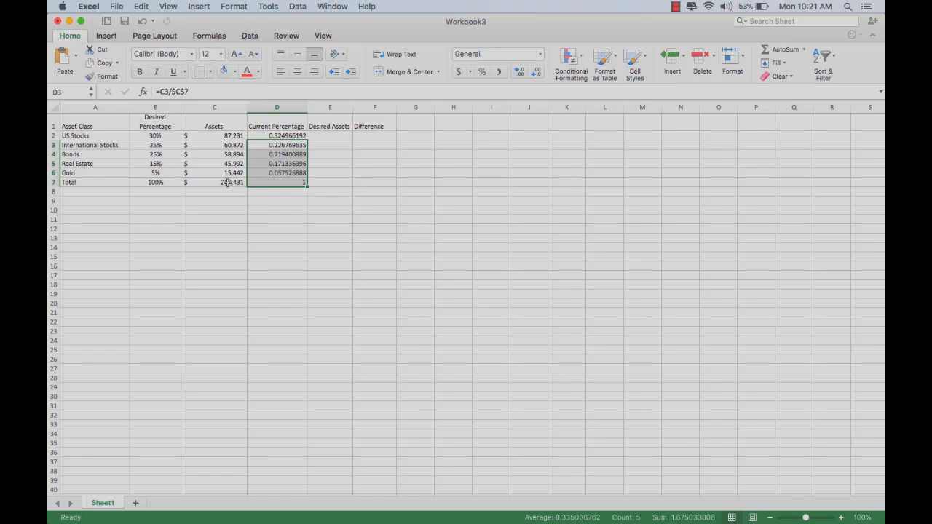
mouse_move(233, 173)
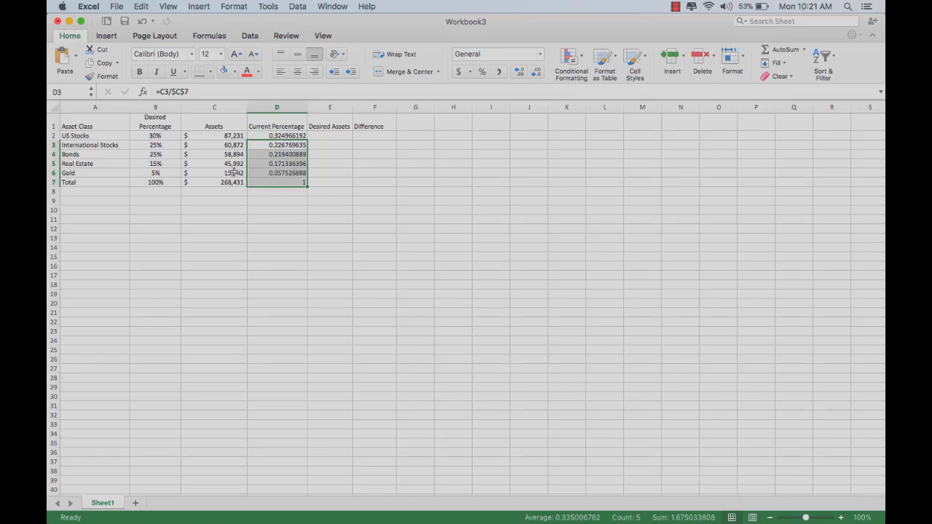
Step: Format Current Percentage D2:D7 as centred percentages with one decimal place (e.g. 32.5%)
click(277, 135)
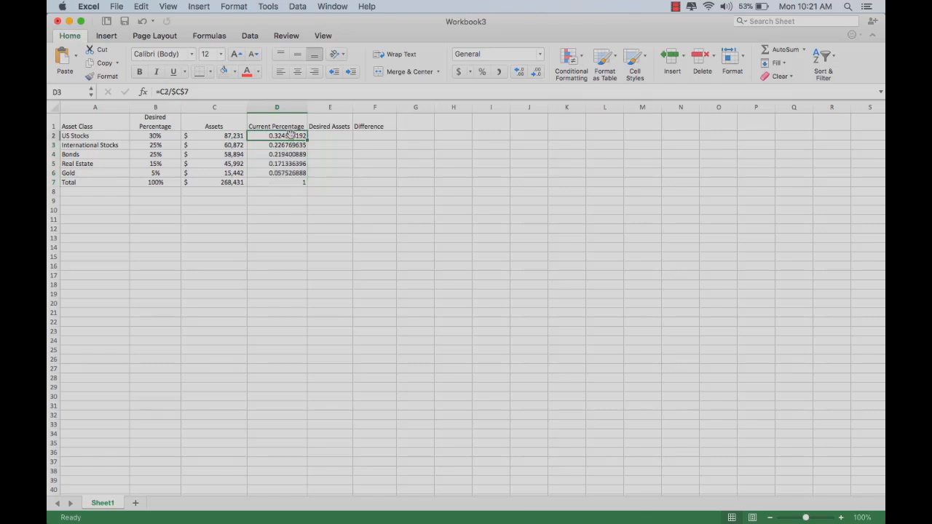
drag(277, 136, 277, 182)
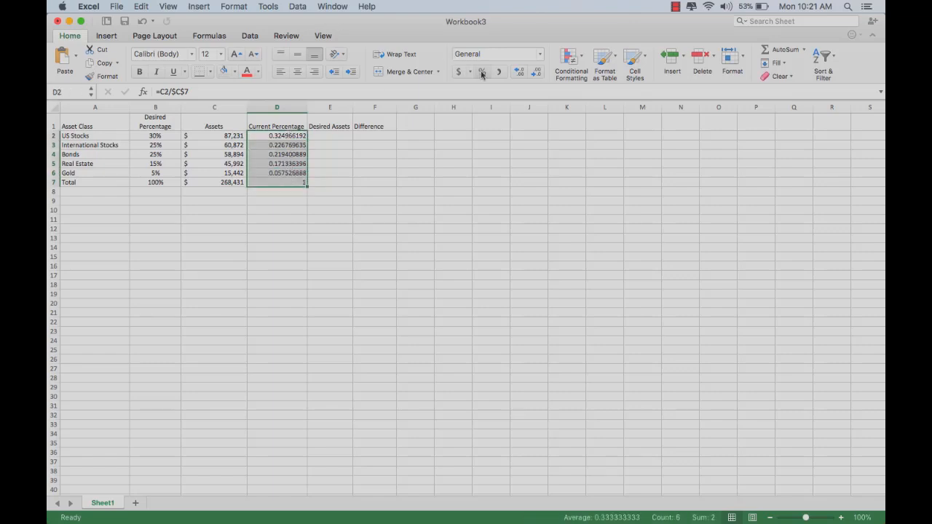
click(481, 71)
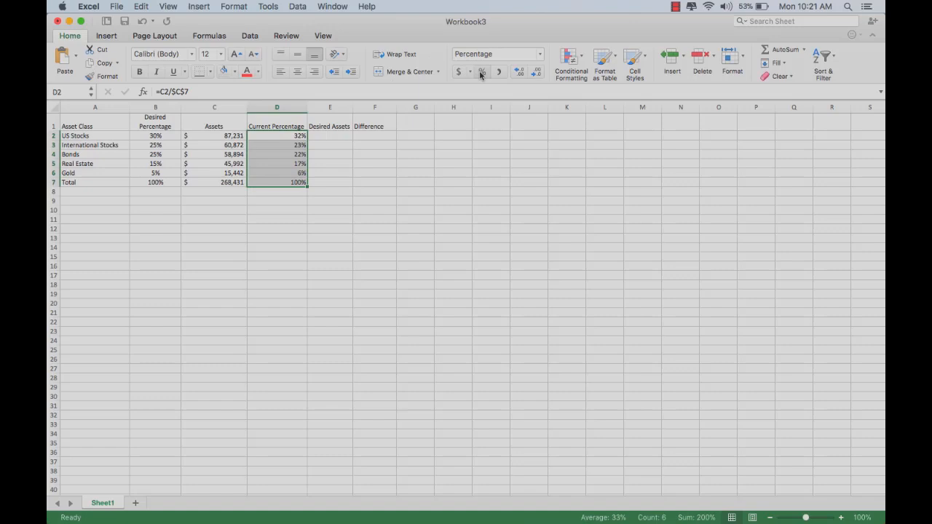
click(297, 71)
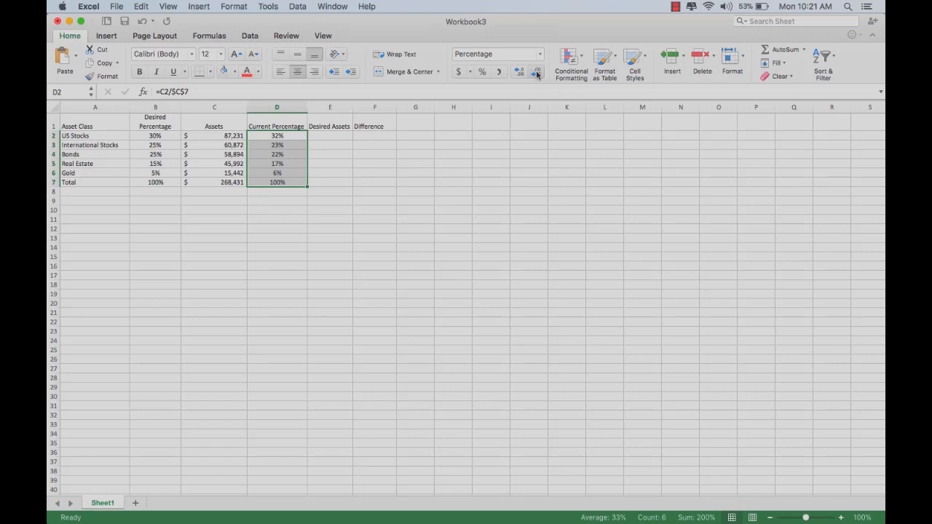
click(519, 71)
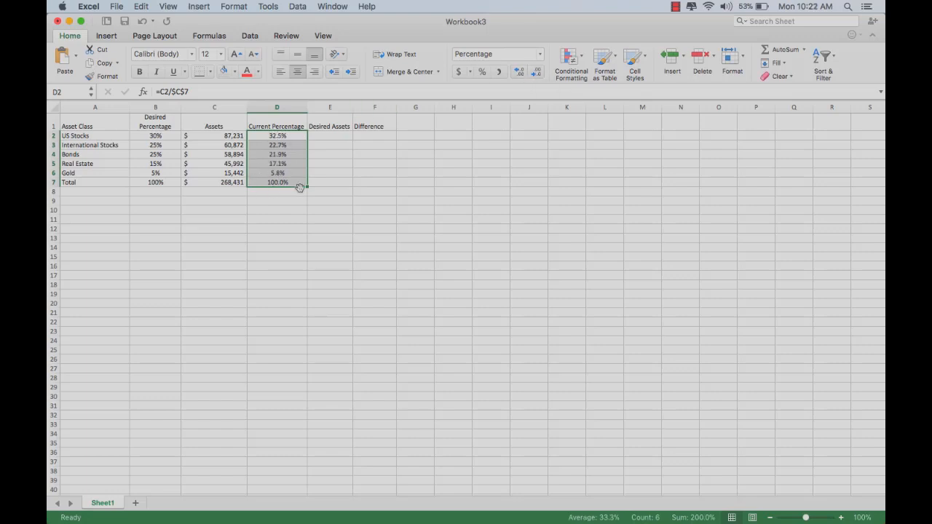
mouse_move(333, 139)
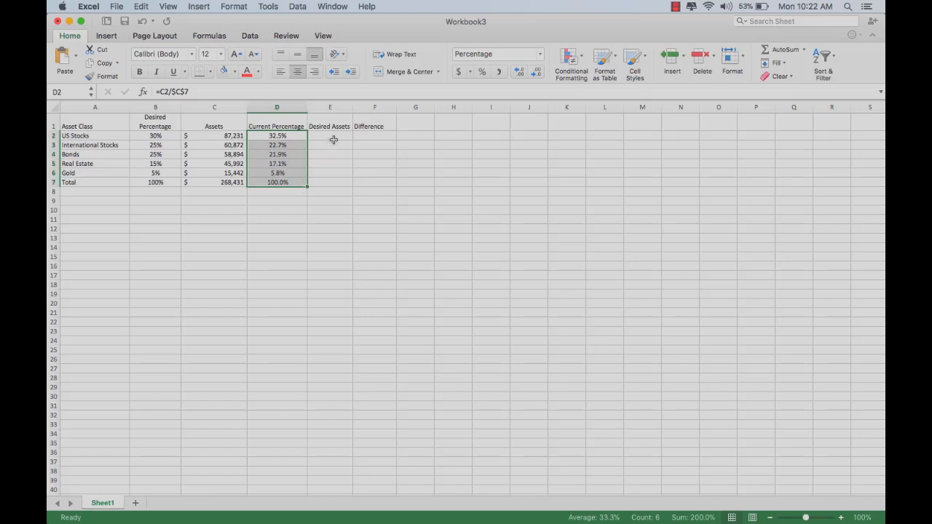
mouse_move(332, 134)
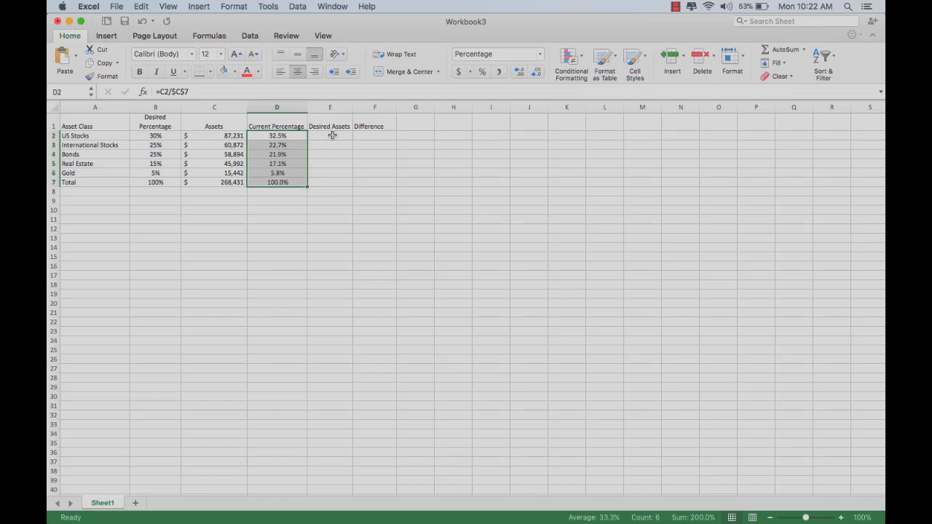
Step: Enter =B2*$C$7 in E2 so US Stocks Desired Assets shows 80529.3
click(330, 135)
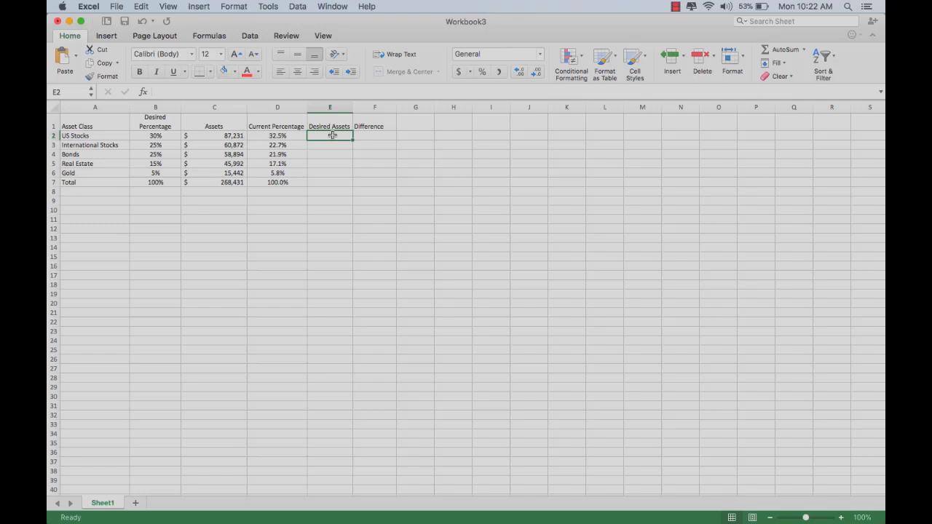
text(=)
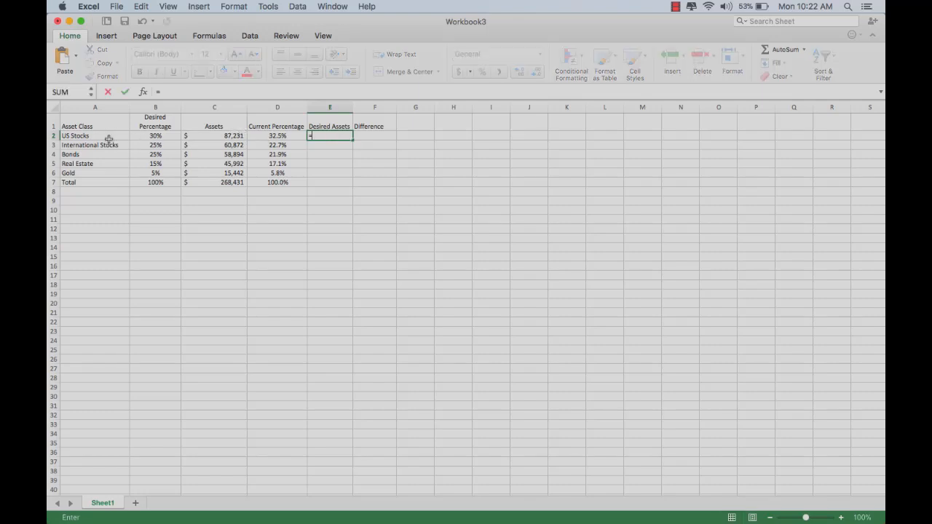
click(155, 135)
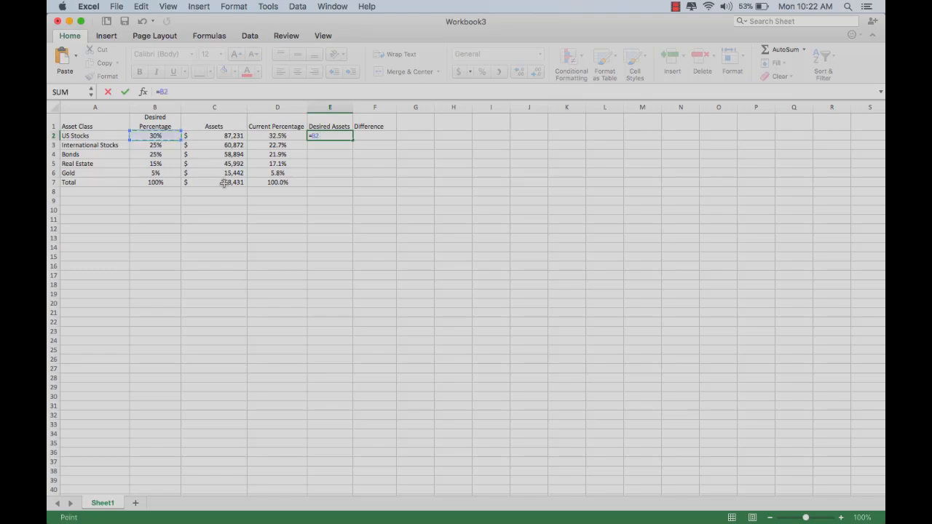
click(214, 182)
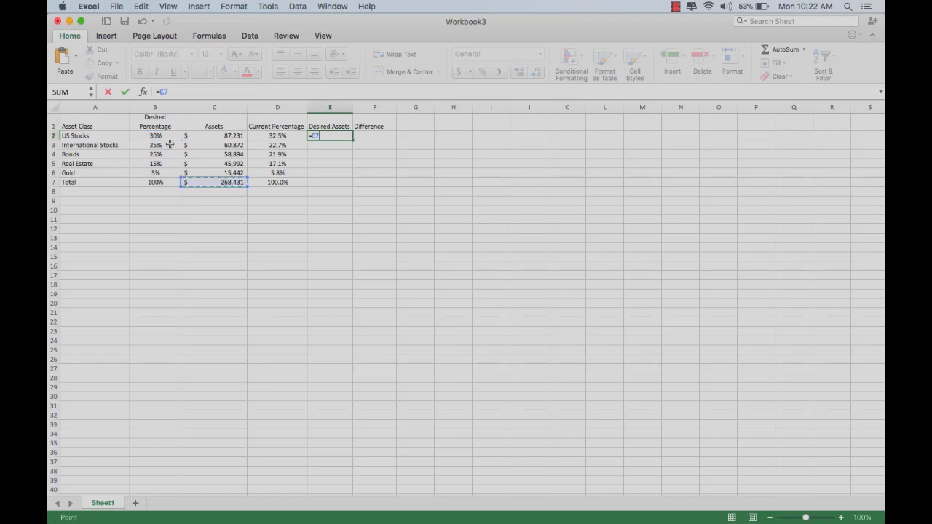
click(154, 136)
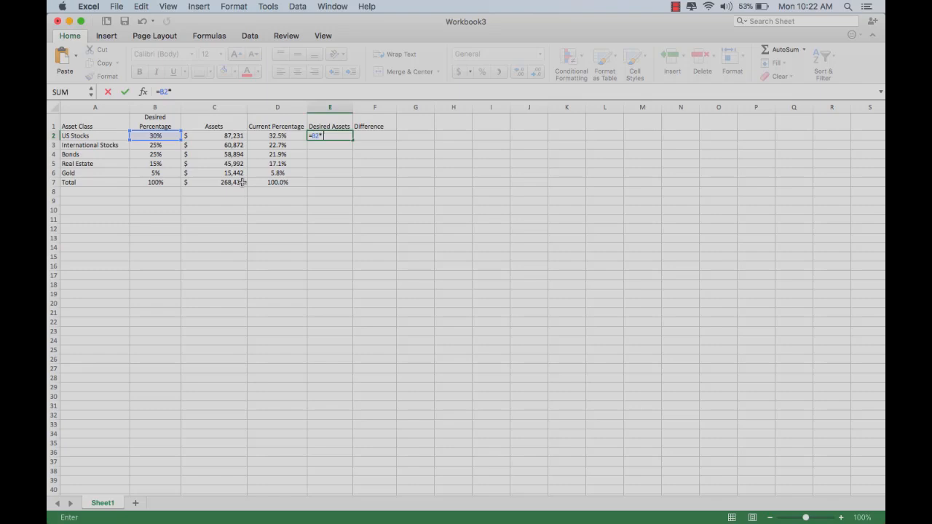
click(214, 182)
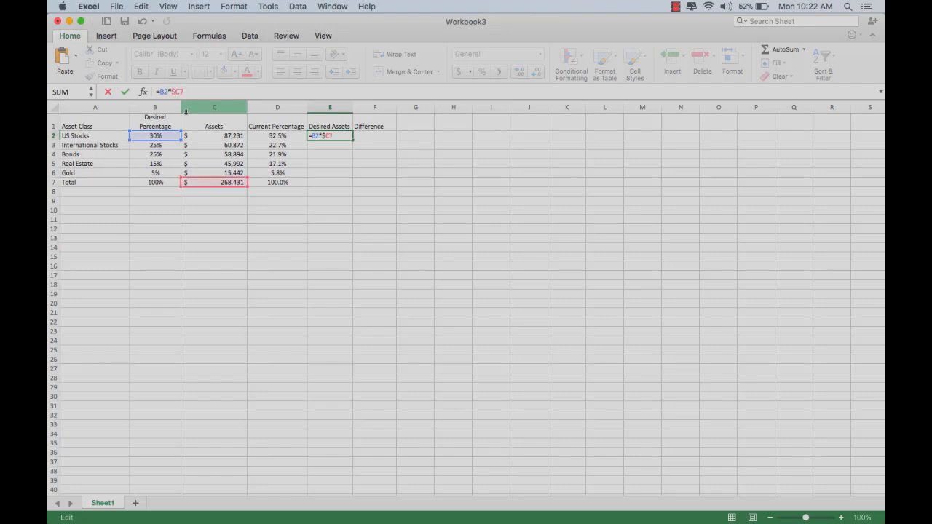
key(Return)
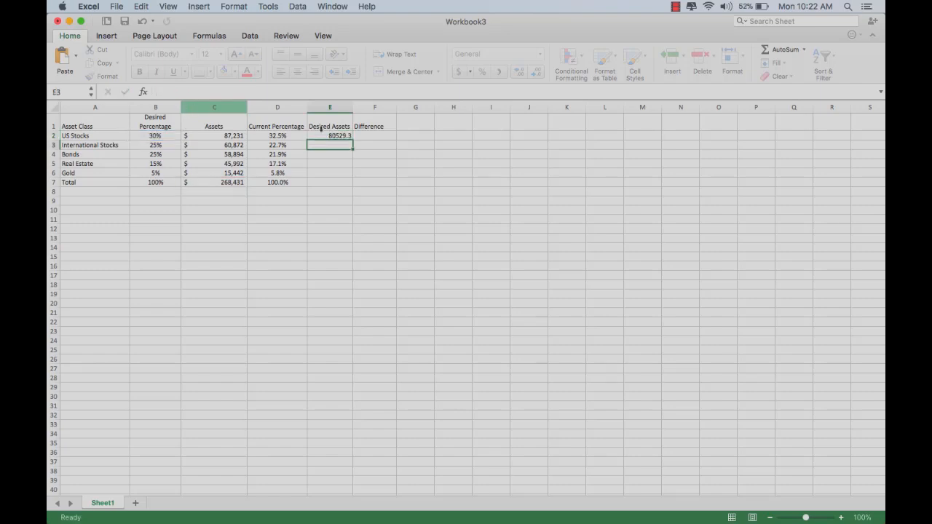
click(330, 135)
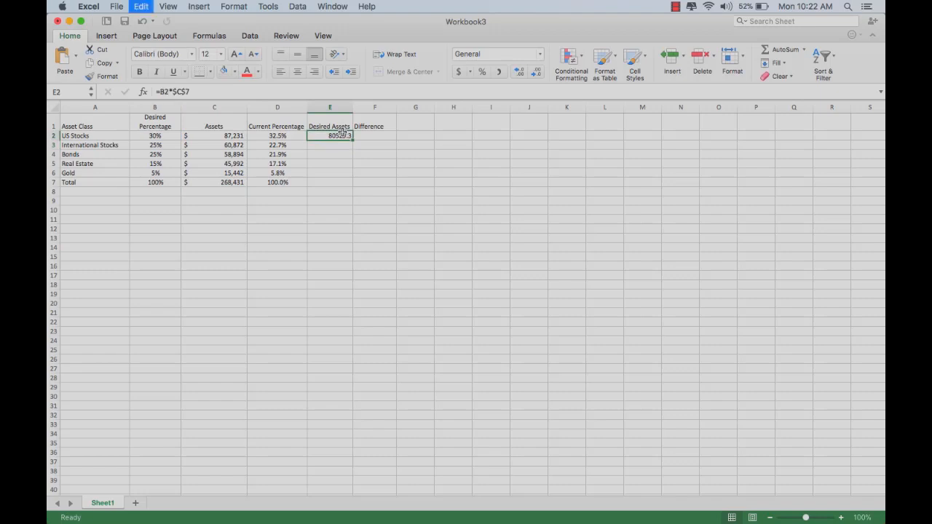
Step: Fill the Desired Assets formula down E3:E7 and show E2:E7 as whole-dollar accounting amounts
drag(330, 135, 330, 172)
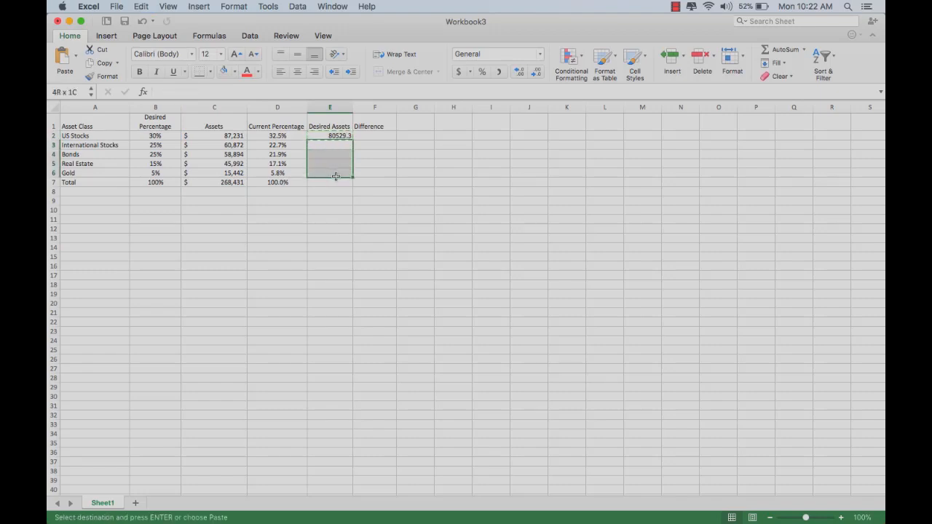
click(330, 182)
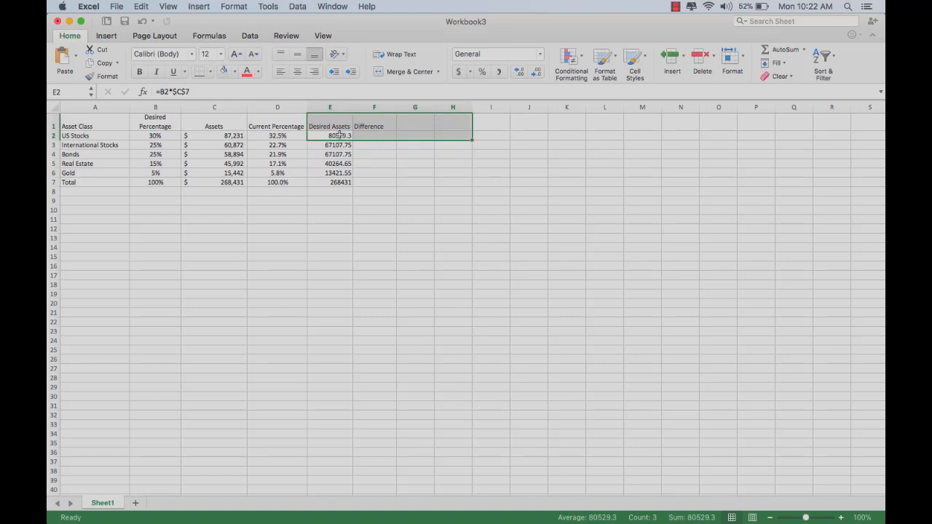
drag(329, 135, 330, 182)
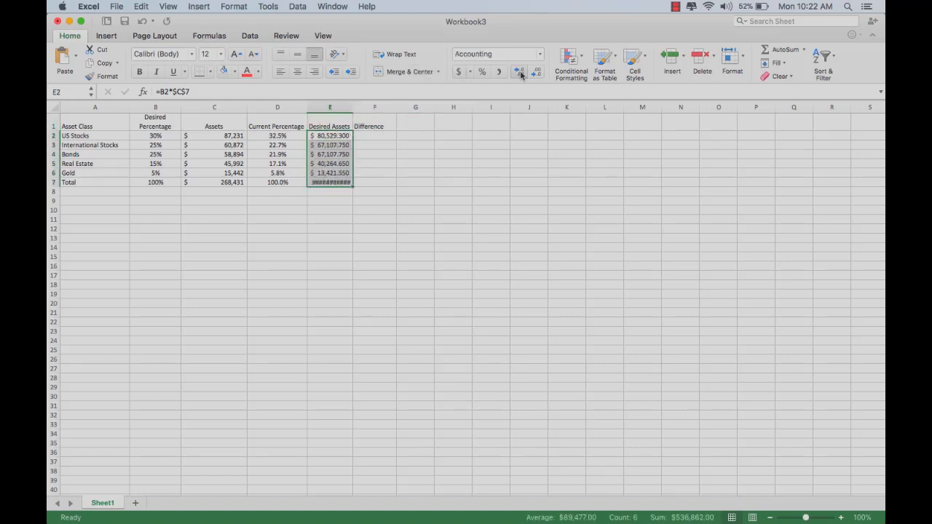
click(536, 71)
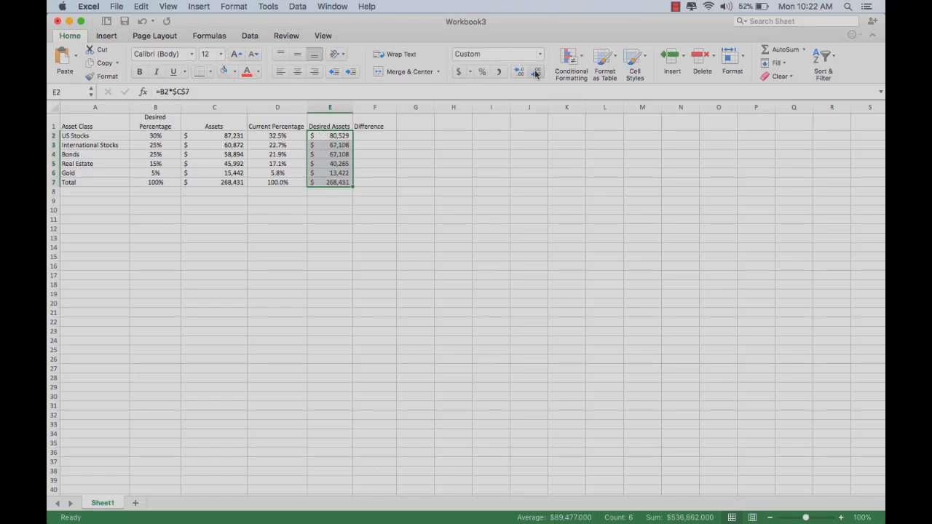
click(374, 135)
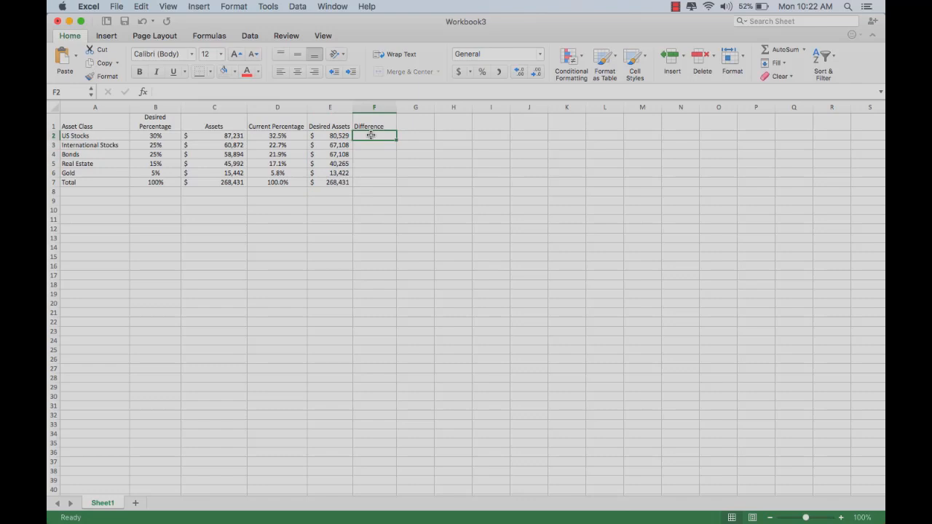
Step: Enter =C2-E2 in F2 giving the US Stocks difference of $6,702
text(=)
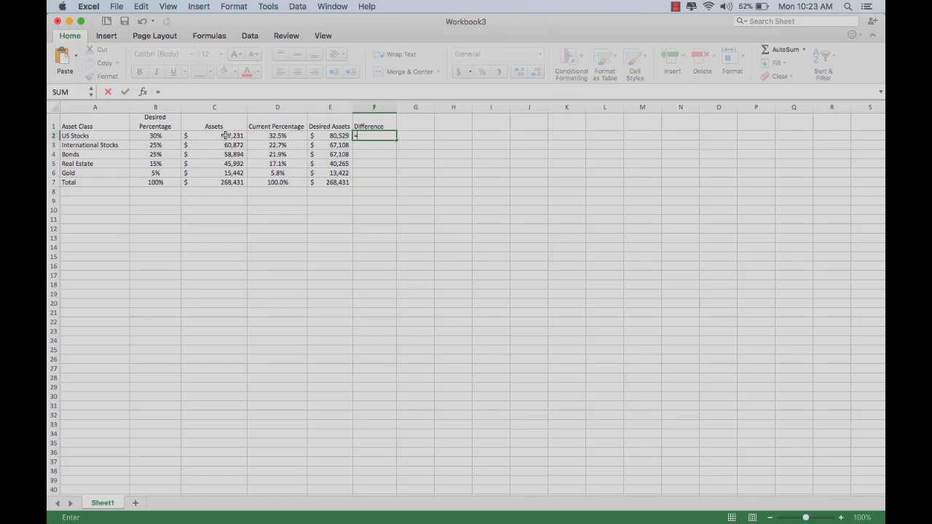
click(214, 135)
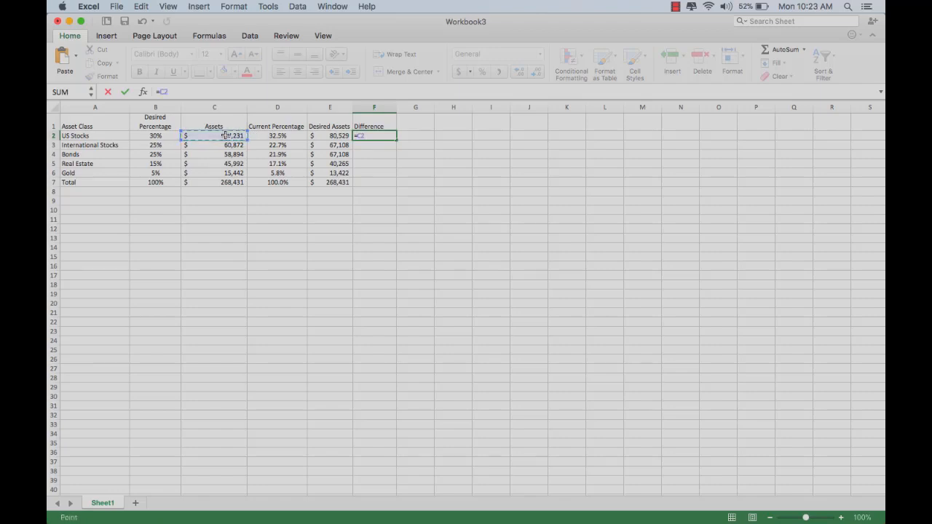
click(330, 136)
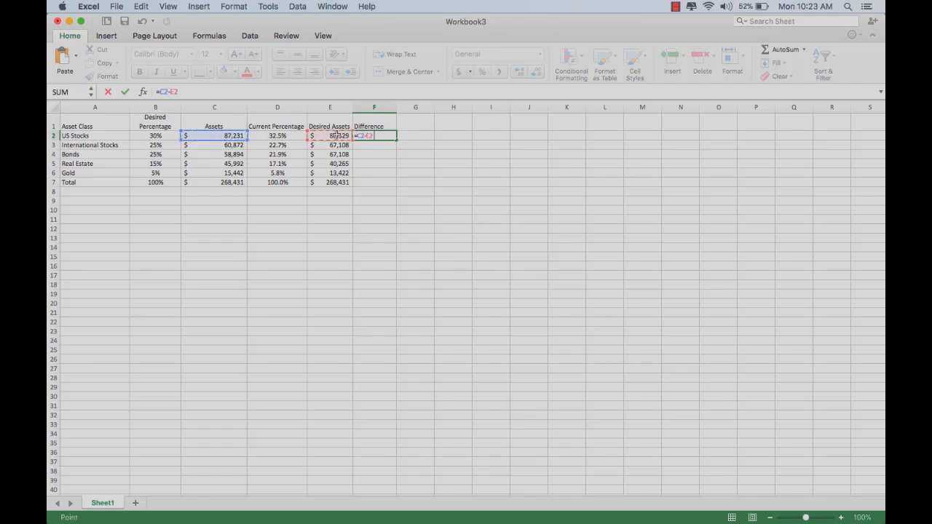
key(Return)
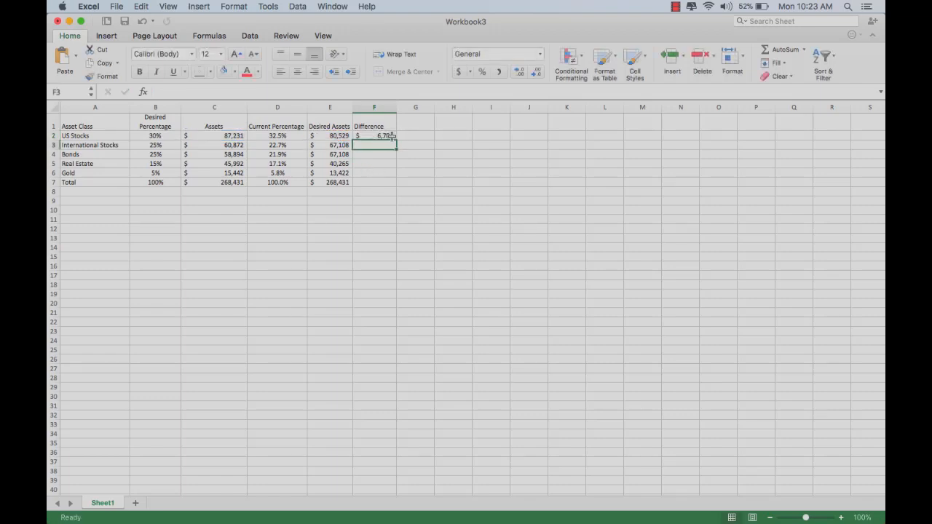
click(374, 136)
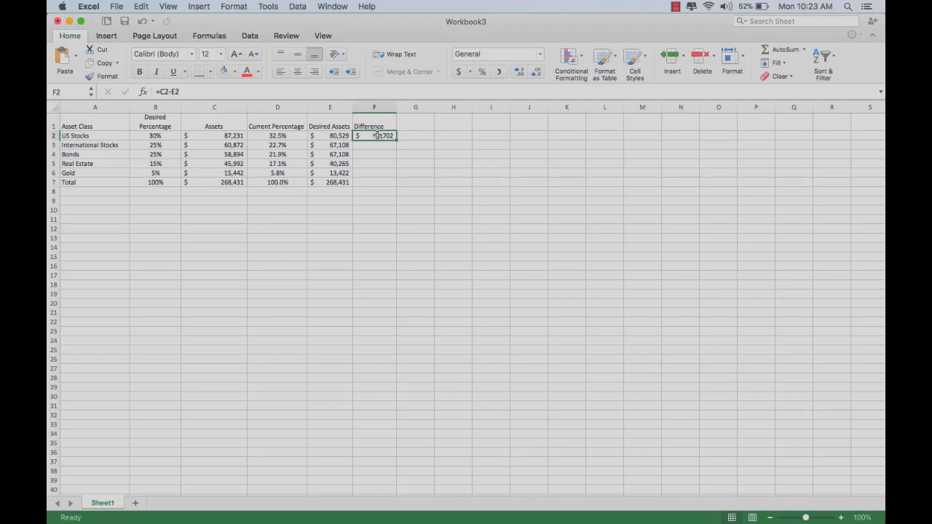
Step: Edit F2 to =E2-C2 so the US Stocks difference shows (6,702)
double_click(375, 135)
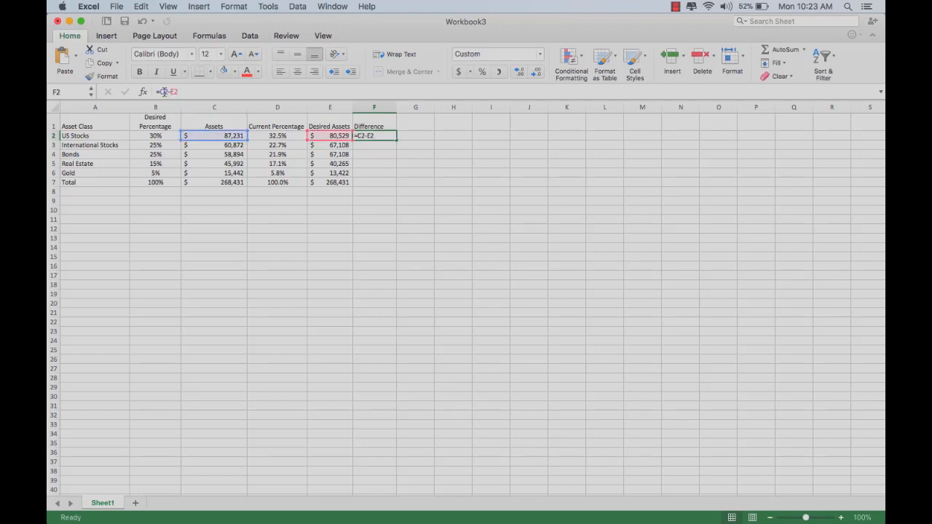
text(e2)
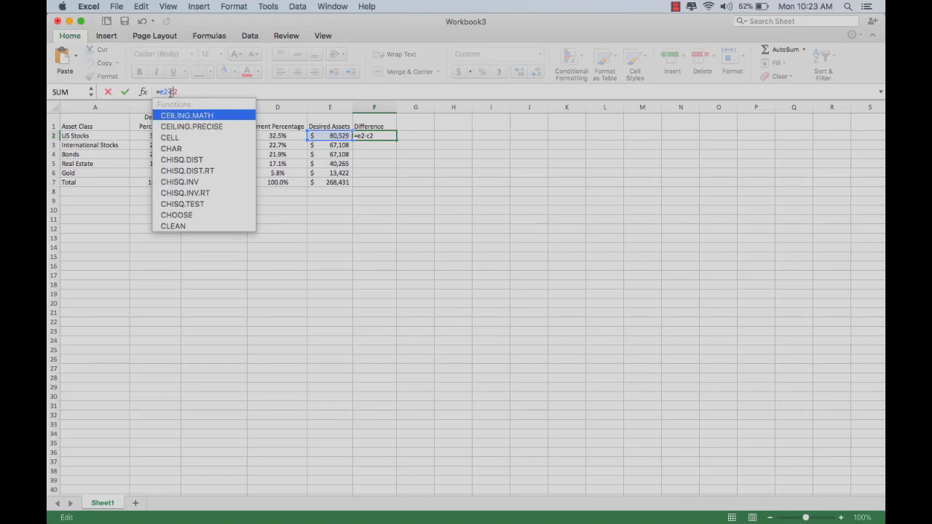
key(Return)
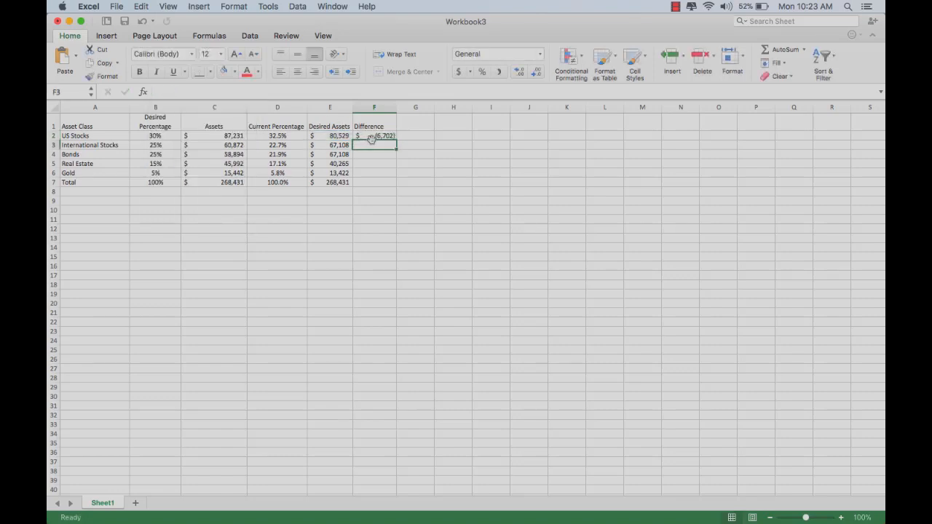
mouse_move(225, 128)
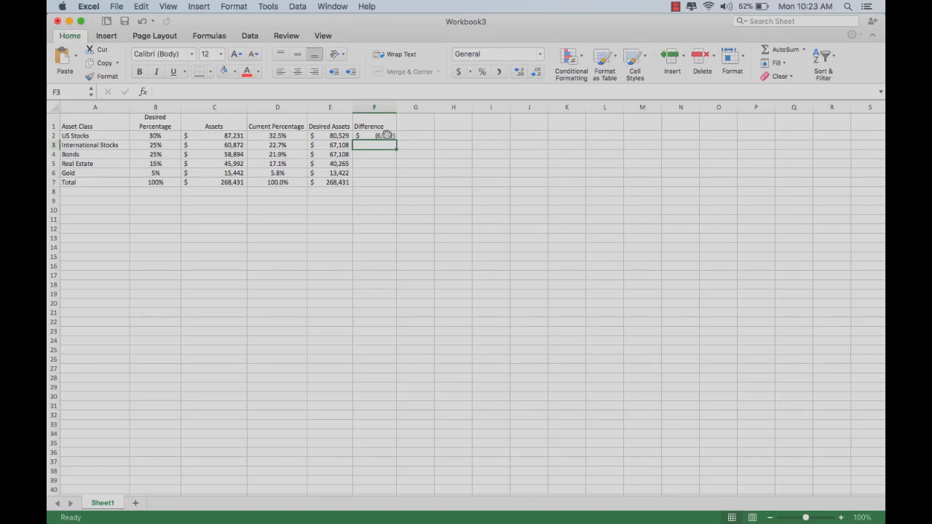
Step: Fill =E2-C2 down F2:F7 and check each asset class's difference formula
click(375, 136)
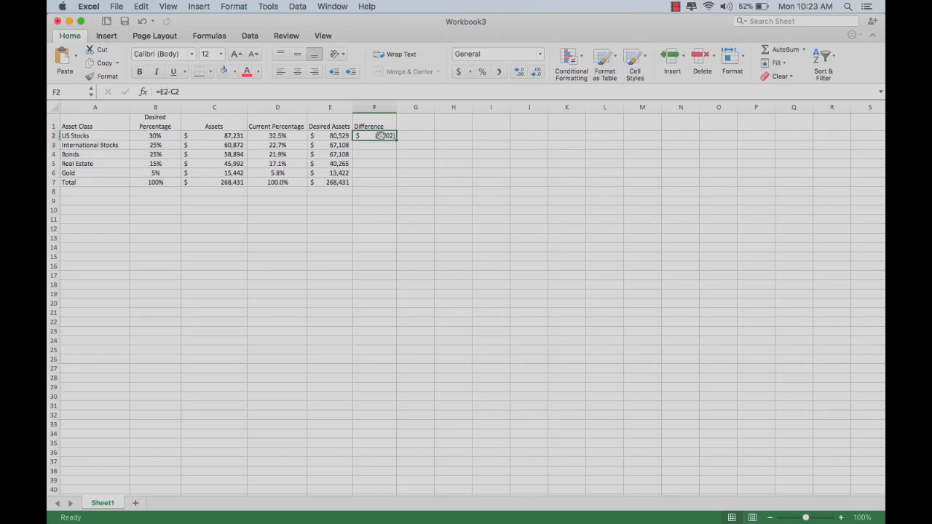
drag(375, 136, 374, 182)
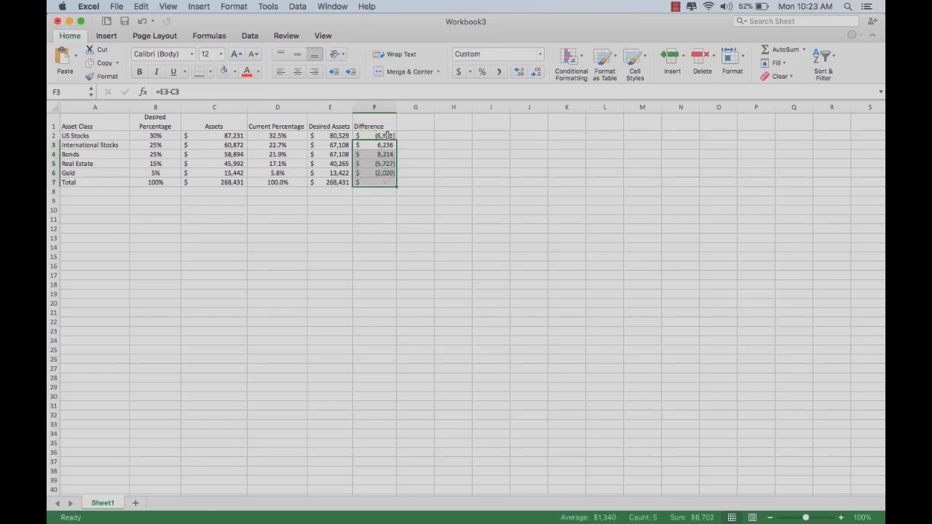
click(373, 135)
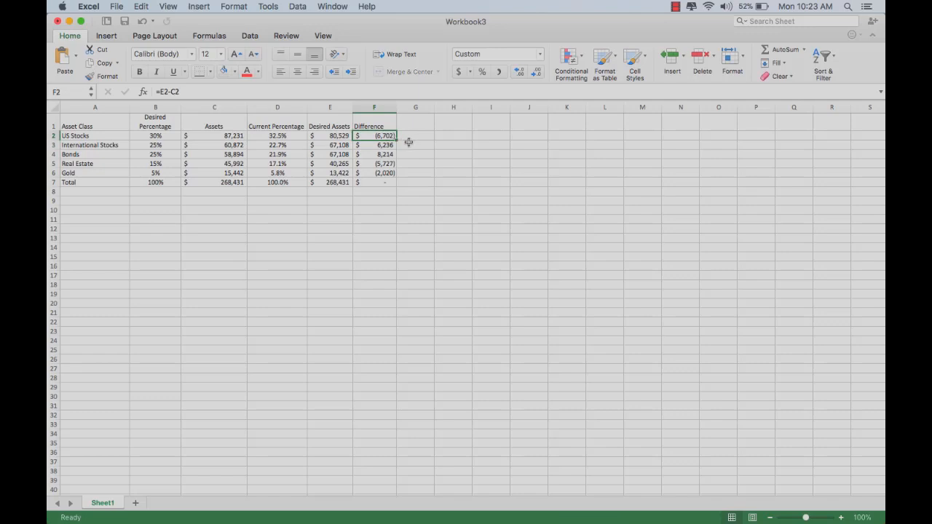
click(374, 144)
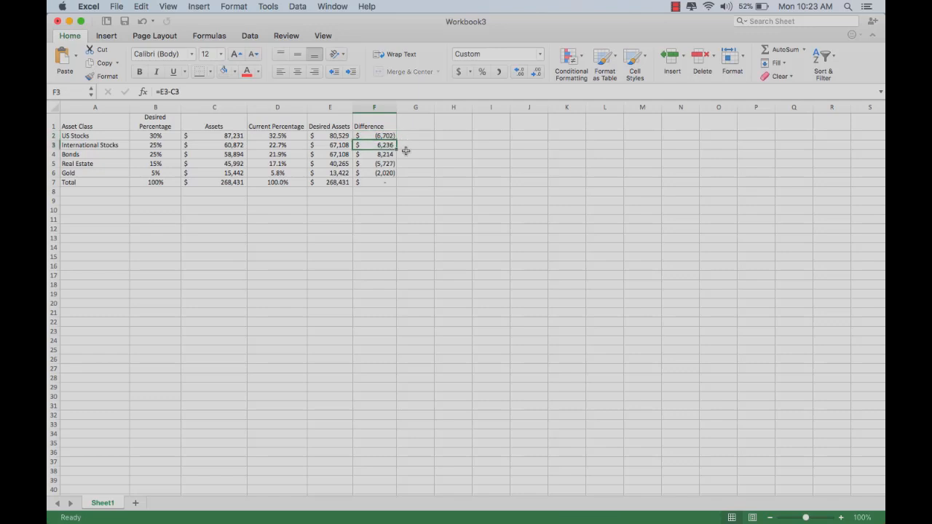
click(374, 154)
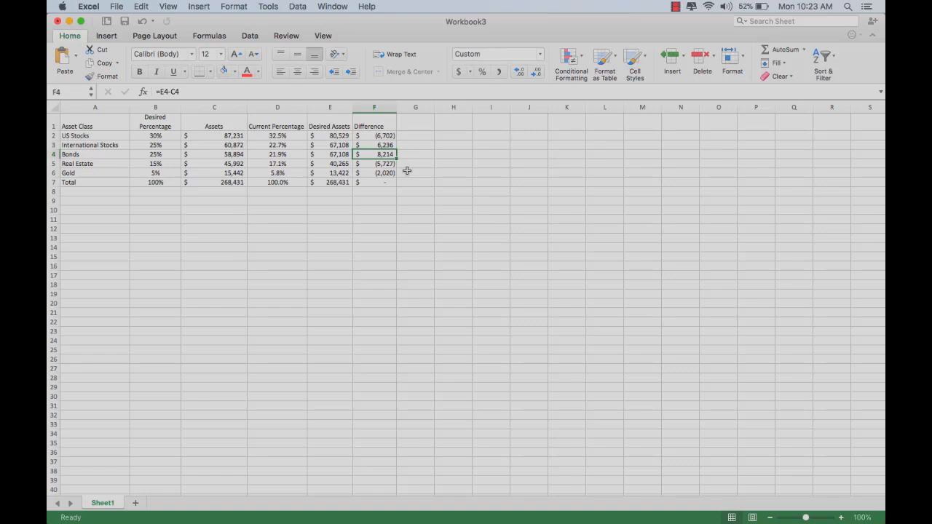
click(374, 164)
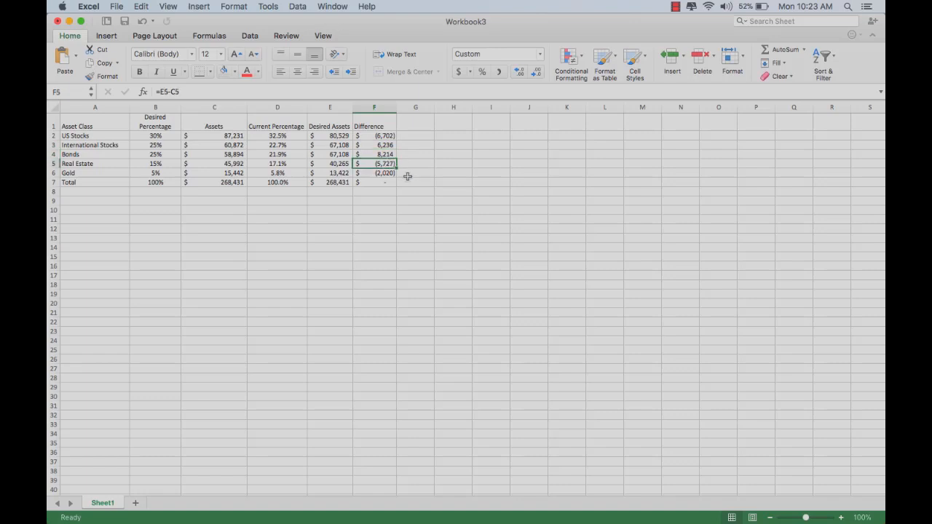
click(373, 172)
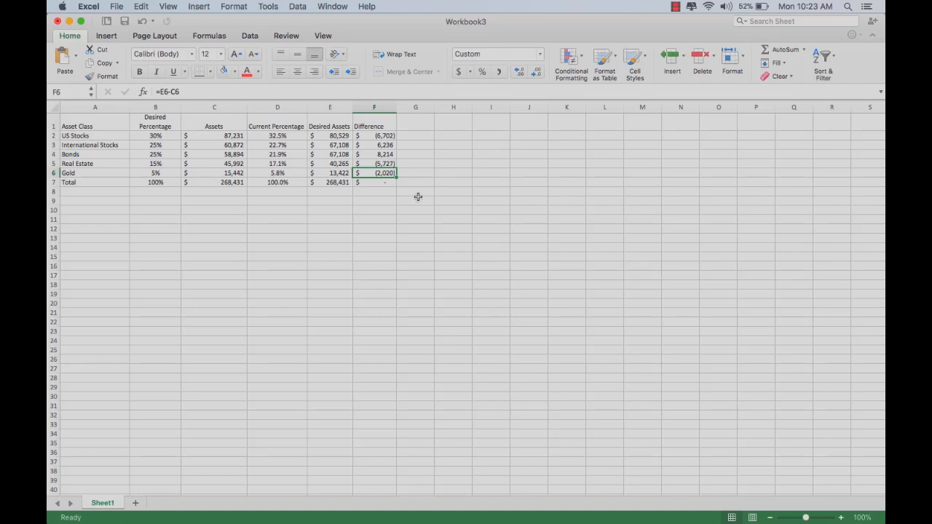
mouse_move(418, 192)
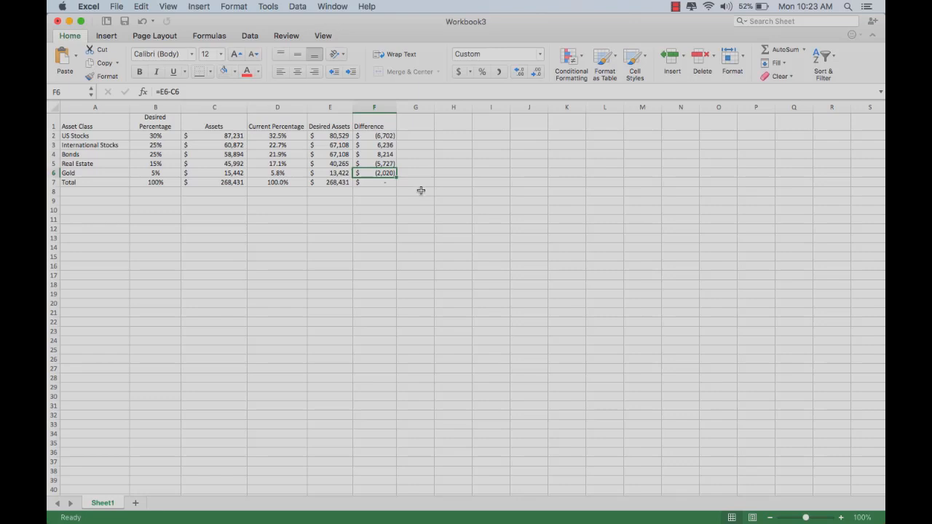
mouse_move(426, 181)
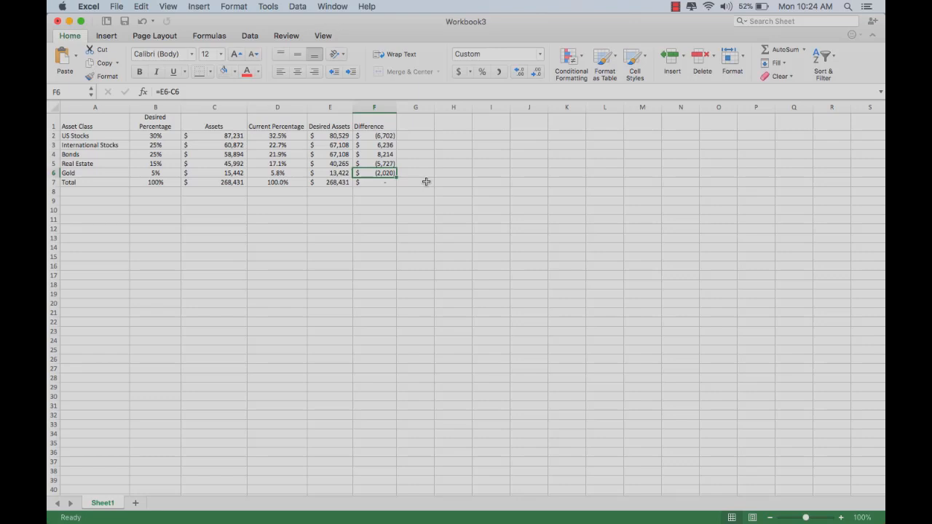
Step: Select the Current Percentage values D2:D6 for US Stocks through Gold
click(277, 136)
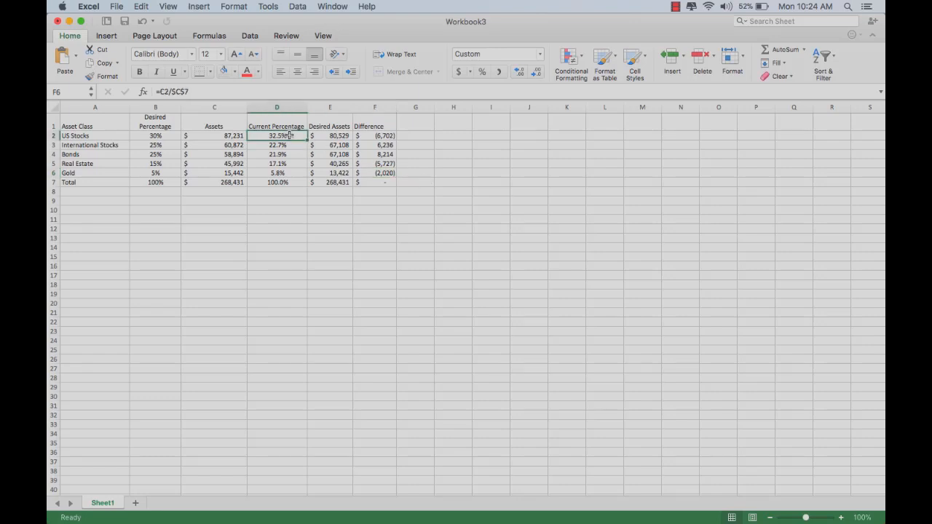
drag(277, 135, 277, 173)
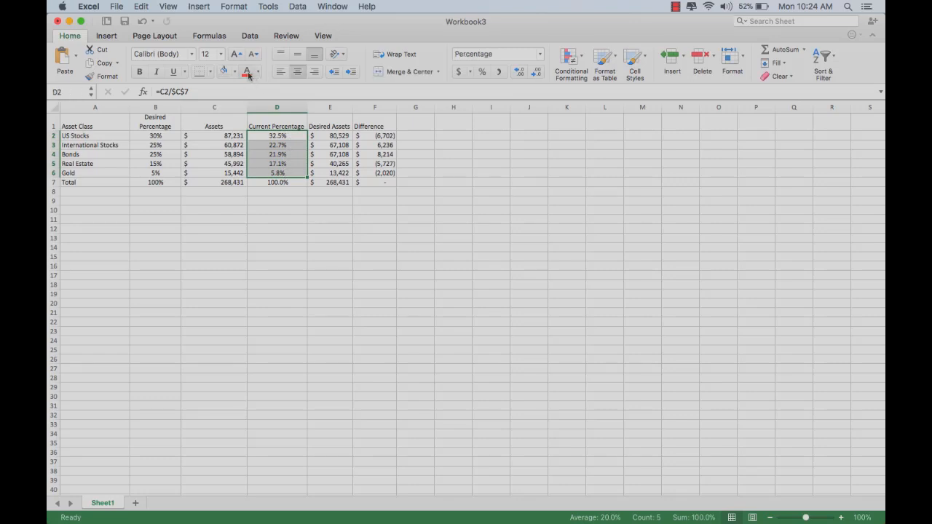
mouse_move(247, 71)
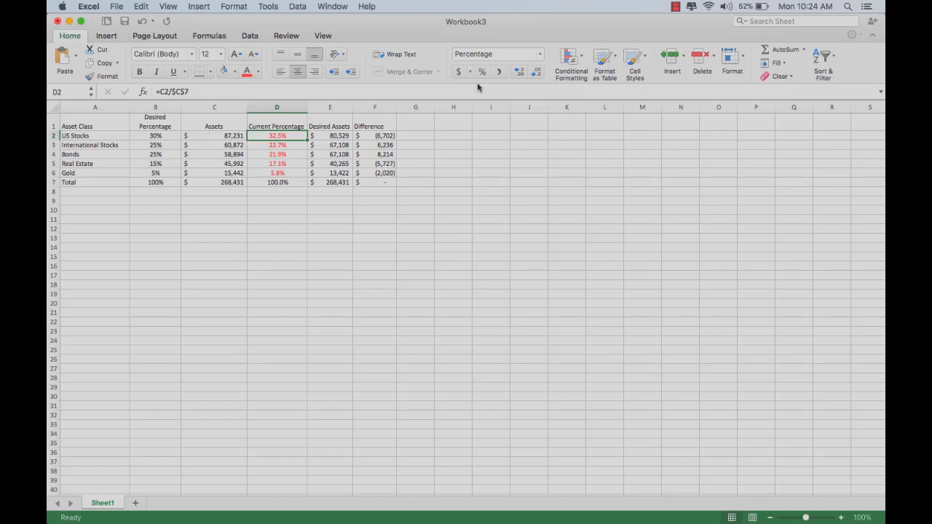
Step: Start a Highlight Cells Between 25% and 35% rule and choose a custom format
click(571, 62)
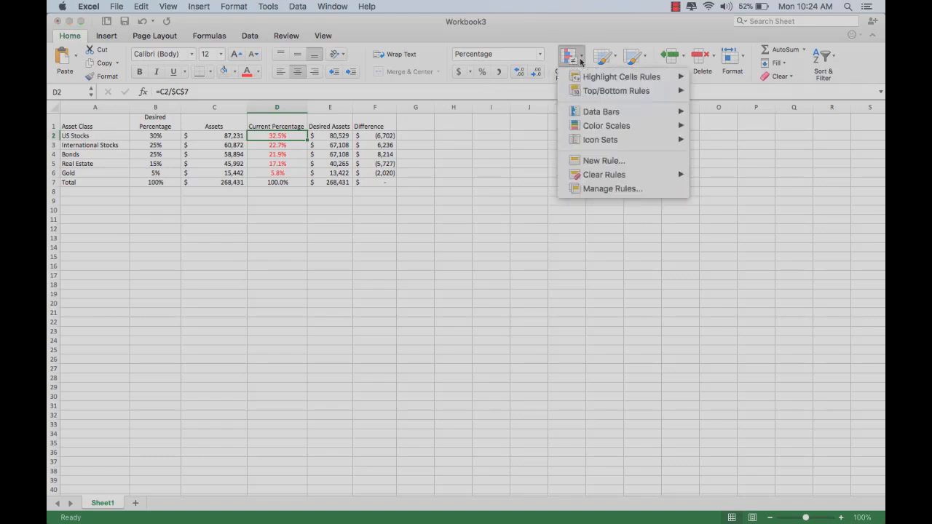
mouse_move(621, 76)
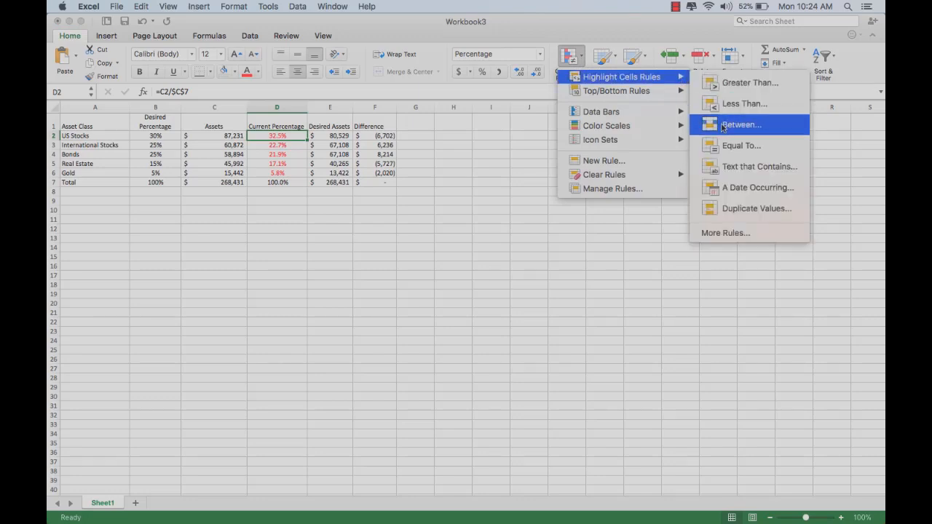
click(741, 125)
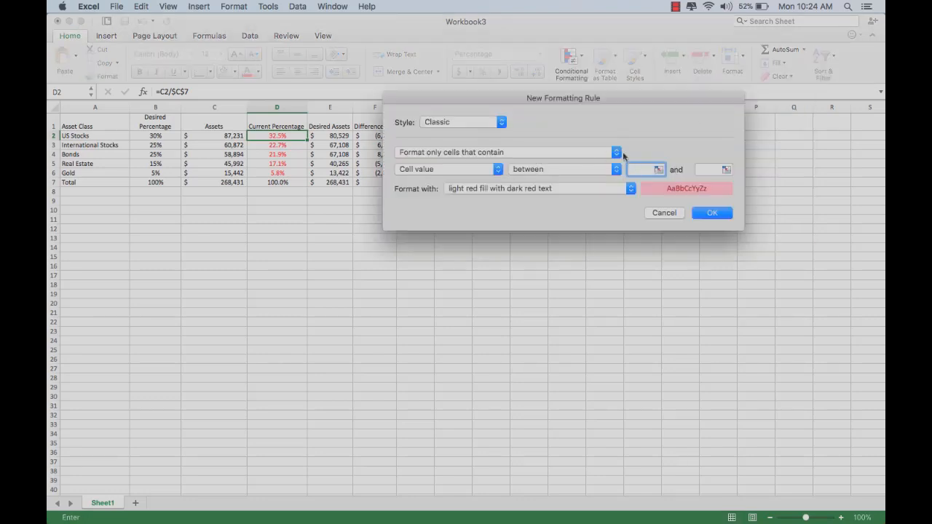
text(3)
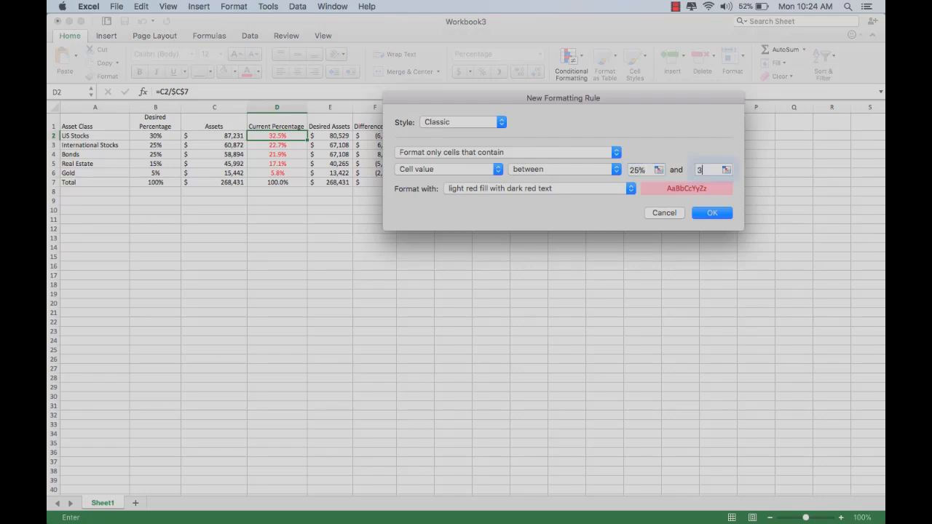
click(625, 189)
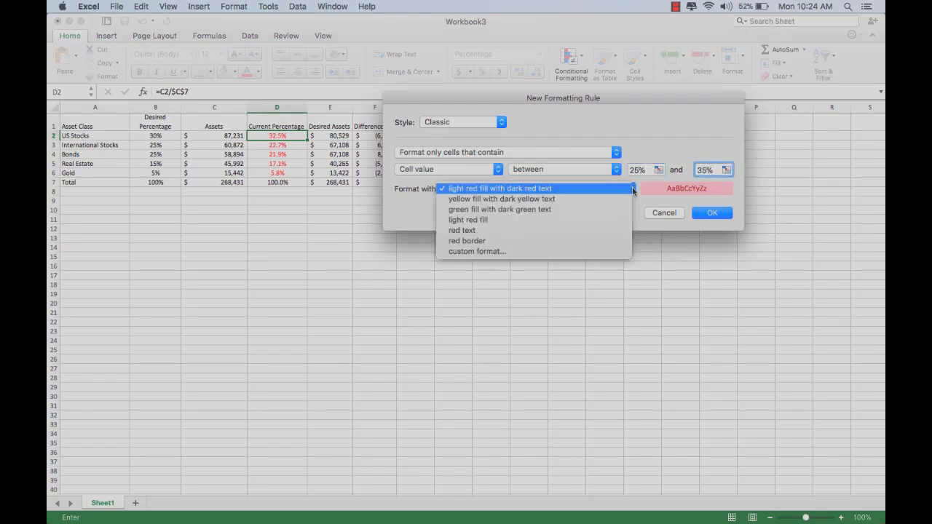
click(477, 251)
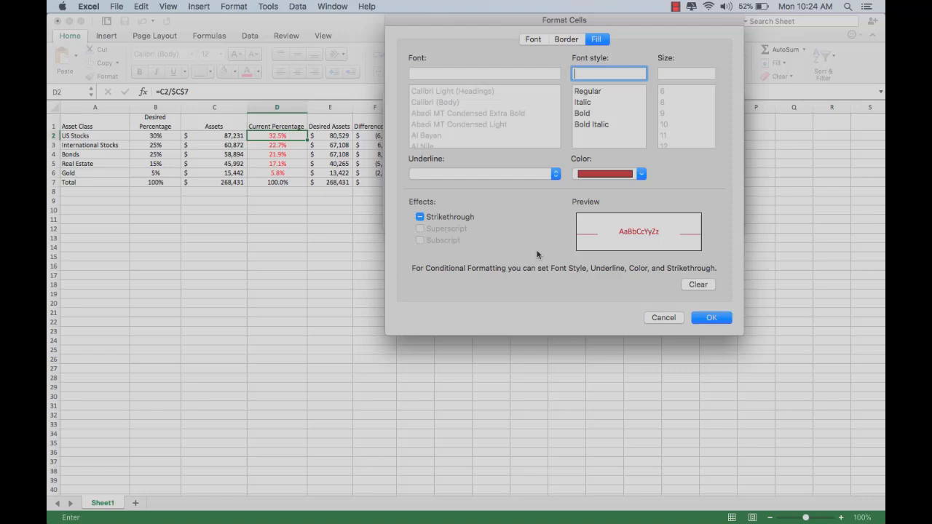
Step: Set the rule format to green font with no fill and apply it to US Stocks' 32.5%
click(533, 39)
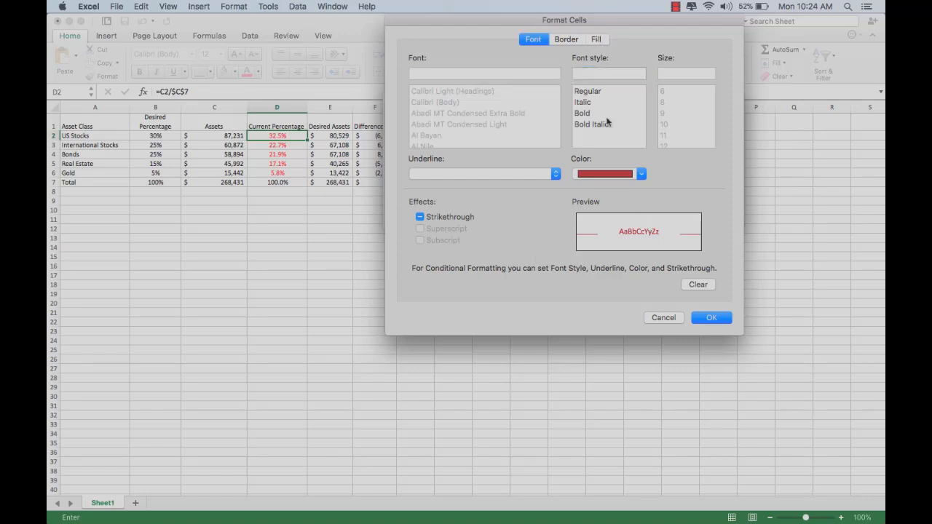
click(640, 173)
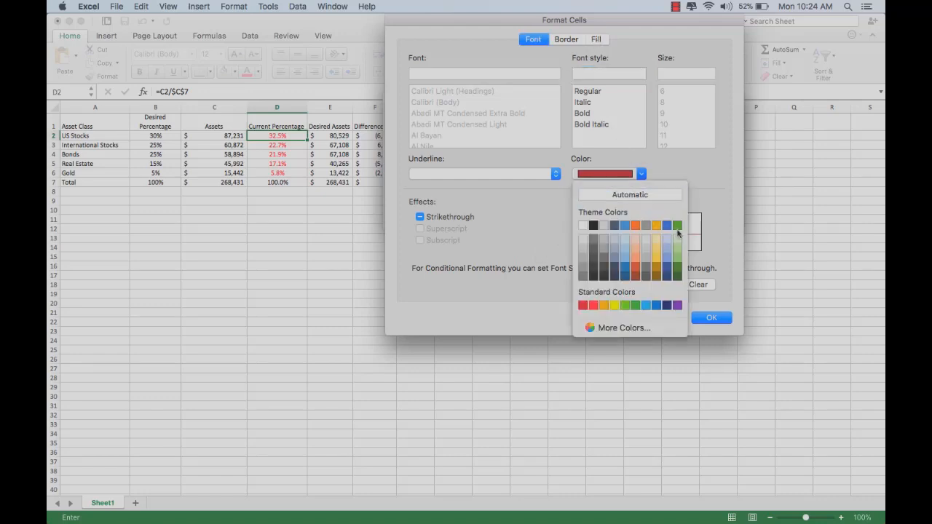
click(677, 224)
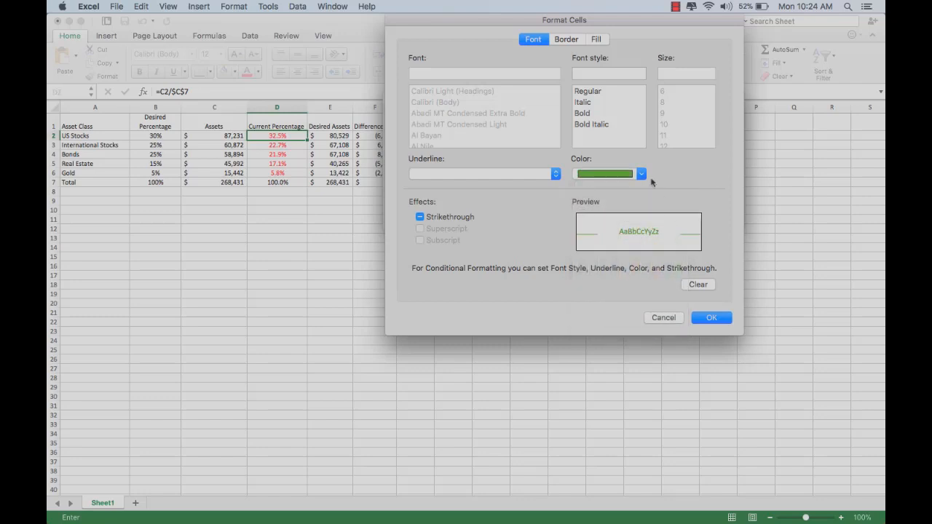
click(596, 39)
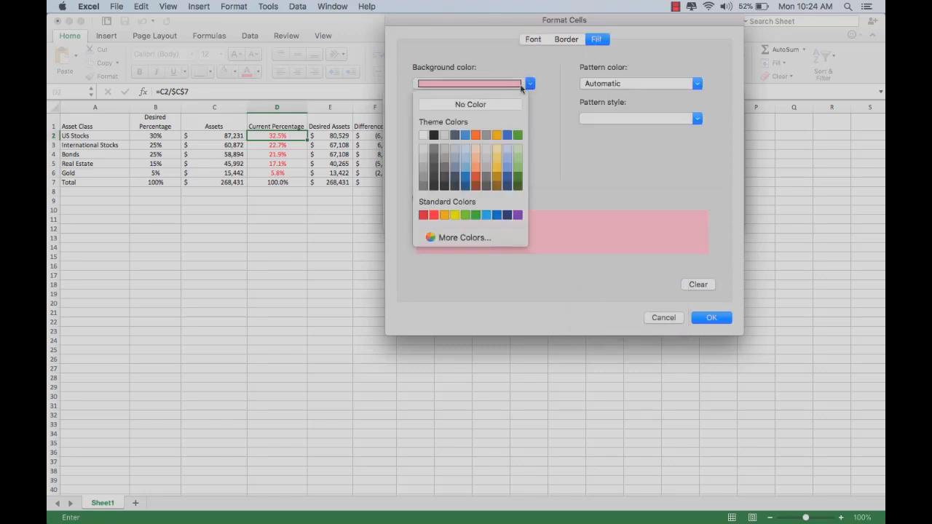
click(470, 104)
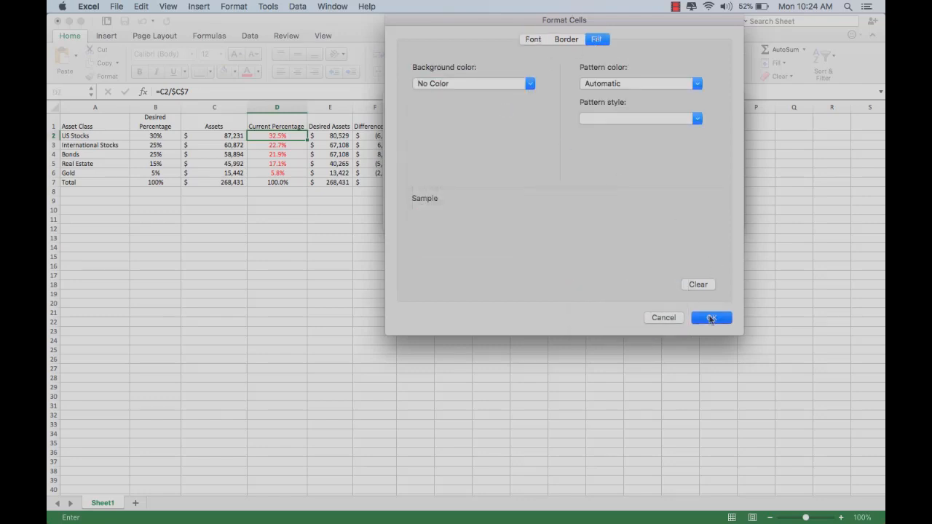
click(711, 317)
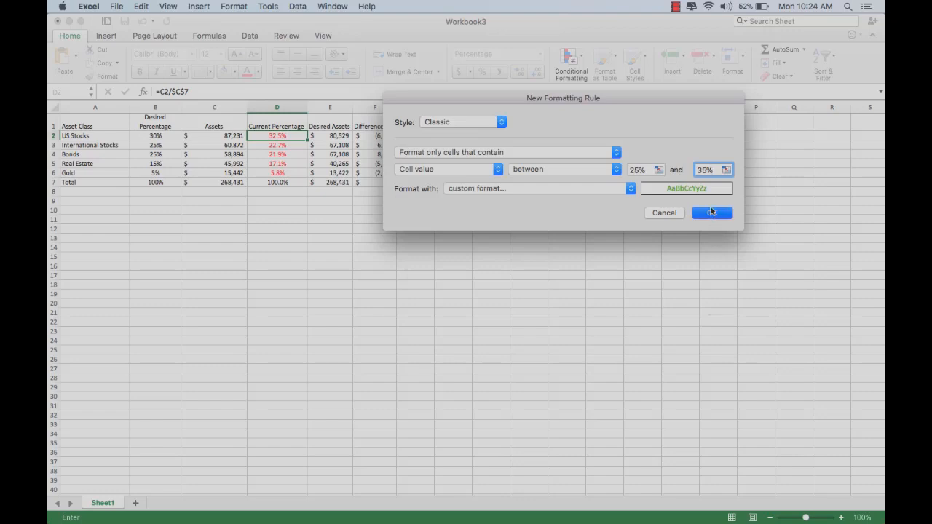
click(711, 212)
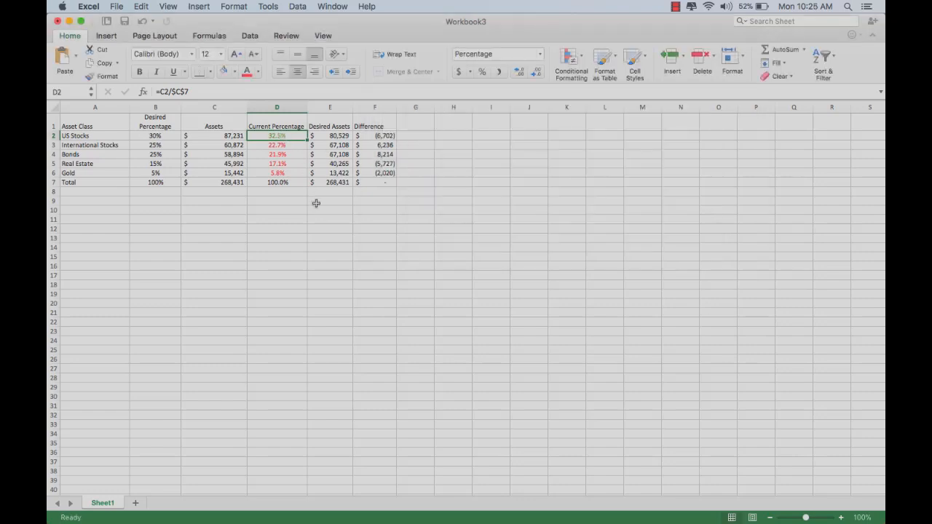
click(277, 145)
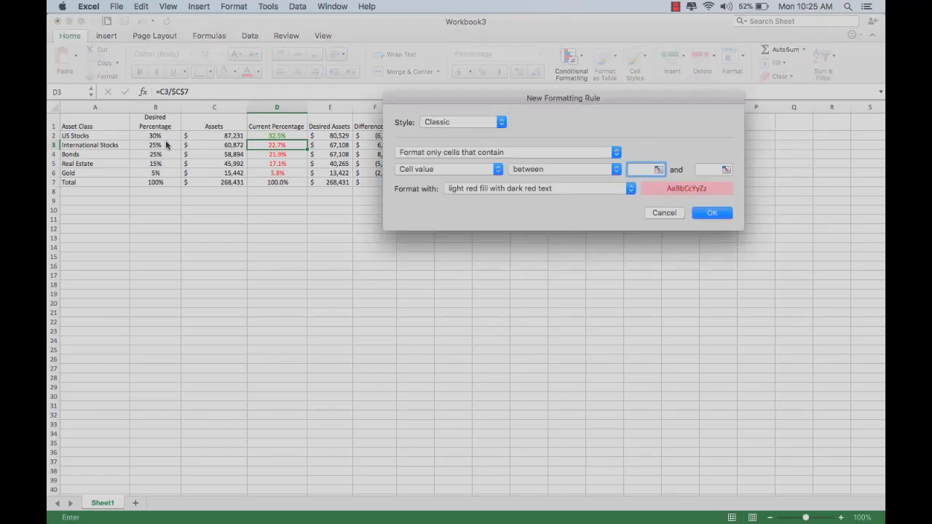
Step: Add a Between 20% and 30% rule on D3 with green font, no fill, turning 22.7% green
text(2)
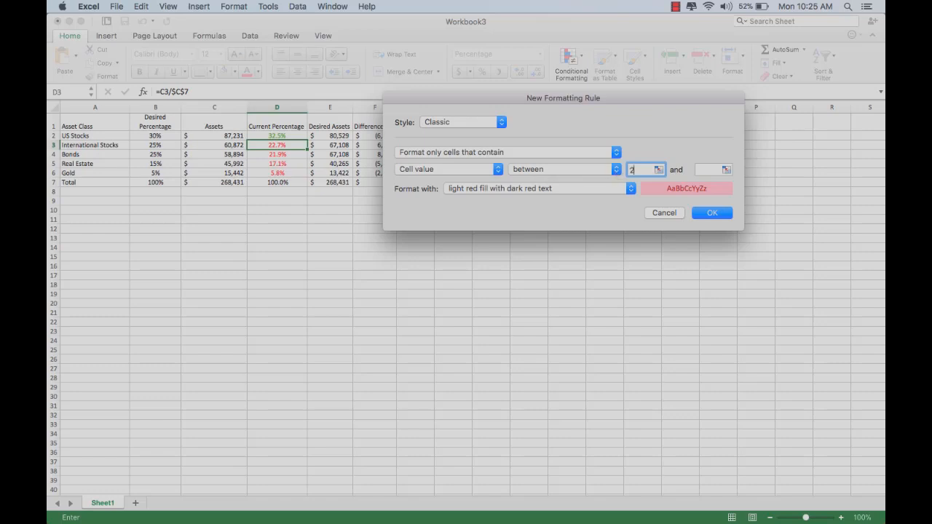
text(0)
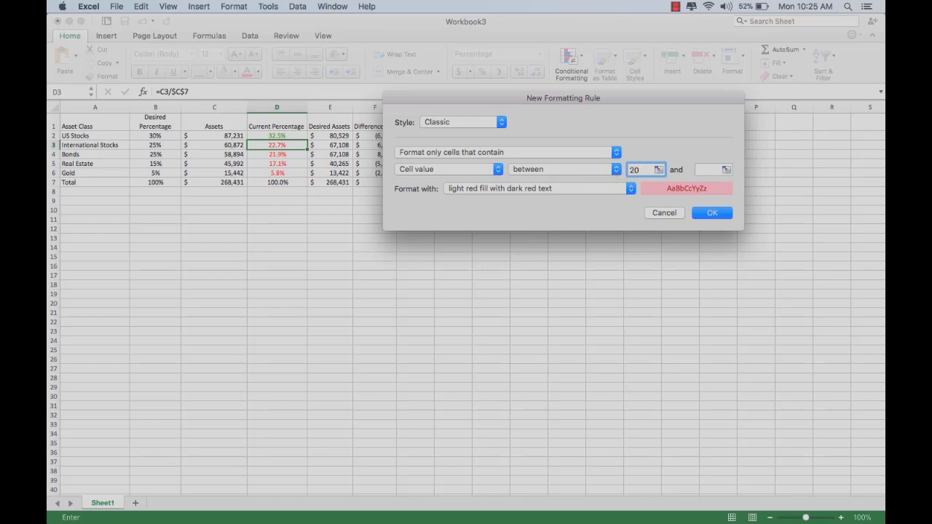
text(30)
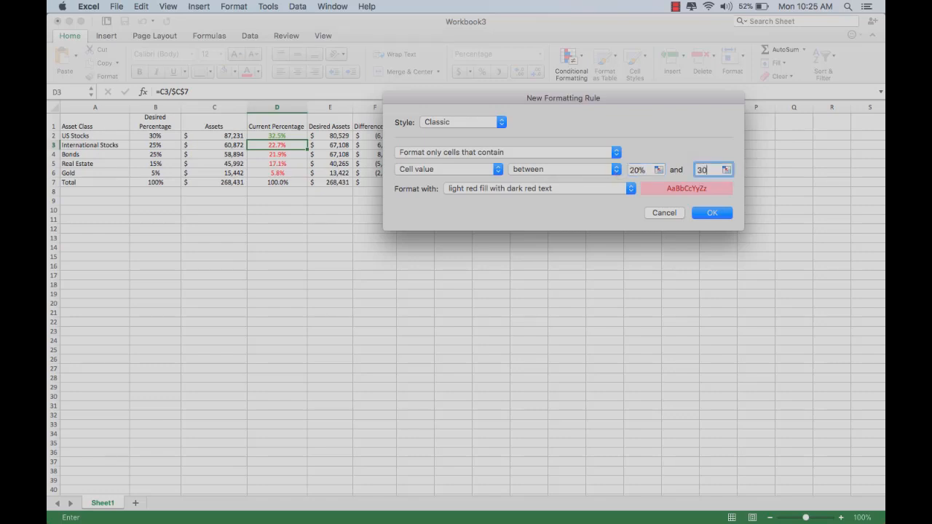
click(624, 188)
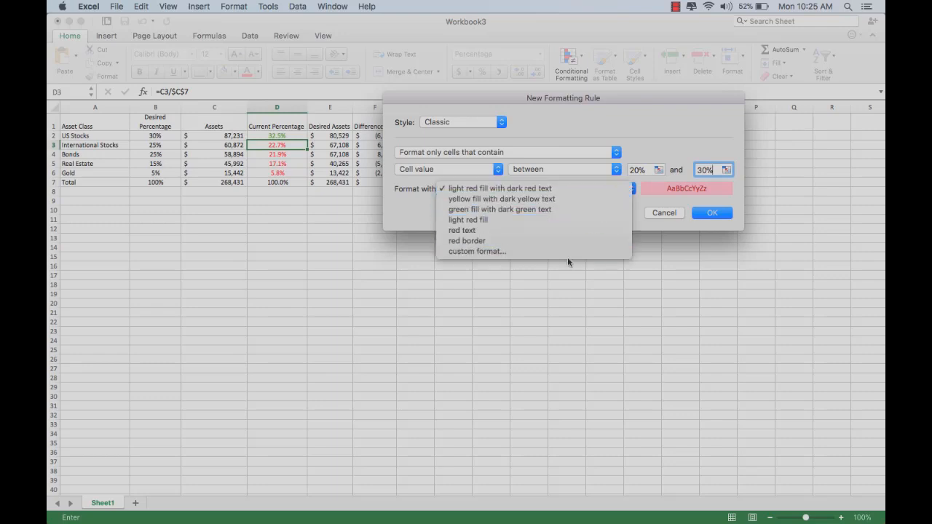
click(477, 251)
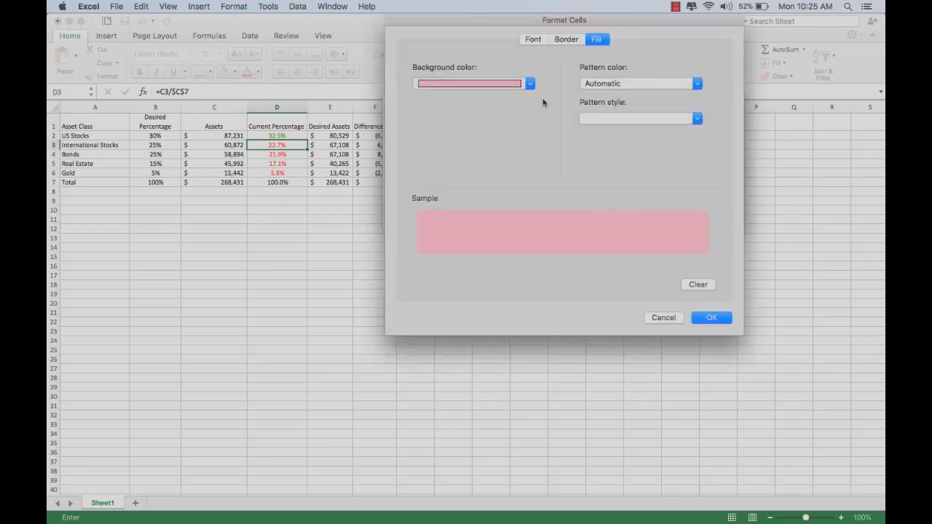
click(697, 284)
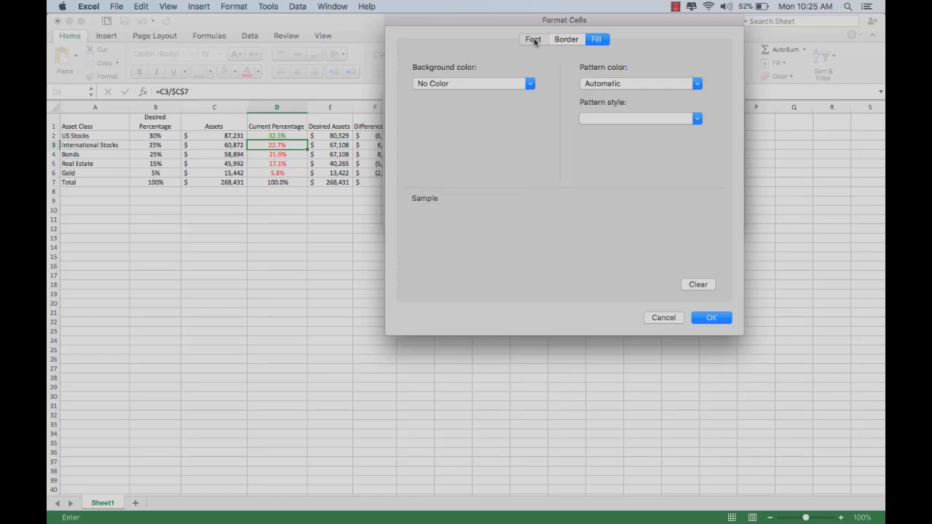
click(533, 39)
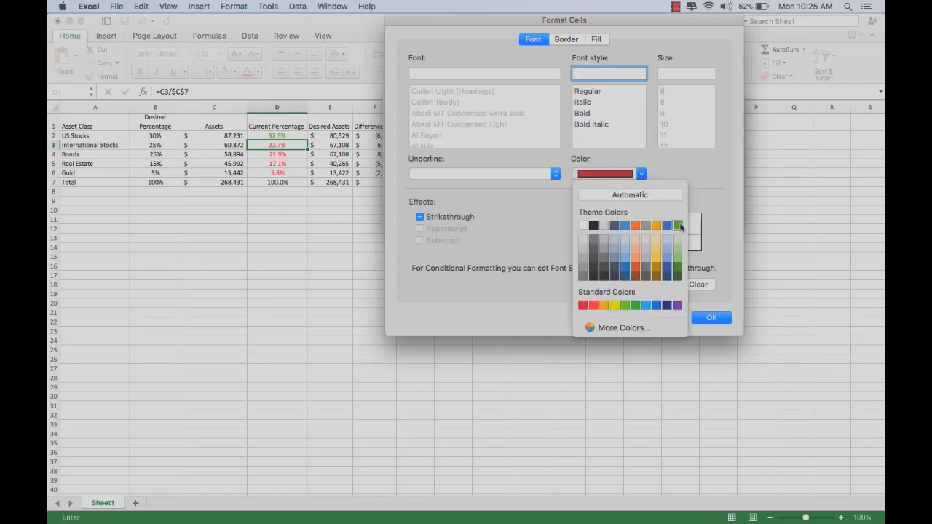
click(711, 317)
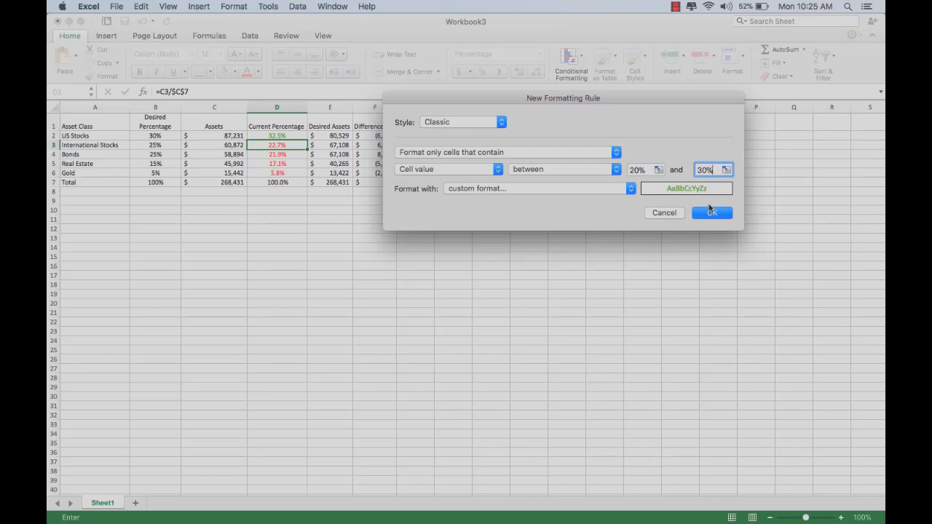
click(711, 212)
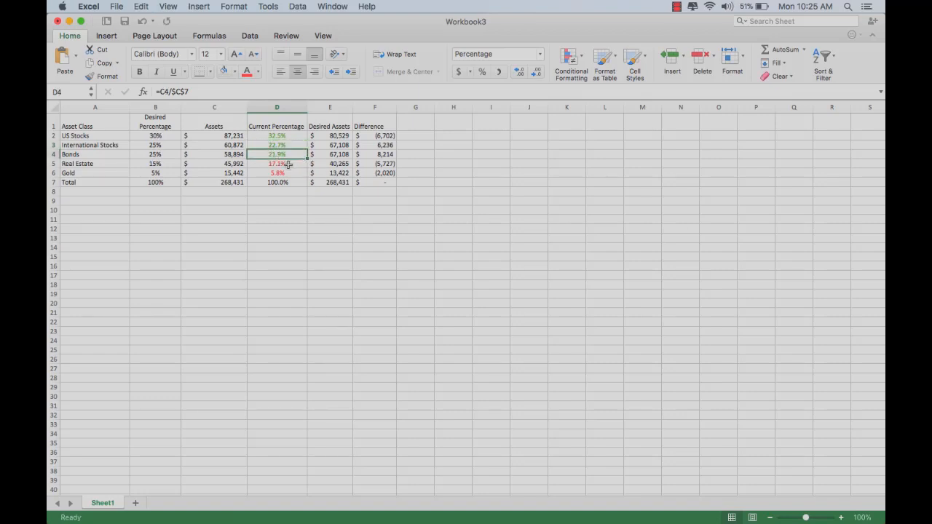
click(276, 163)
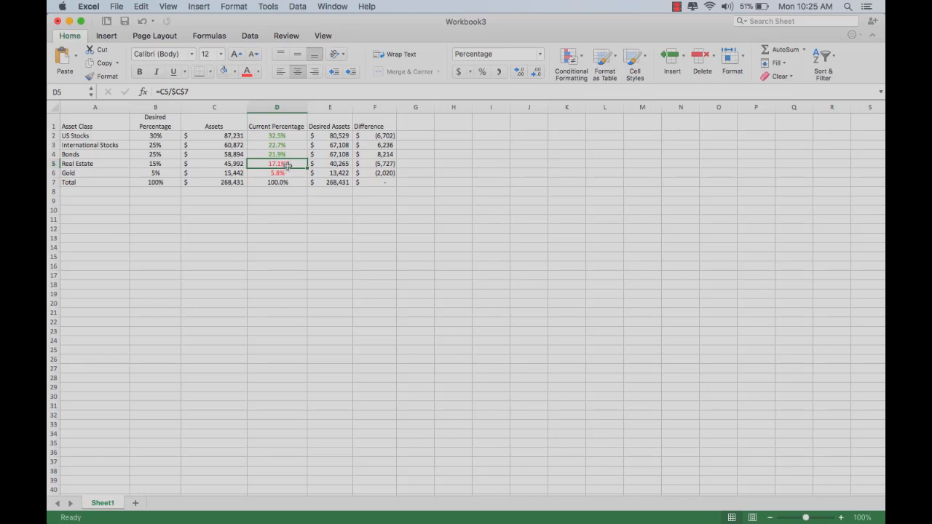
mouse_move(291, 163)
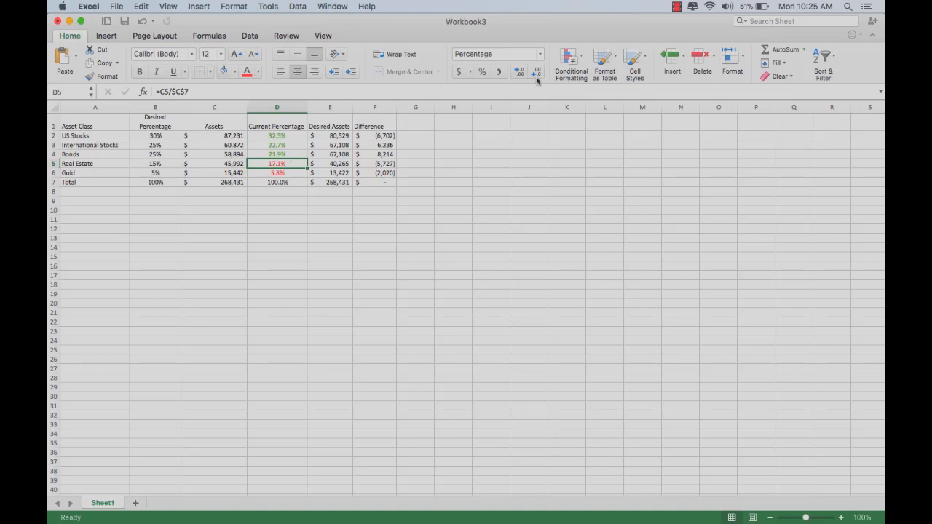
Step: Create a between rule for Real Estate's current percentage with bounds 11.25% and 8.75%
click(571, 56)
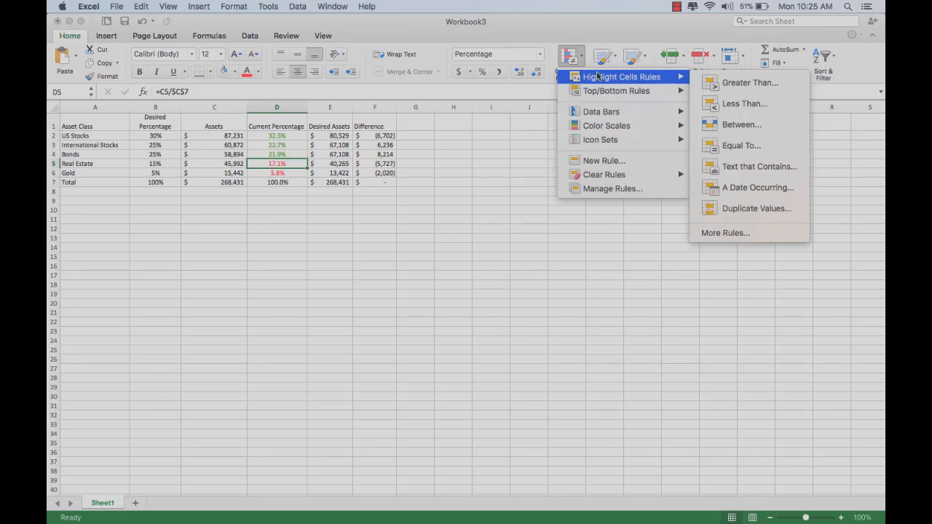
mouse_move(741, 124)
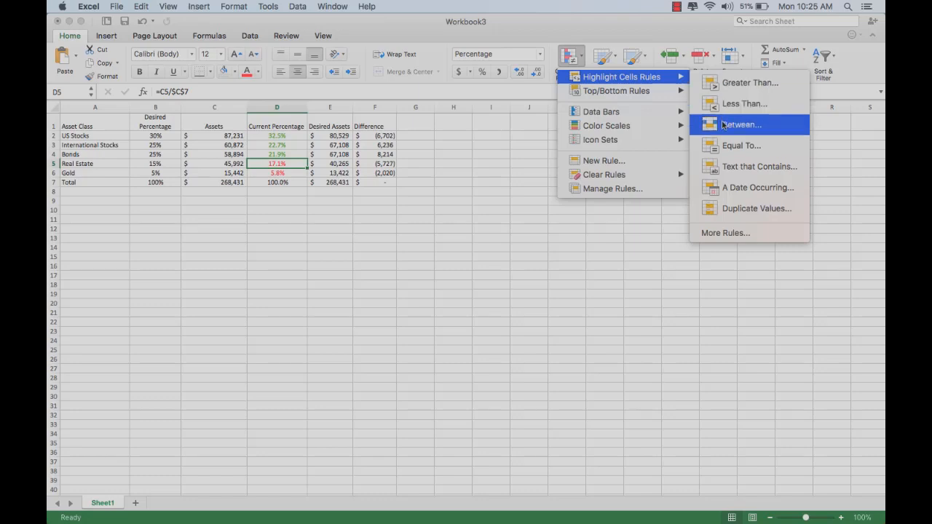
click(740, 124)
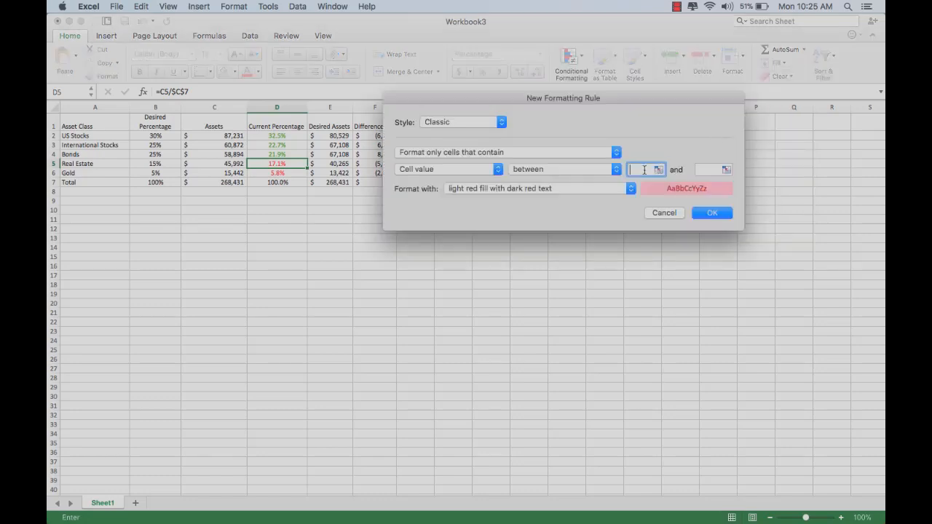
text(1.25%)
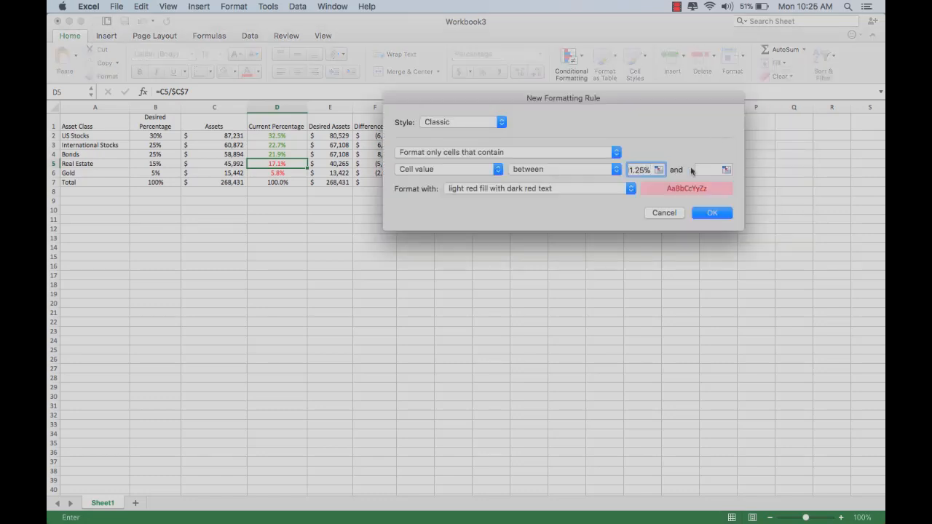
text(8.75%)
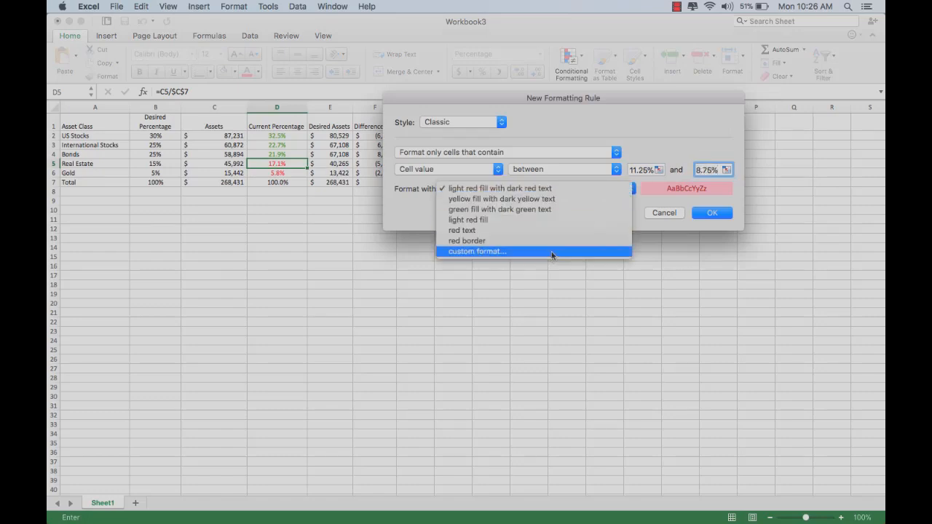
Step: Give the rule a custom format of green text with no fill and apply it
click(476, 251)
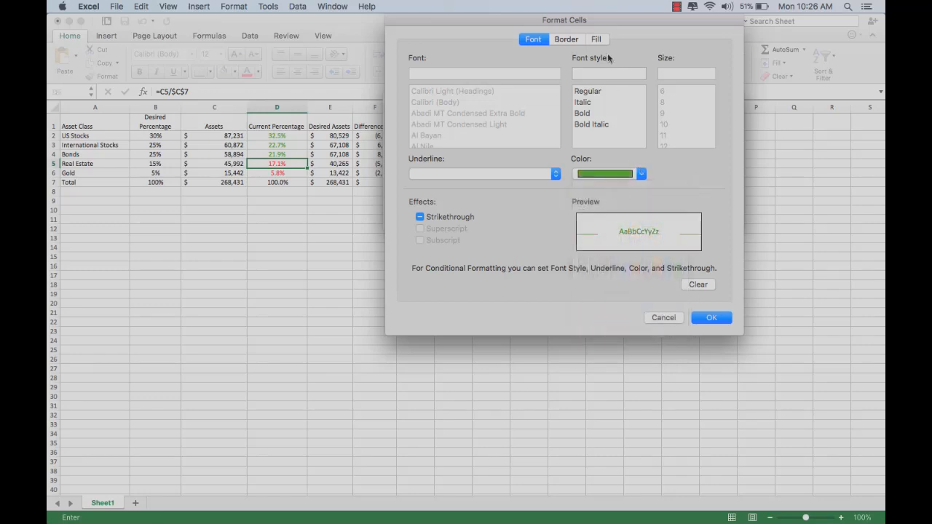
click(596, 39)
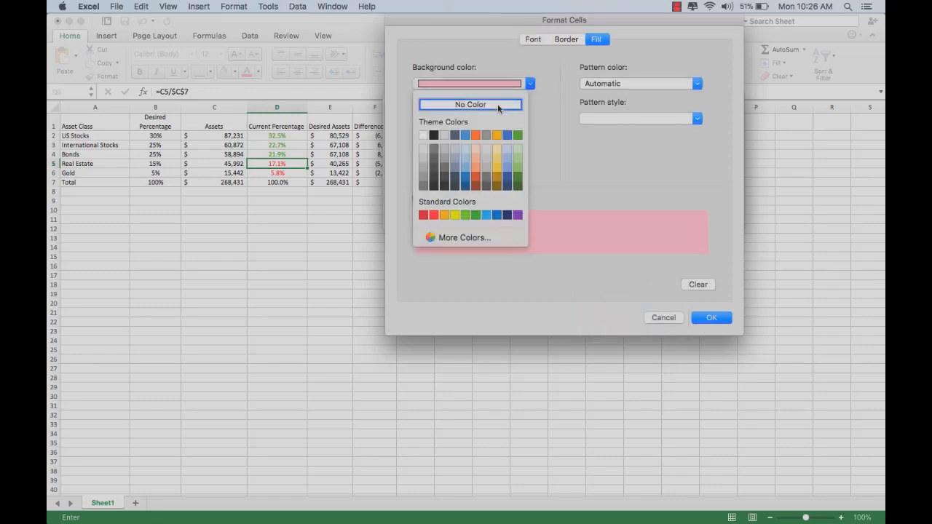
click(711, 316)
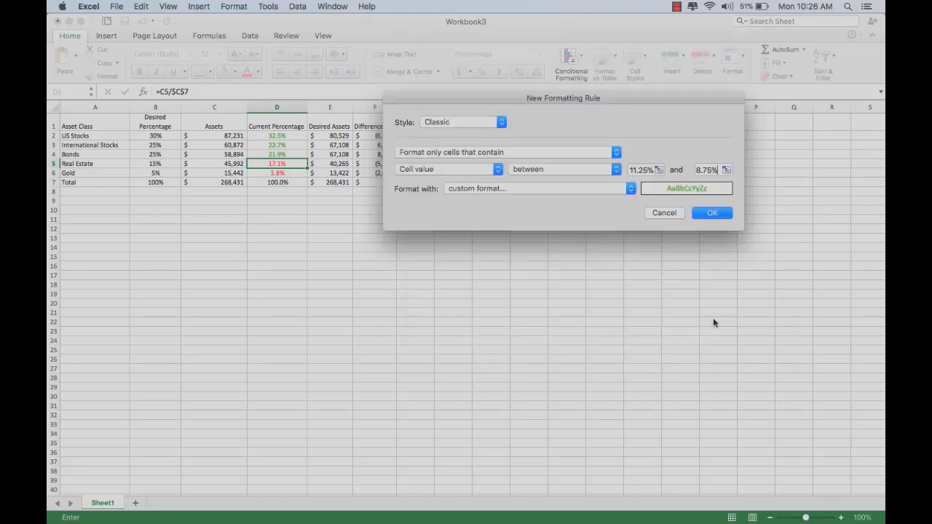
click(713, 213)
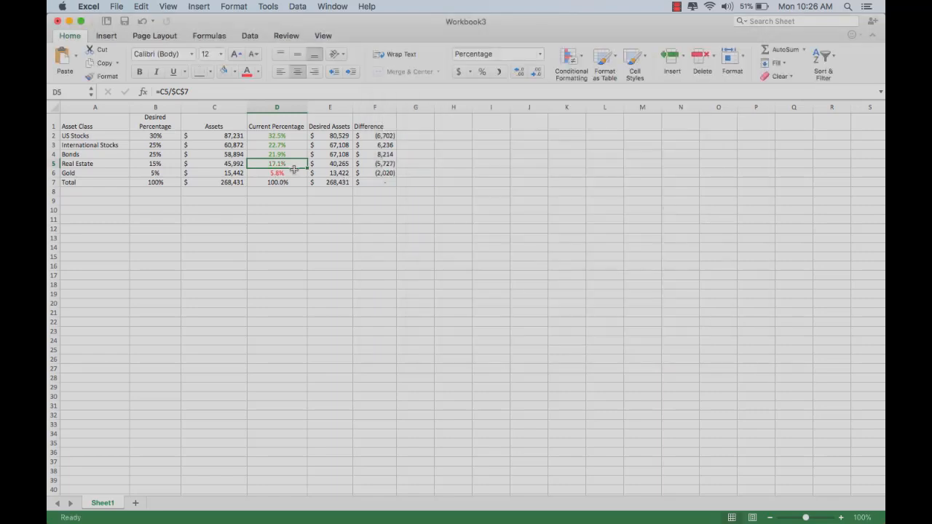
Step: Create a between rule on Gold's current percentage cell D6 with bounds 3.75% and 6.25%
click(276, 173)
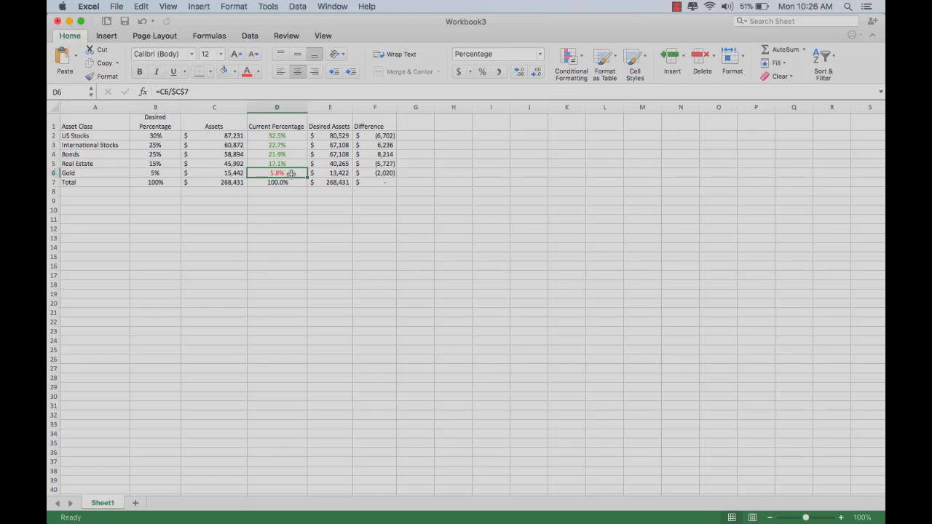
mouse_move(295, 174)
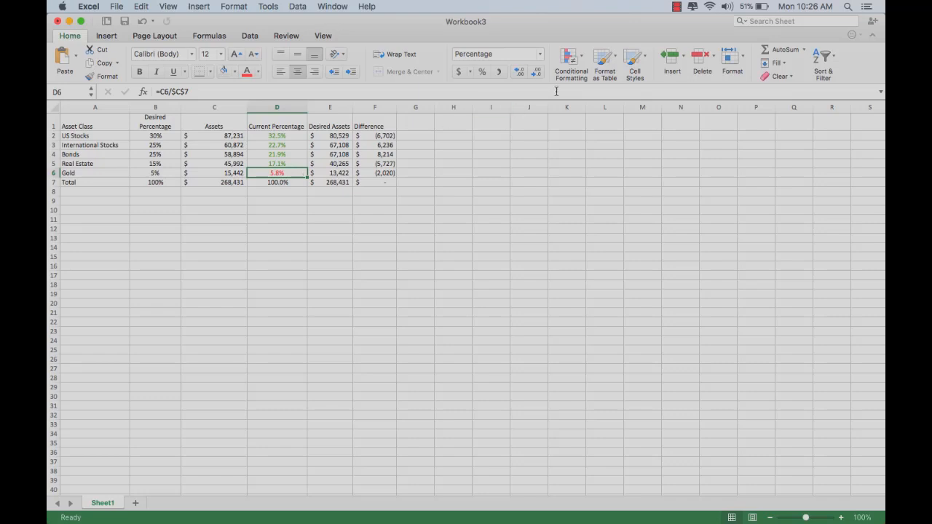
click(571, 61)
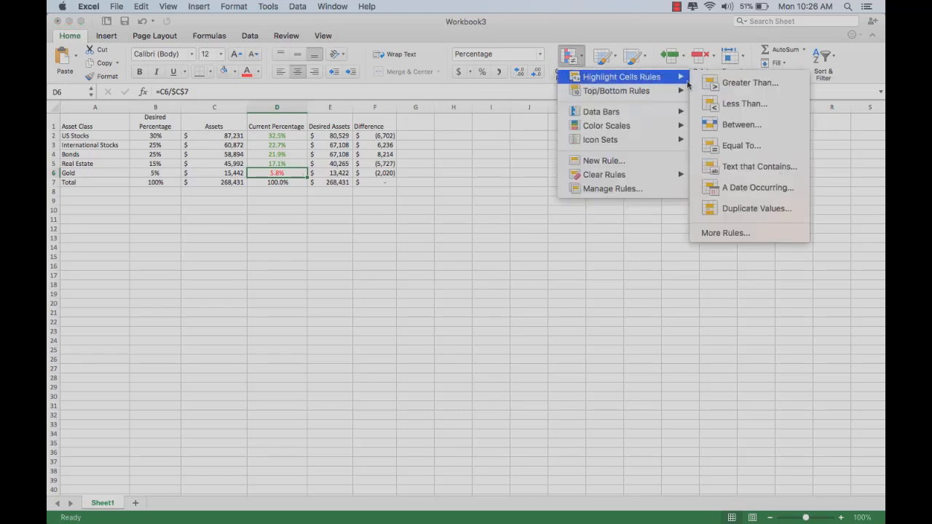
click(741, 125)
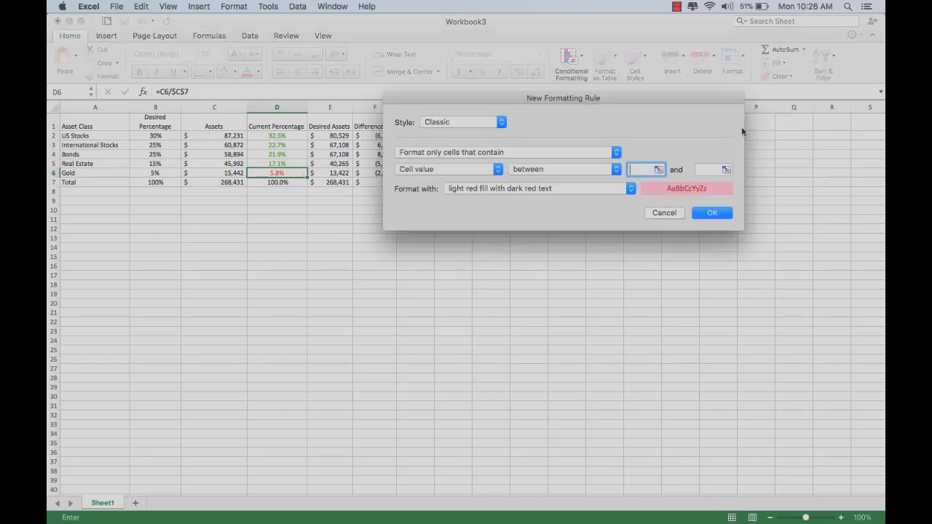
text(3.75%)
click(713, 169)
text(6)
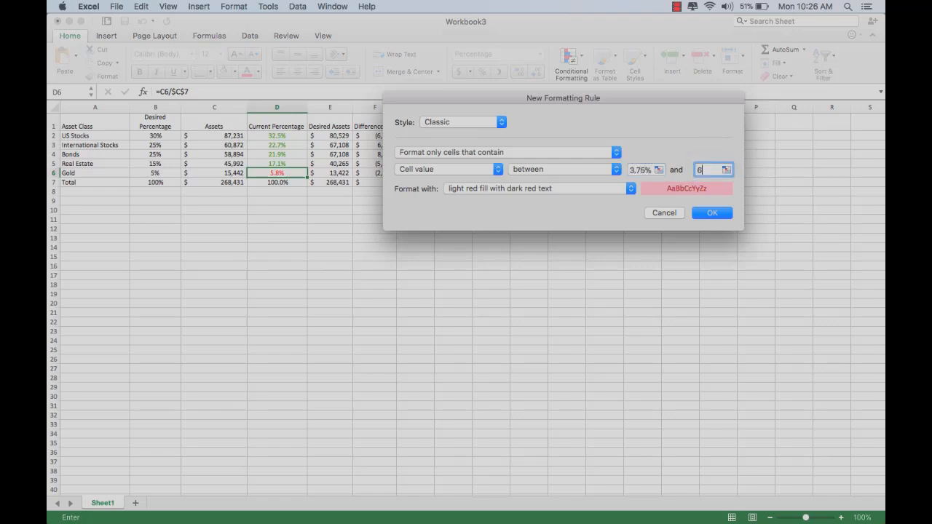
text(.25)
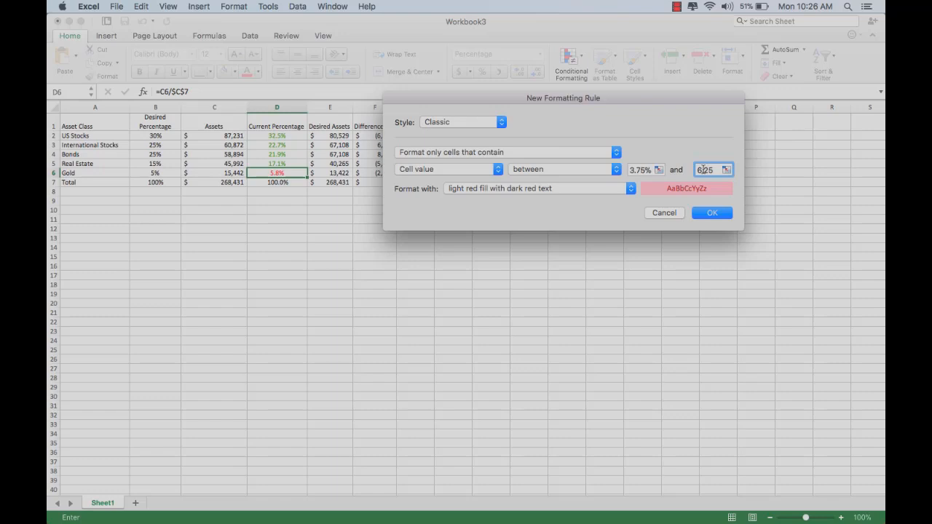
Step: Give the rule a custom format with green font colour and confirm it
click(629, 188)
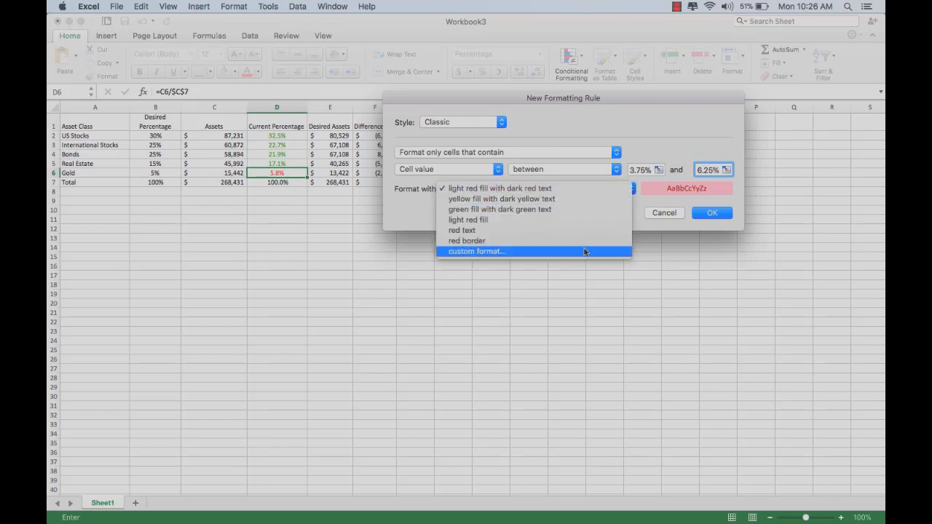
click(476, 250)
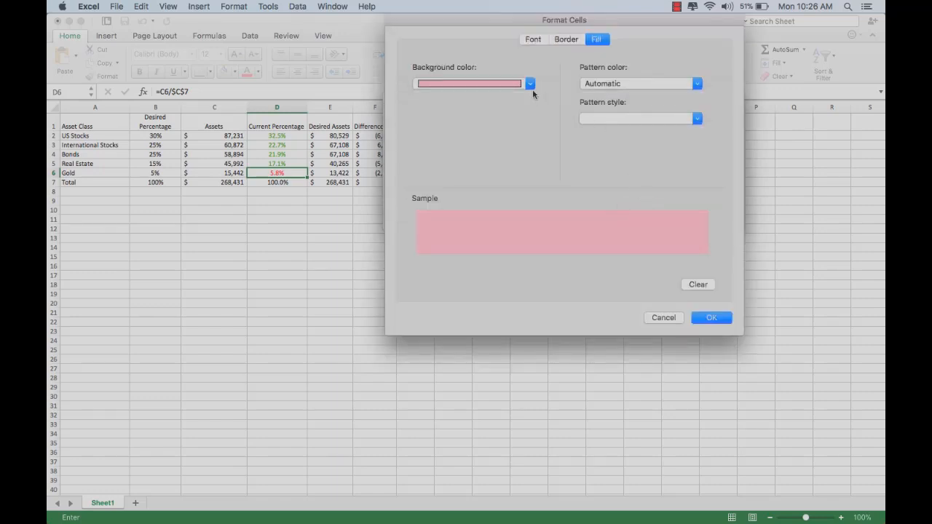
click(533, 38)
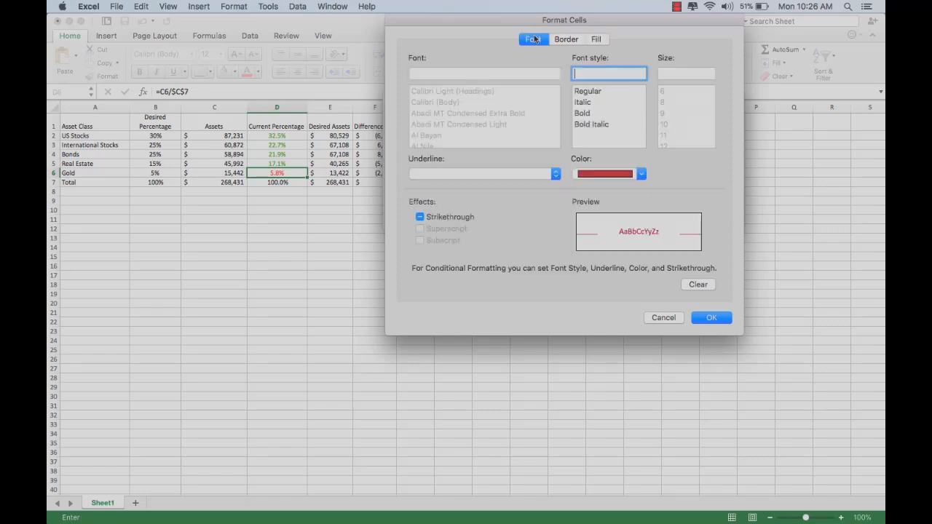
click(641, 173)
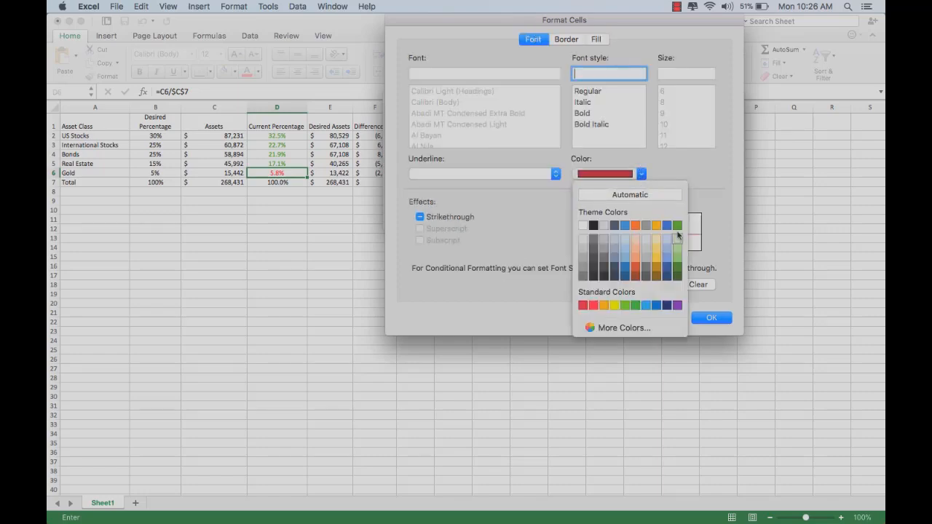
click(678, 225)
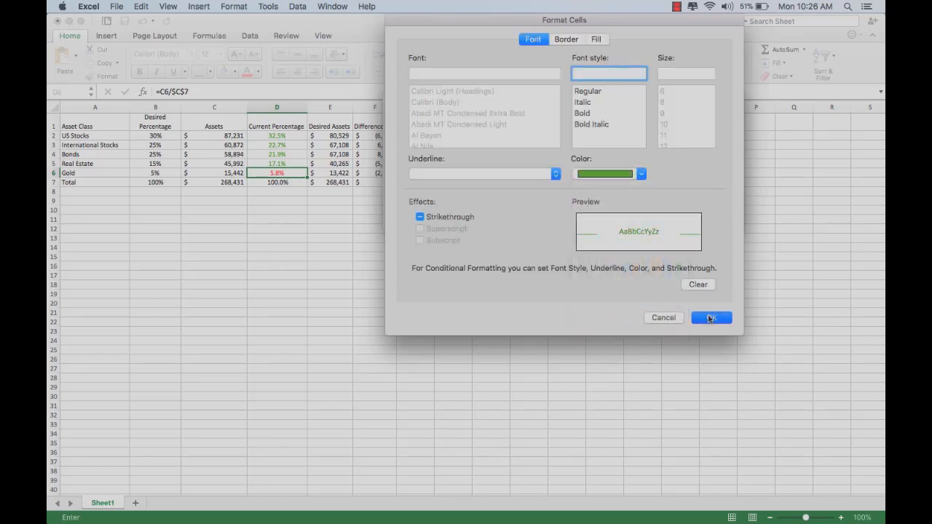
click(711, 318)
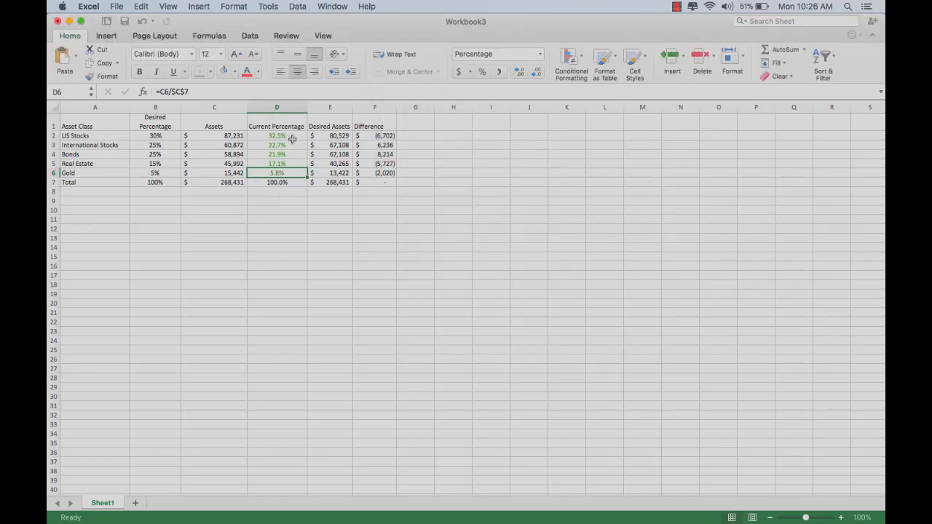
mouse_move(284, 118)
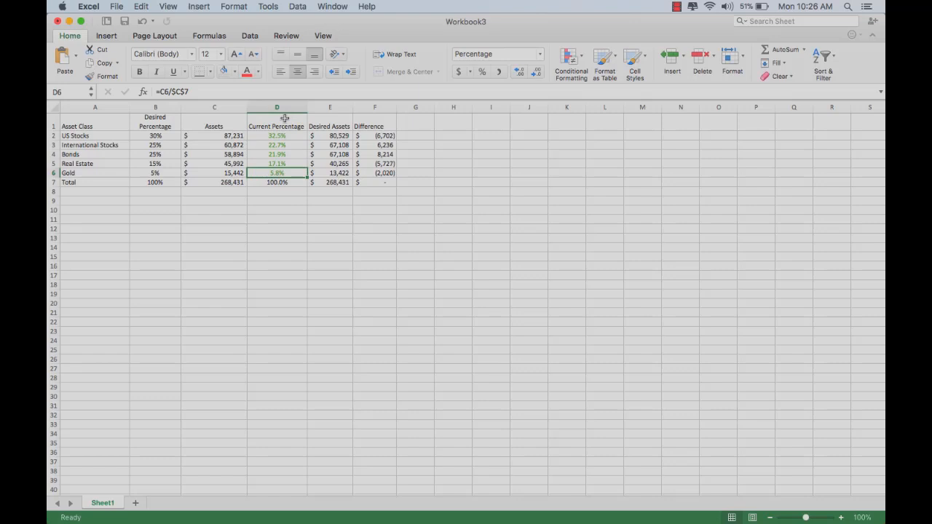
mouse_move(418, 203)
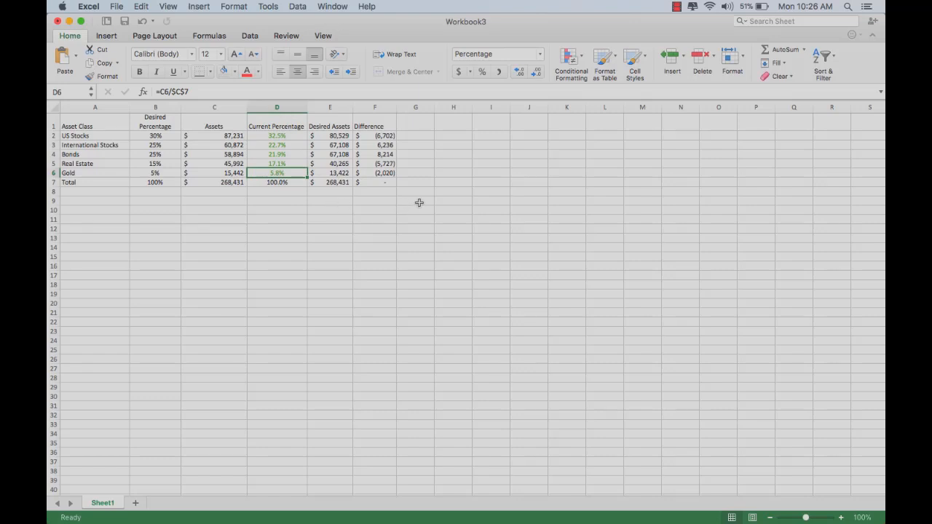
mouse_move(364, 180)
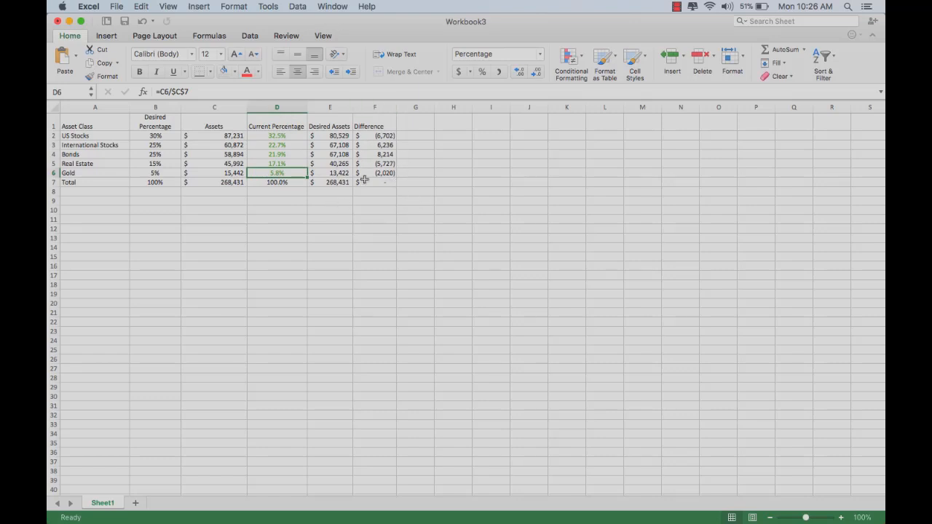
mouse_move(418, 212)
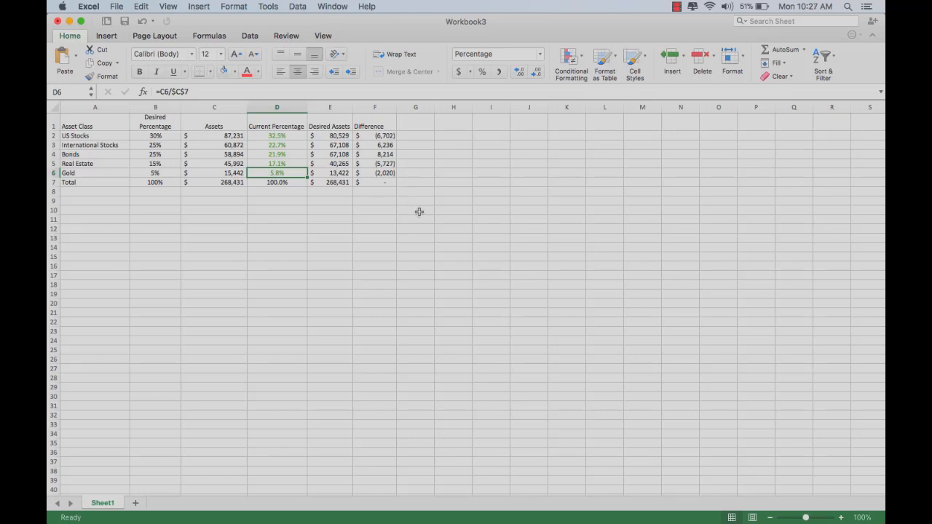